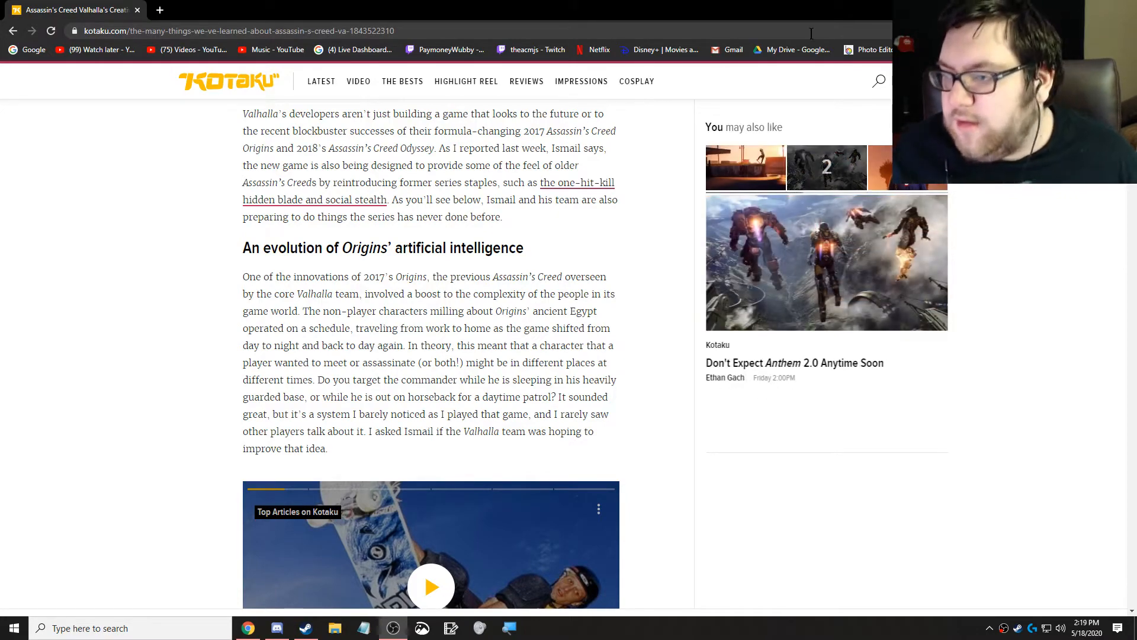
Step: Scroll back up briefly to reread the preceding paragraphs, then return down
{"action": "scroll", "scroll_direction": "up", "scroll_amount": 3}
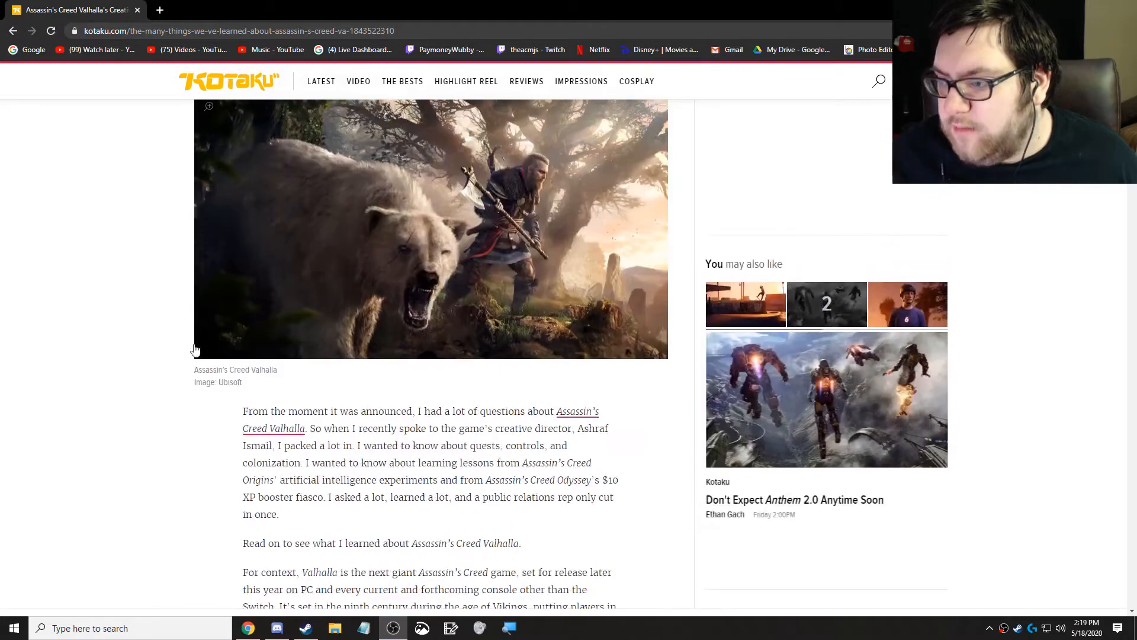
{"action": "scroll", "scroll_direction": "up", "scroll_amount": 3}
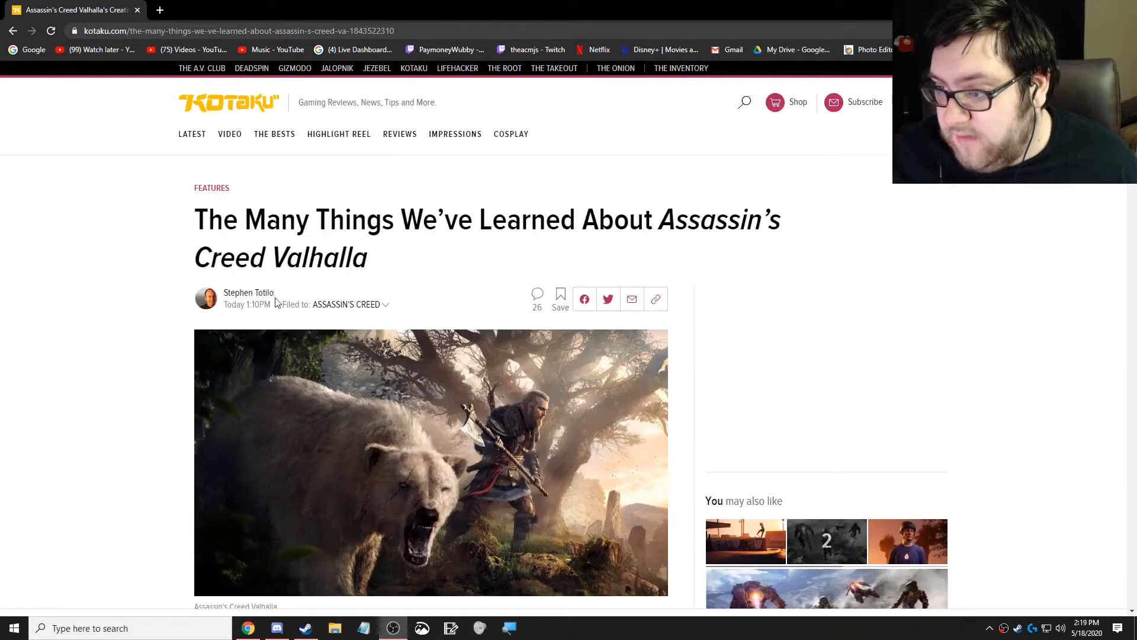
{"action": "mouse_move", "coordinate": [130, 311]}
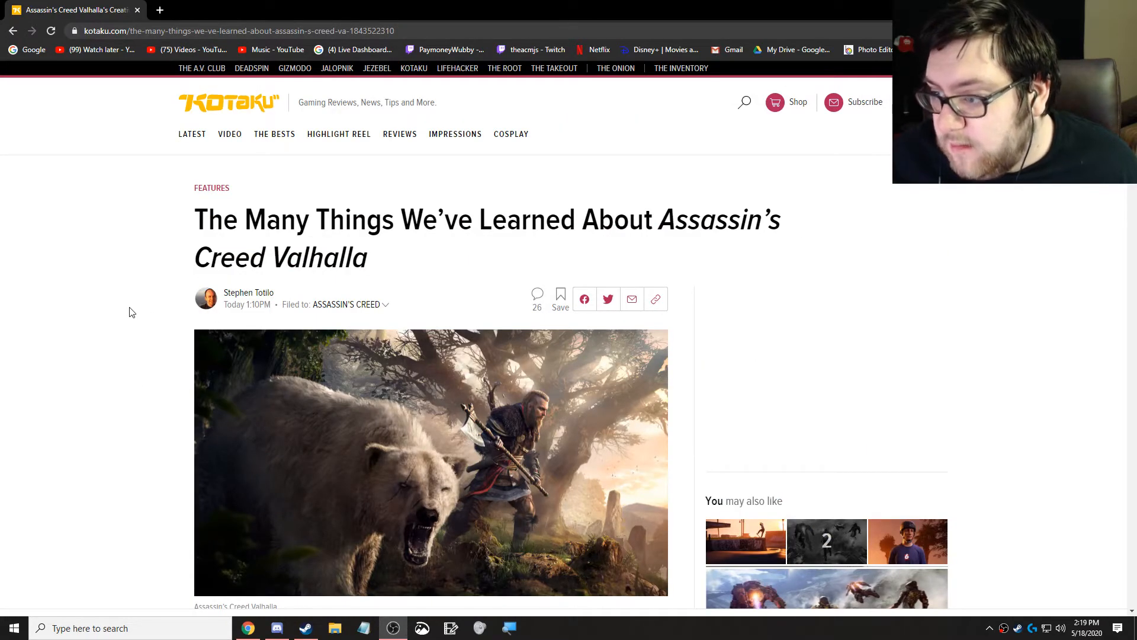
{"action": "scroll", "scroll_direction": "down", "scroll_amount": 3}
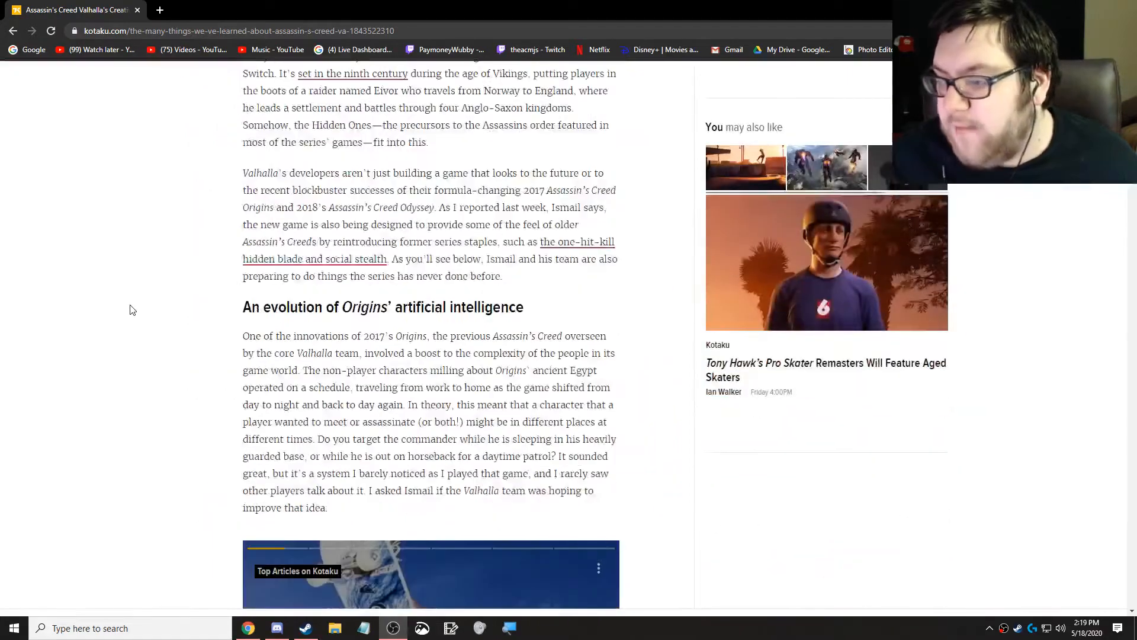
{"action": "scroll", "scroll_direction": "down", "scroll_amount": 3}
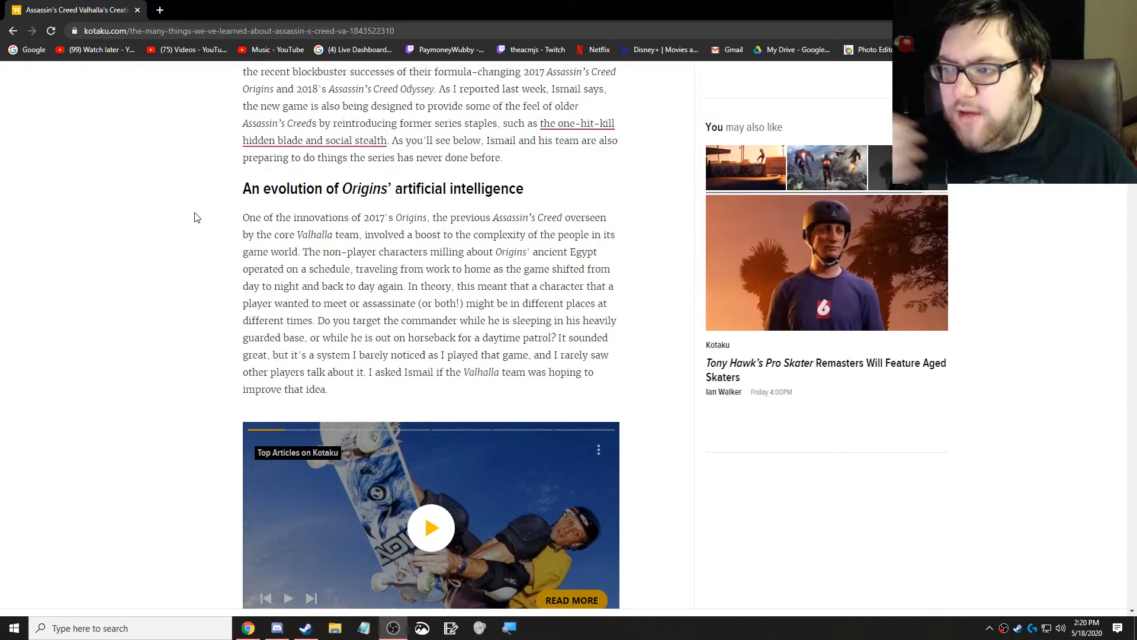
{"action": "mouse_move", "coordinate": [173, 217]}
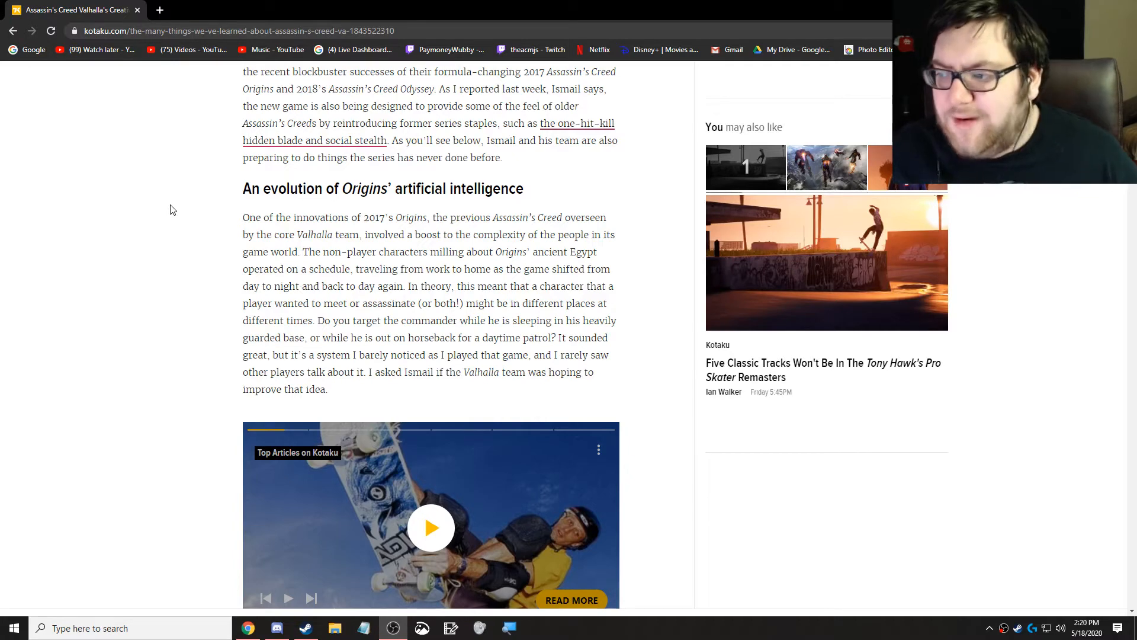
Step: Scroll down through the new mission structure and diplomacy section to where the controls section begins
{"action": "scroll", "scroll_direction": "down", "scroll_amount": 3}
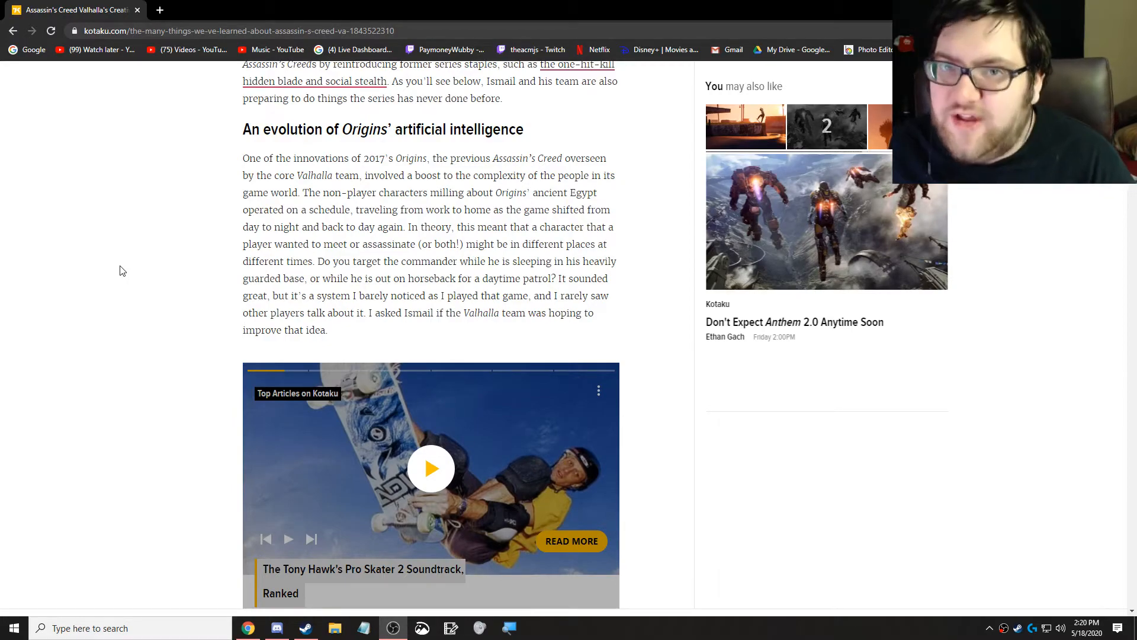
{"action": "scroll", "scroll_direction": "down", "scroll_amount": 3}
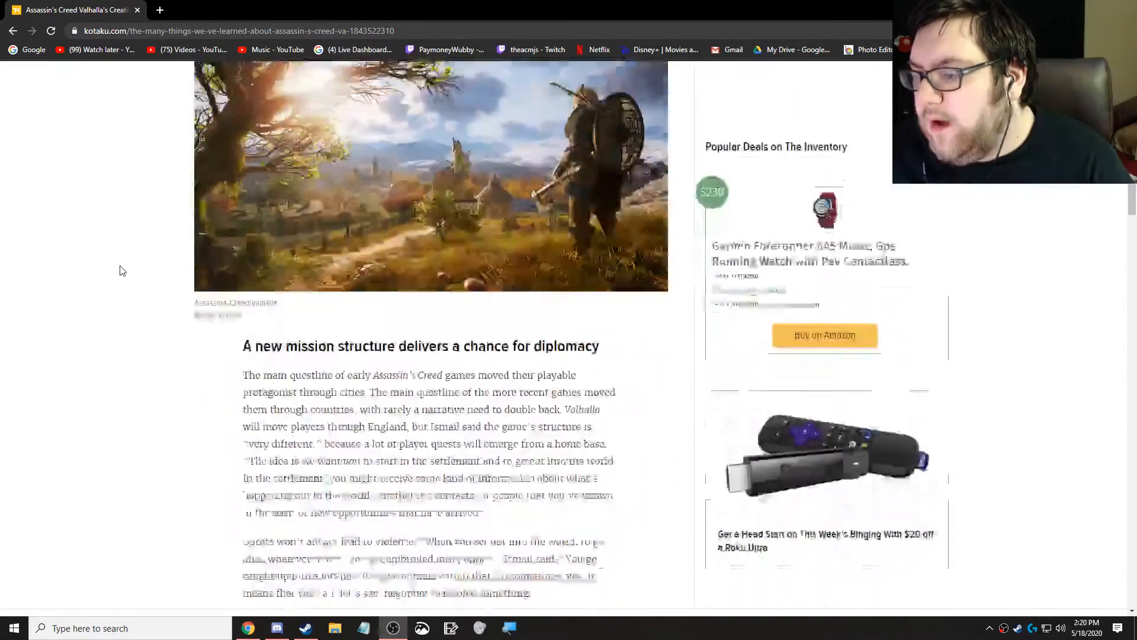
{"action": "scroll", "scroll_direction": "down", "scroll_amount": 3}
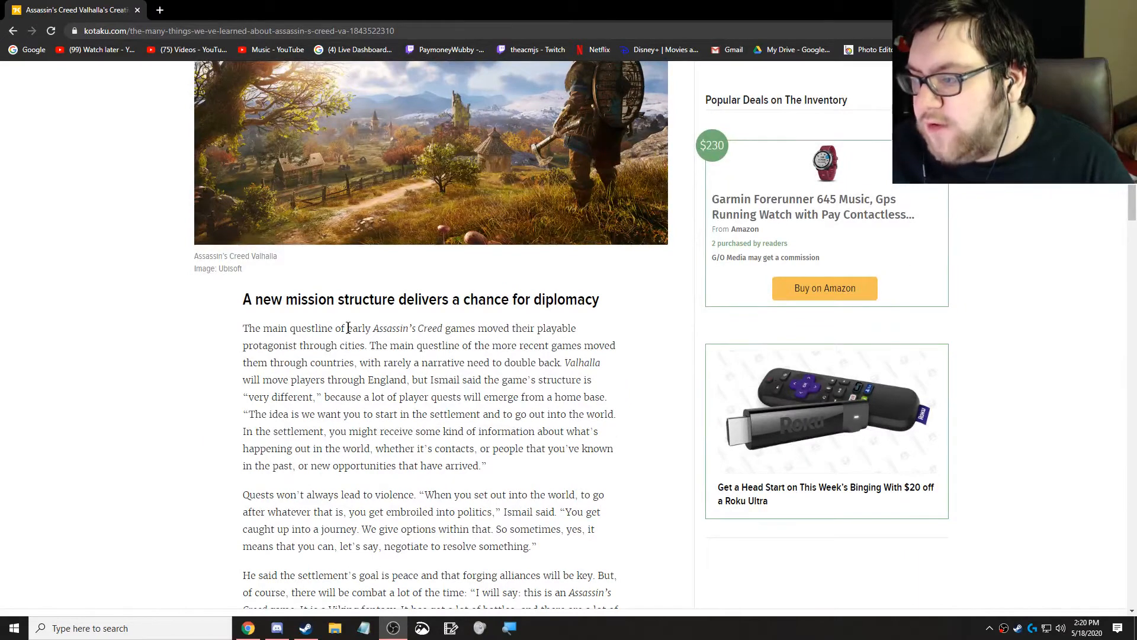
{"action": "scroll", "scroll_direction": "down", "scroll_amount": 3}
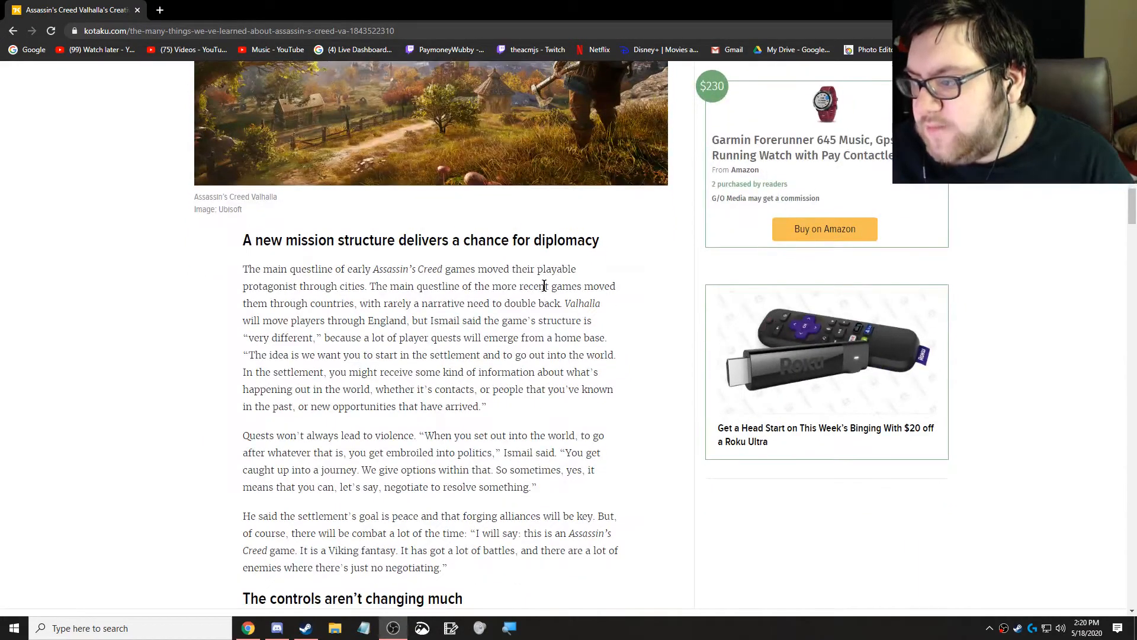
{"action": "mouse_move", "coordinate": [554, 302]}
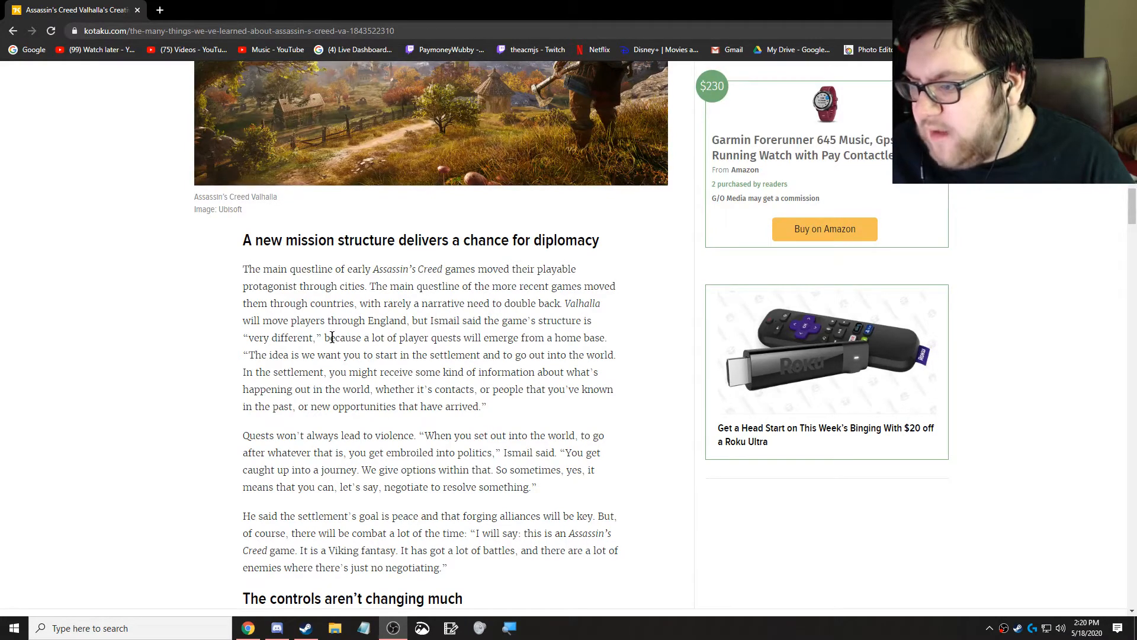
{"action": "scroll", "scroll_direction": "down", "scroll_amount": 3}
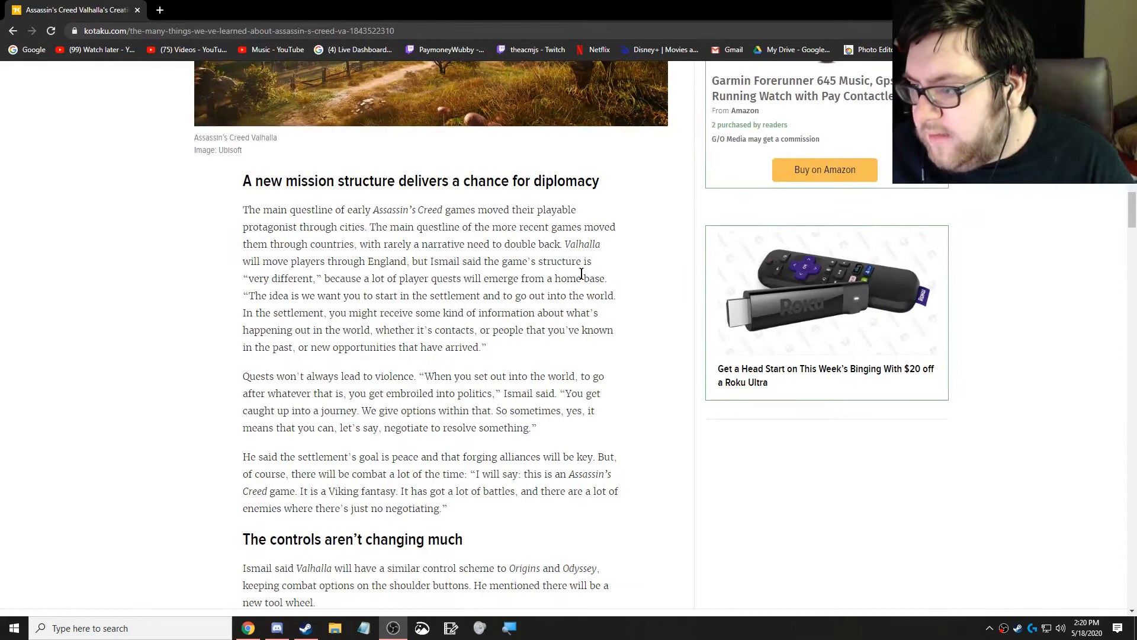
{"action": "mouse_move", "coordinate": [335, 294]}
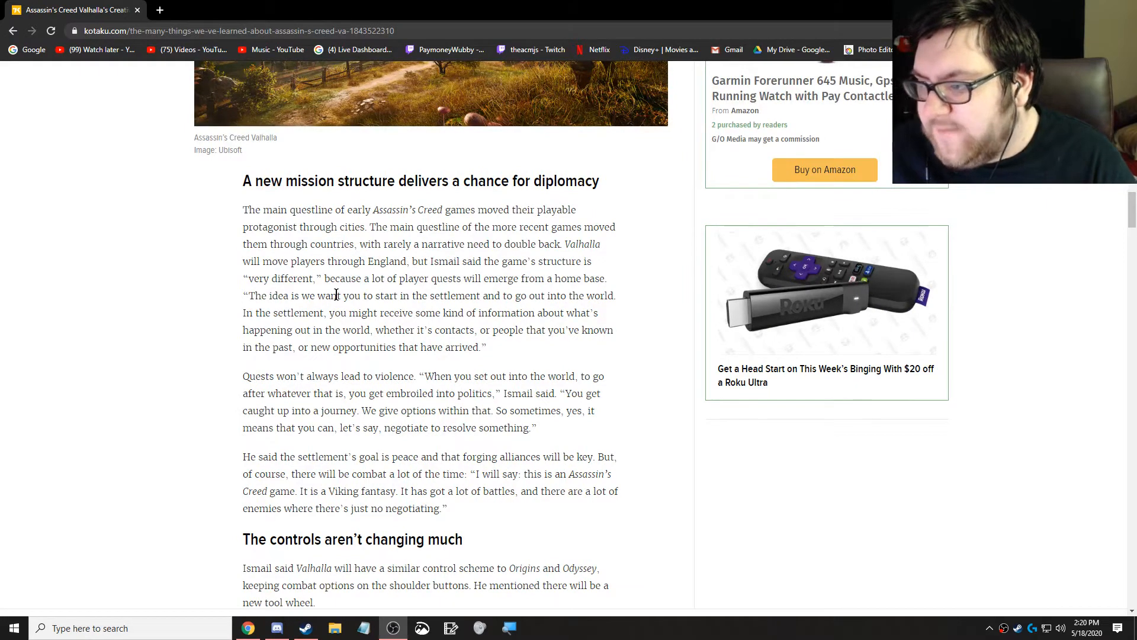
{"action": "mouse_move", "coordinate": [593, 295]}
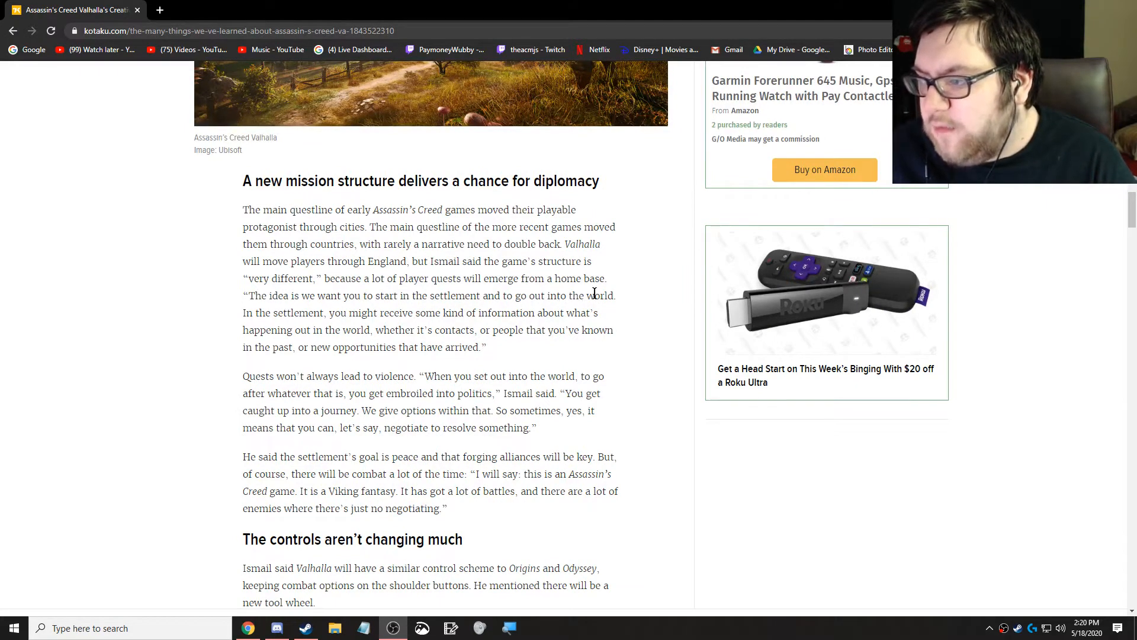
{"action": "scroll", "scroll_direction": "down", "scroll_amount": 3}
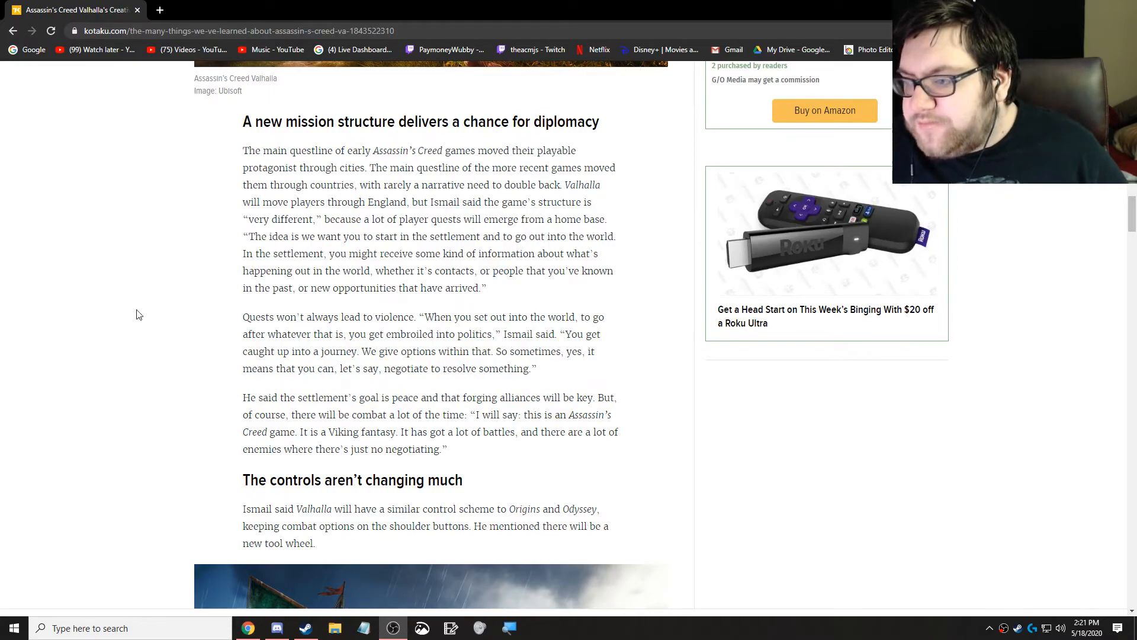
{"action": "scroll", "scroll_direction": "down", "scroll_amount": 3}
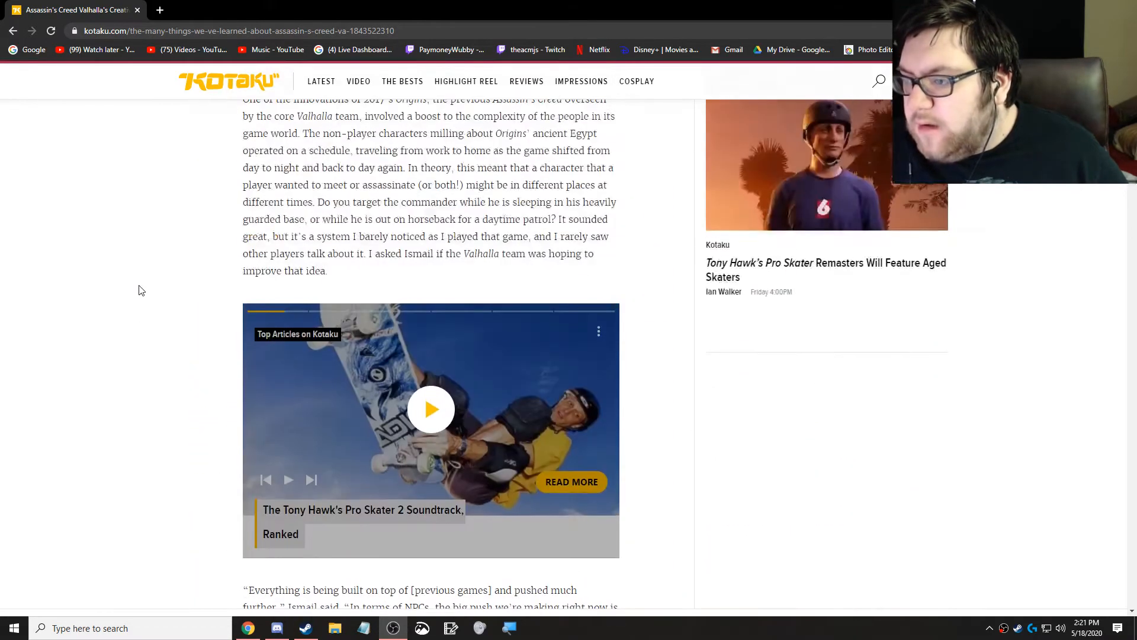
{"action": "scroll", "scroll_direction": "up", "scroll_amount": 3}
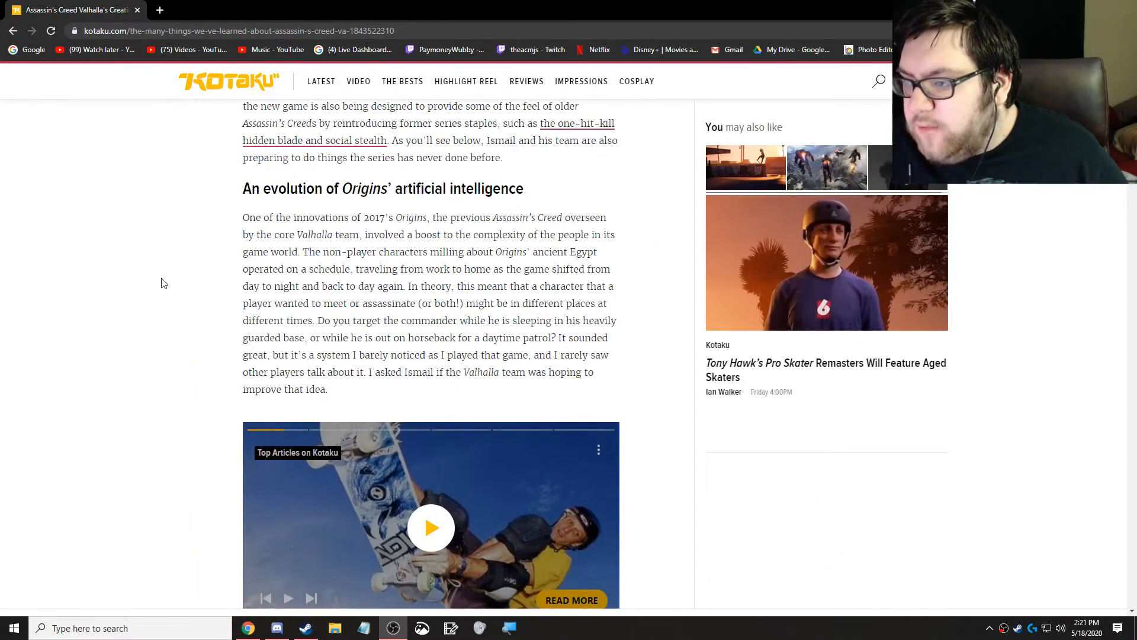
{"action": "scroll", "scroll_direction": "down", "scroll_amount": 3}
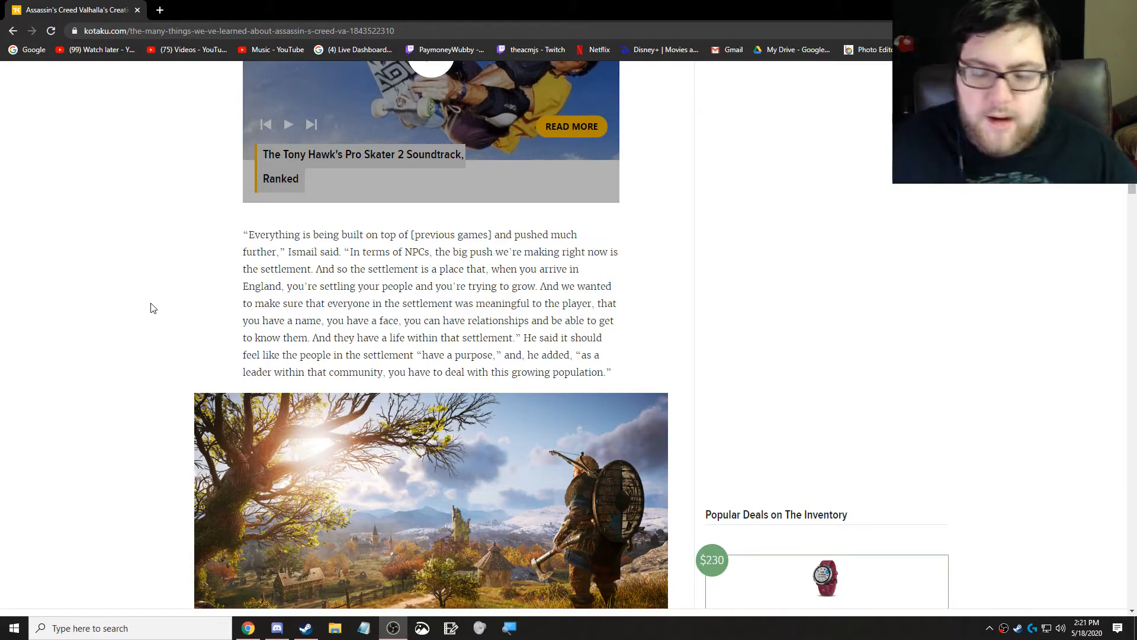
{"action": "scroll", "scroll_direction": "down", "scroll_amount": 3}
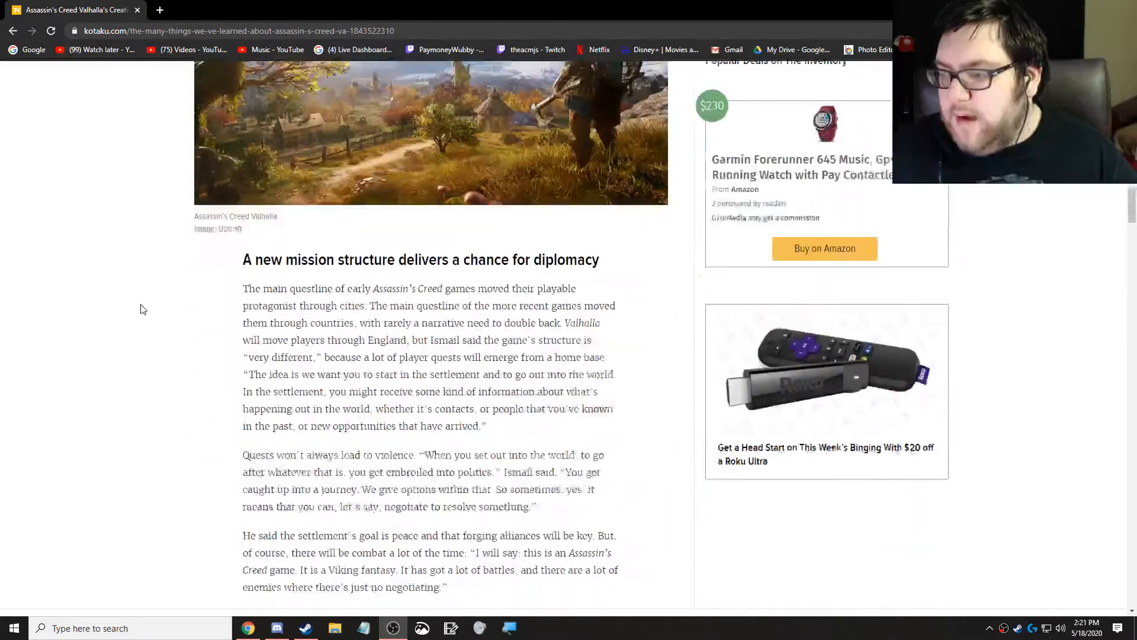
Step: Scroll down to 'The controls aren't changing much' heading and the Viking ship screenshot
{"action": "scroll", "scroll_direction": "down", "scroll_amount": 3}
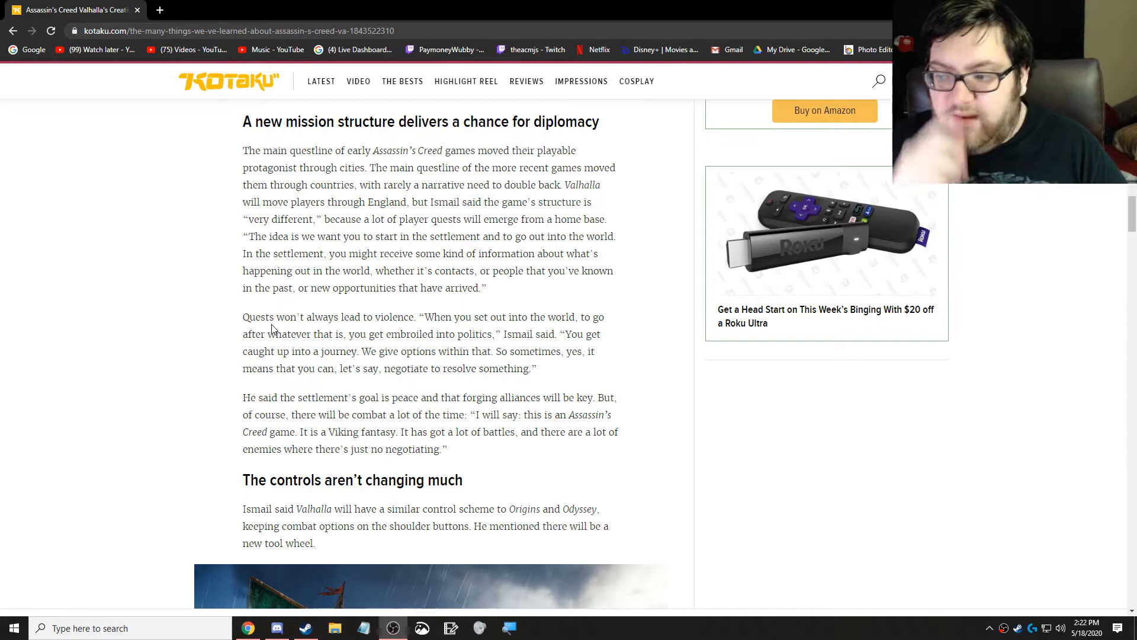
{"action": "mouse_move", "coordinate": [127, 334]}
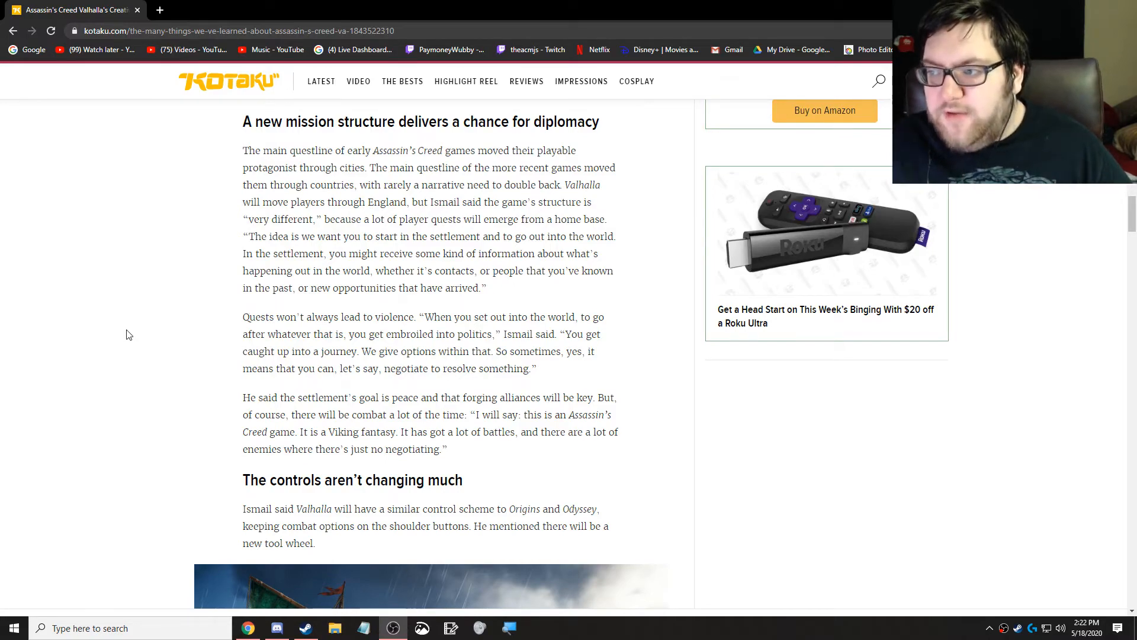
{"action": "scroll", "scroll_direction": "down", "scroll_amount": 3}
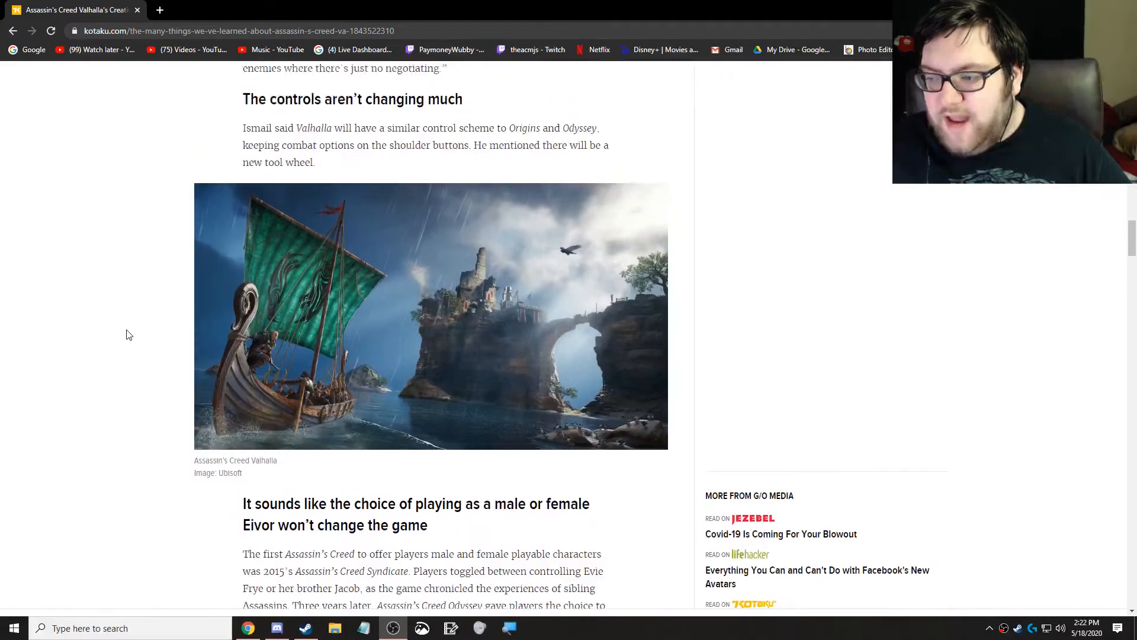
Step: Nudge the article up to show the Origins and Odyssey comparison and highlight the word Odyssey
{"action": "scroll", "scroll_direction": "up", "scroll_amount": 3}
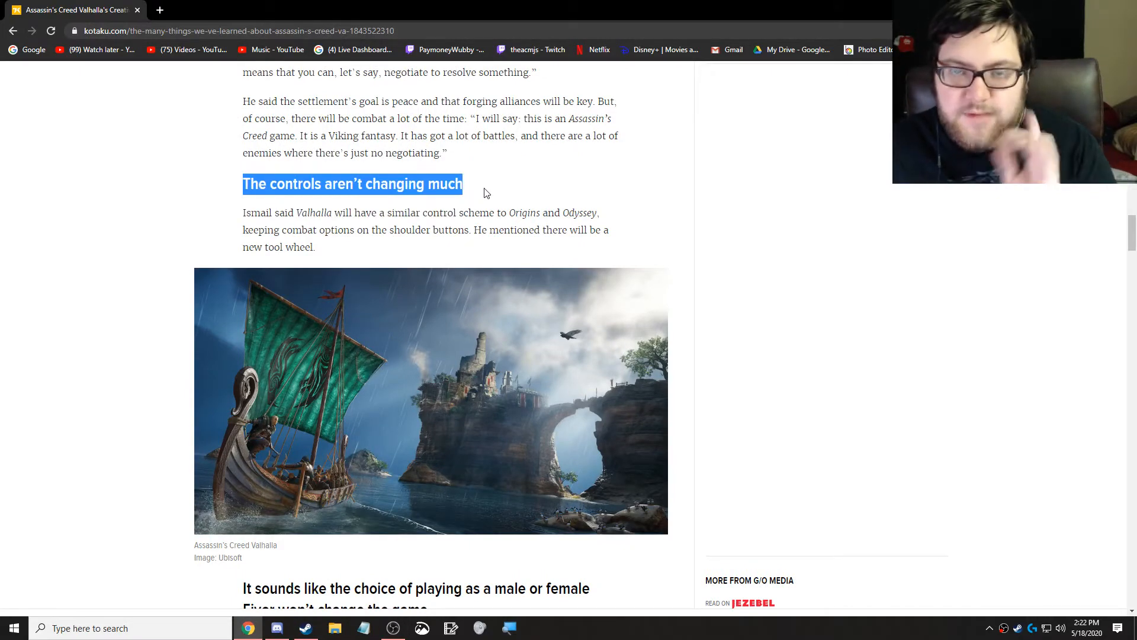
{"action": "mouse_move", "coordinate": [418, 225]}
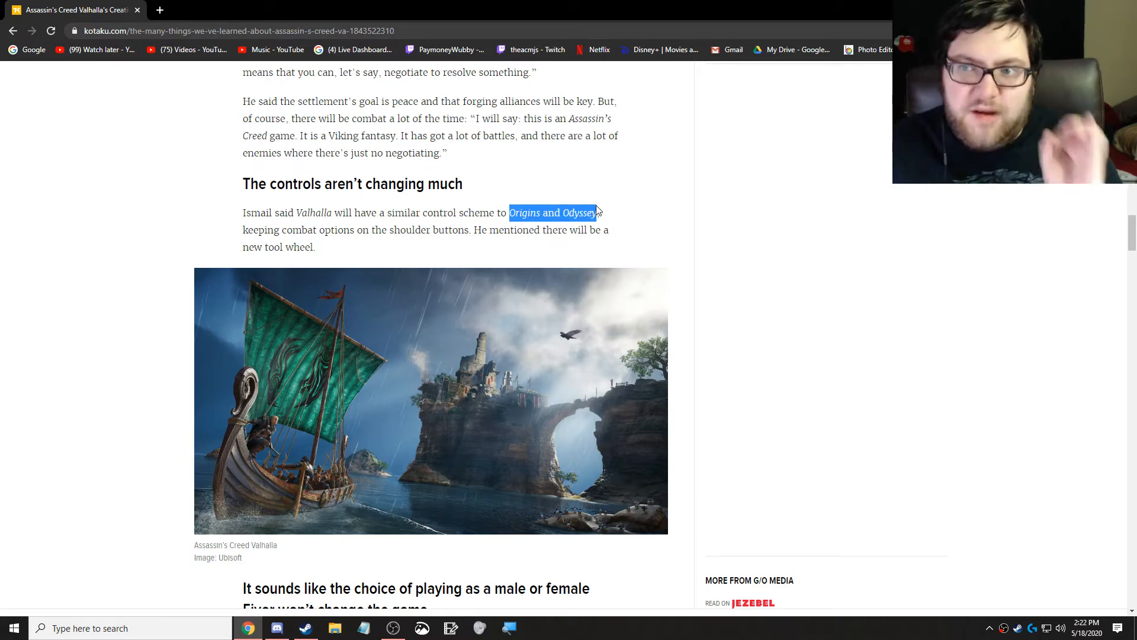
{"action": "double_click", "coordinate": [573, 212]}
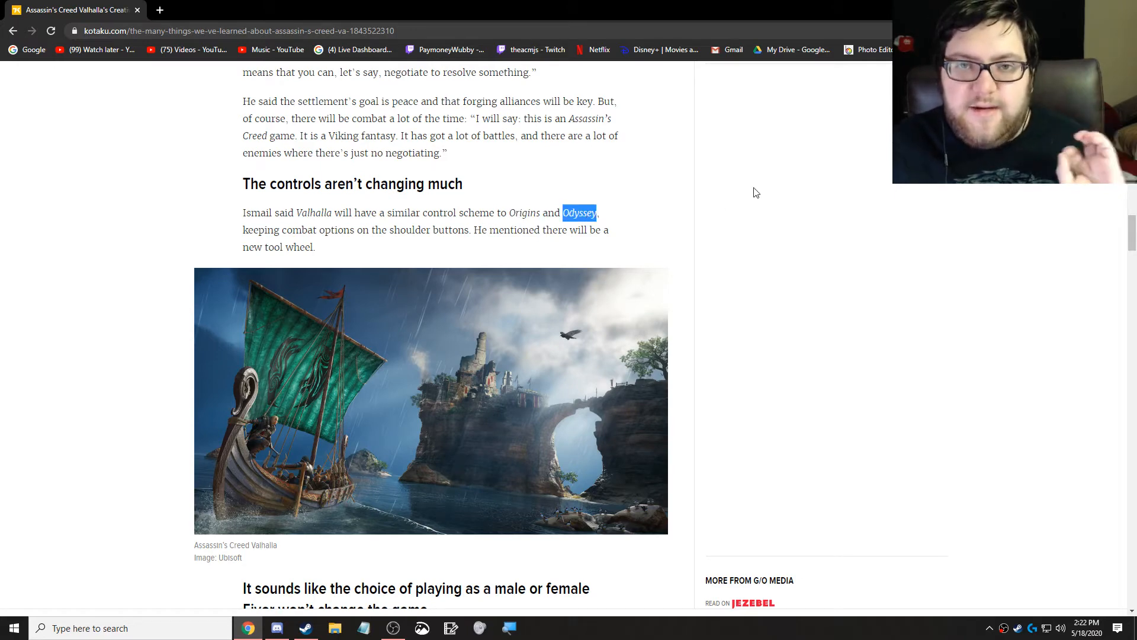
{"action": "mouse_move", "coordinate": [629, 224]}
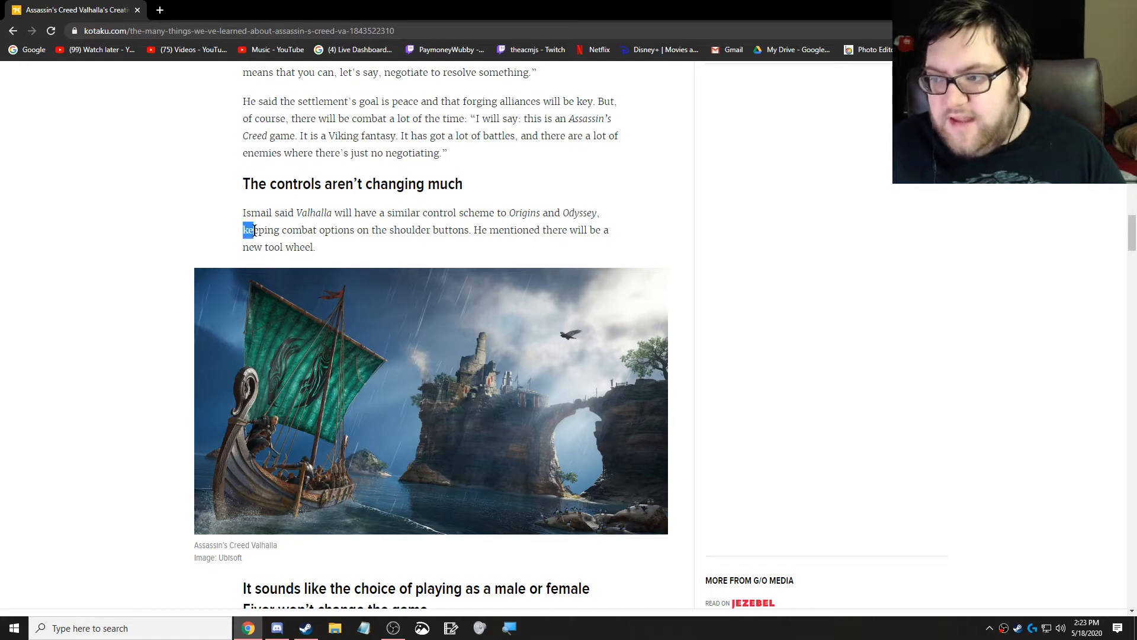
{"action": "left_click_drag", "start_coordinate": [246, 230], "coordinate": [315, 246]}
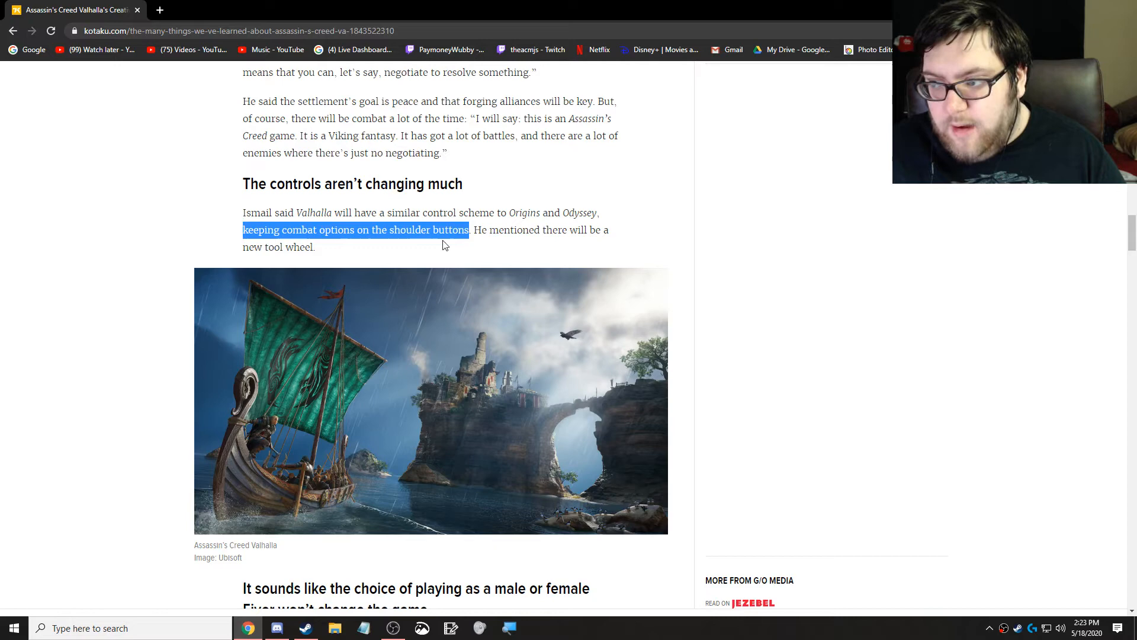
{"action": "mouse_move", "coordinate": [435, 242]}
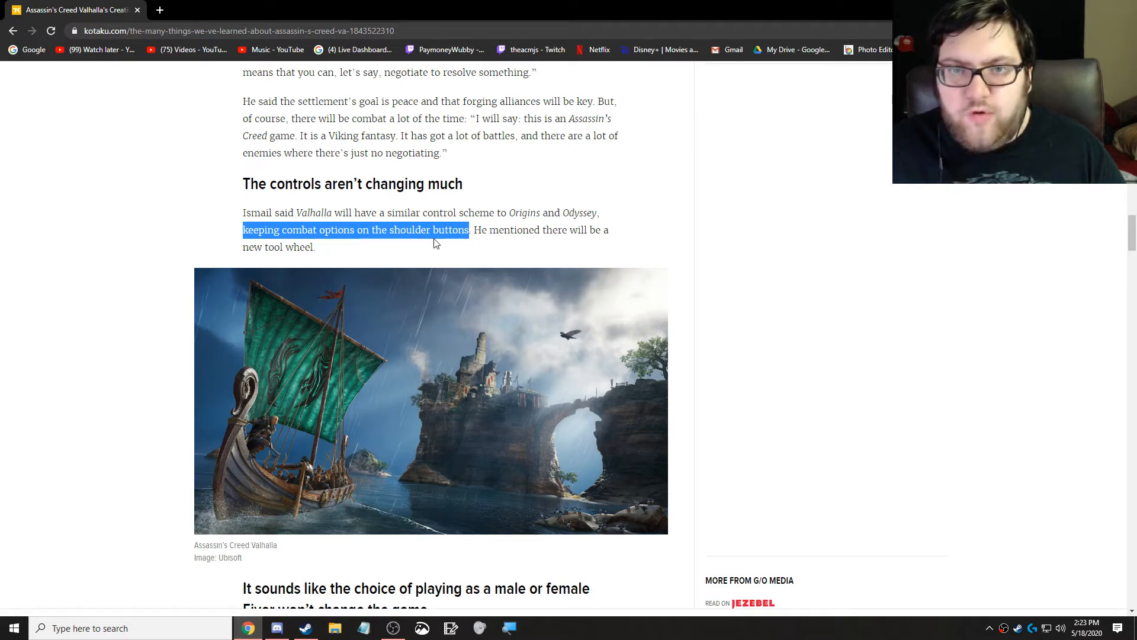
{"action": "mouse_move", "coordinate": [426, 243]}
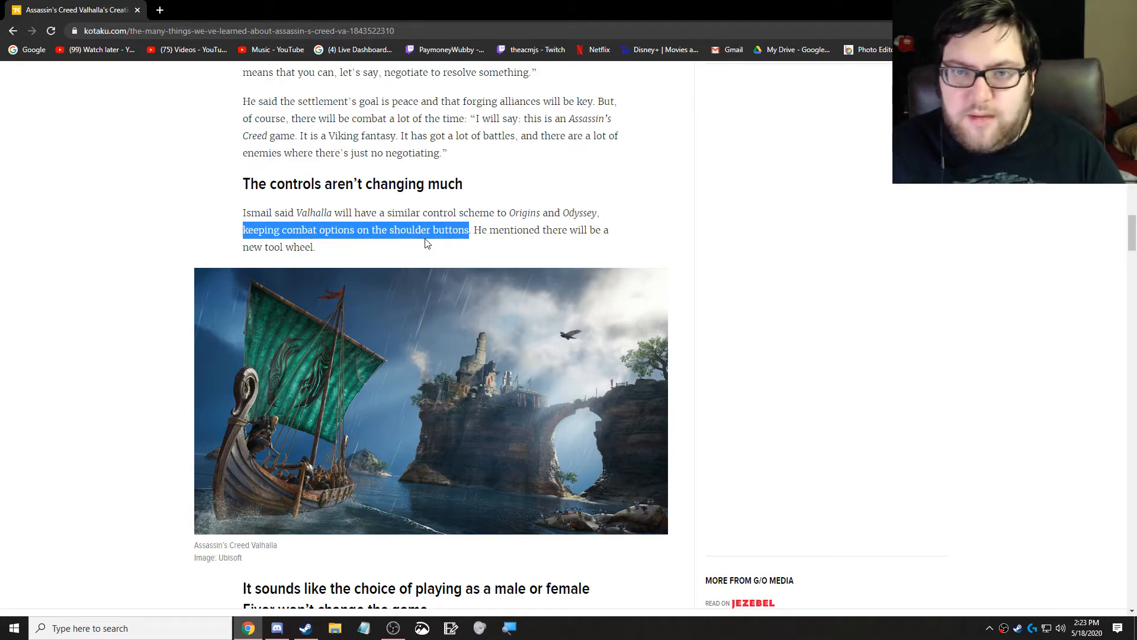
{"action": "mouse_move", "coordinate": [523, 212]}
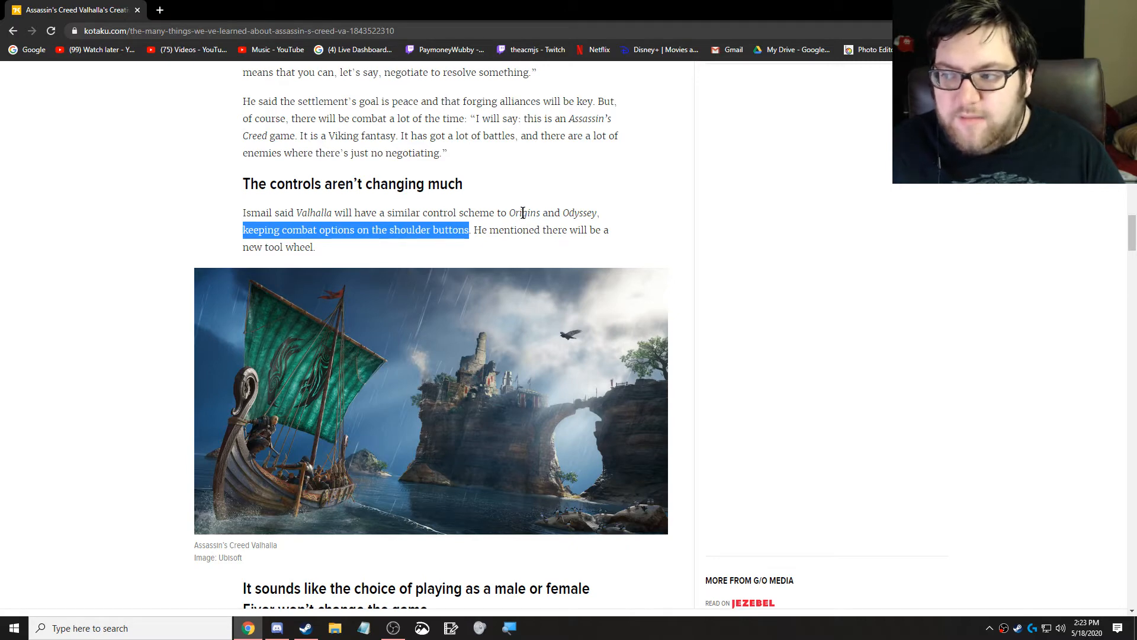
{"action": "double_click", "coordinate": [522, 212]}
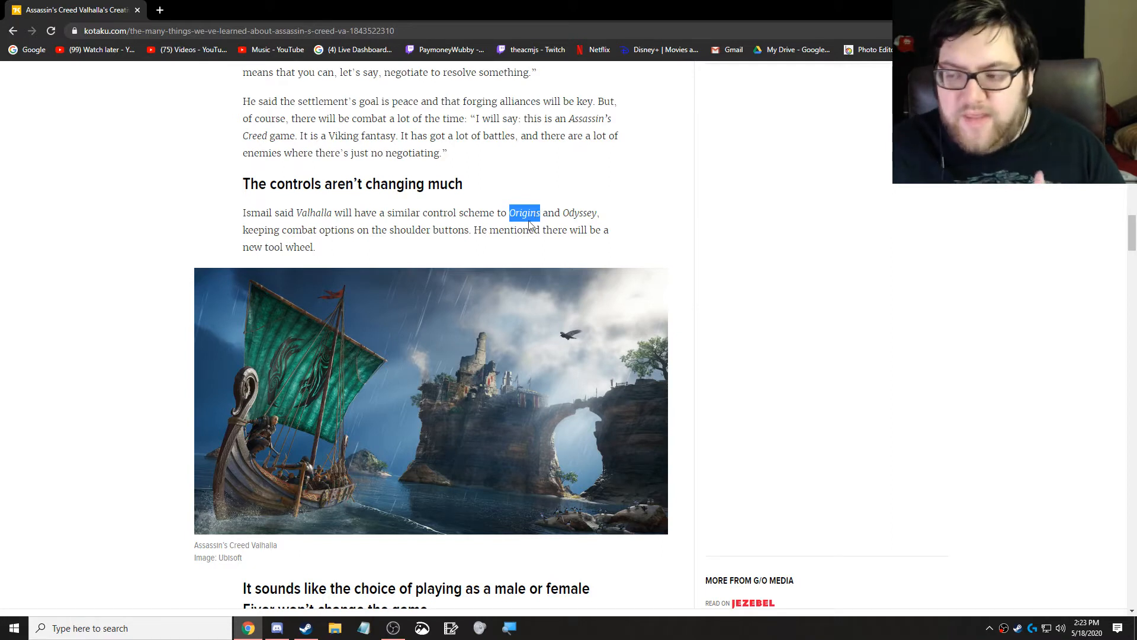
{"action": "left_click", "coordinate": [477, 229]}
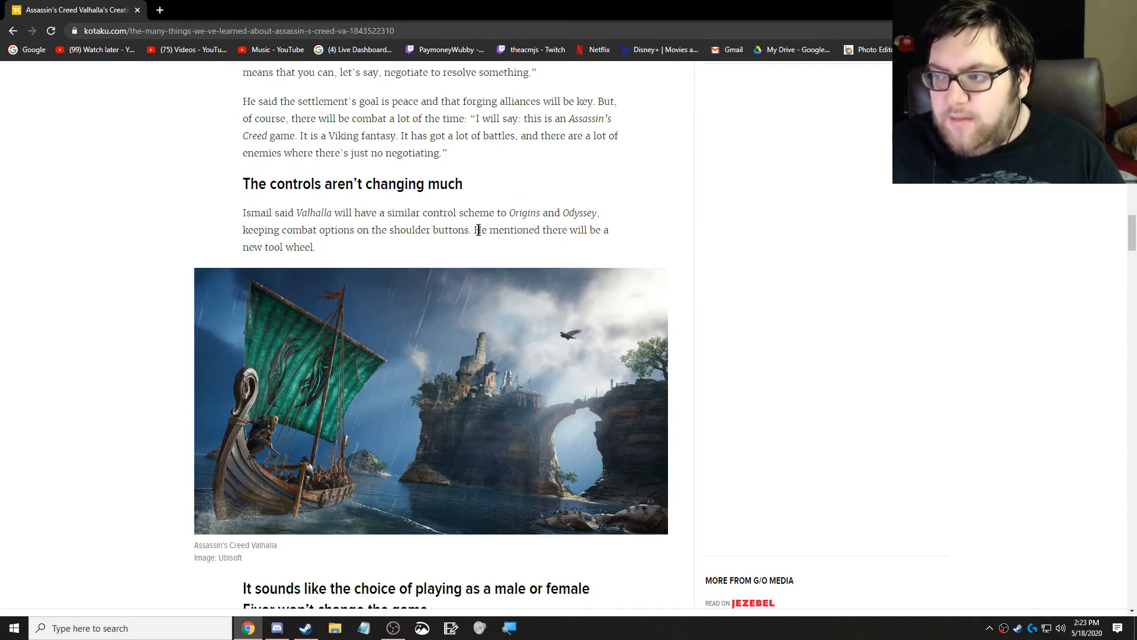
{"action": "double_click", "coordinate": [279, 246]}
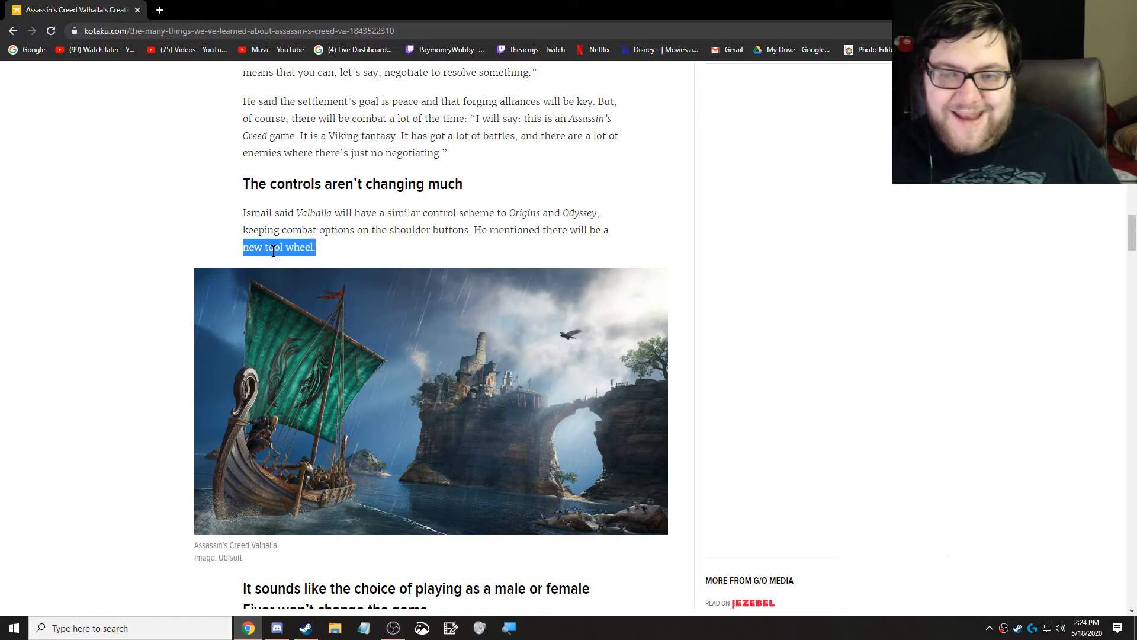
{"action": "left_click", "coordinate": [84, 294]}
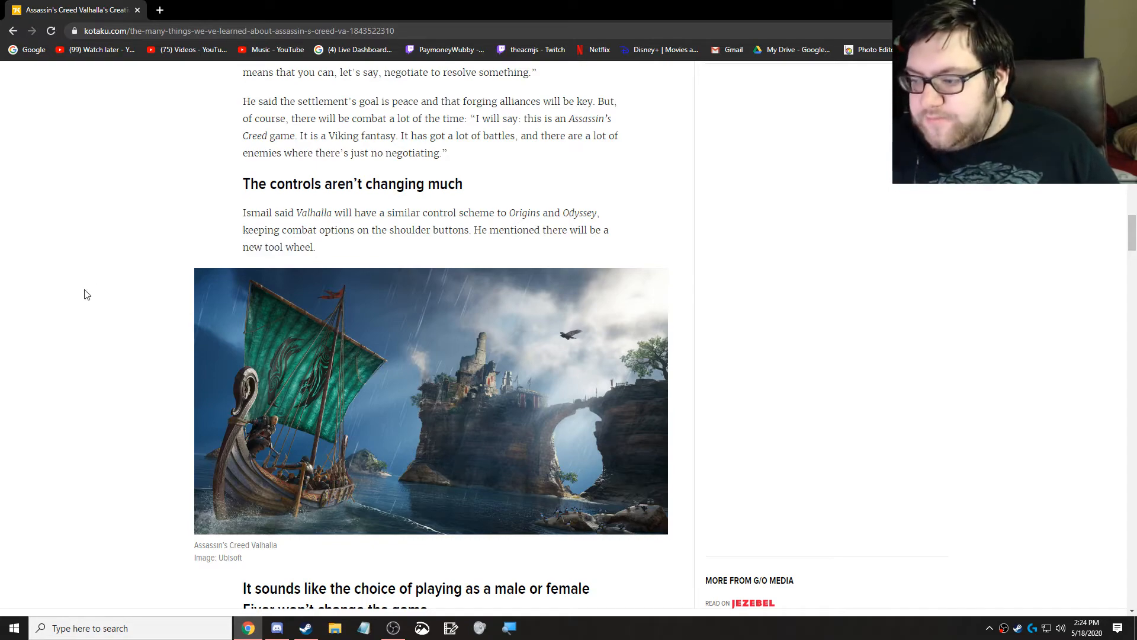
Step: Scroll past the male/female Eivor sections to the 'Progression is changing' heading
{"action": "scroll", "scroll_direction": "down", "scroll_amount": 3}
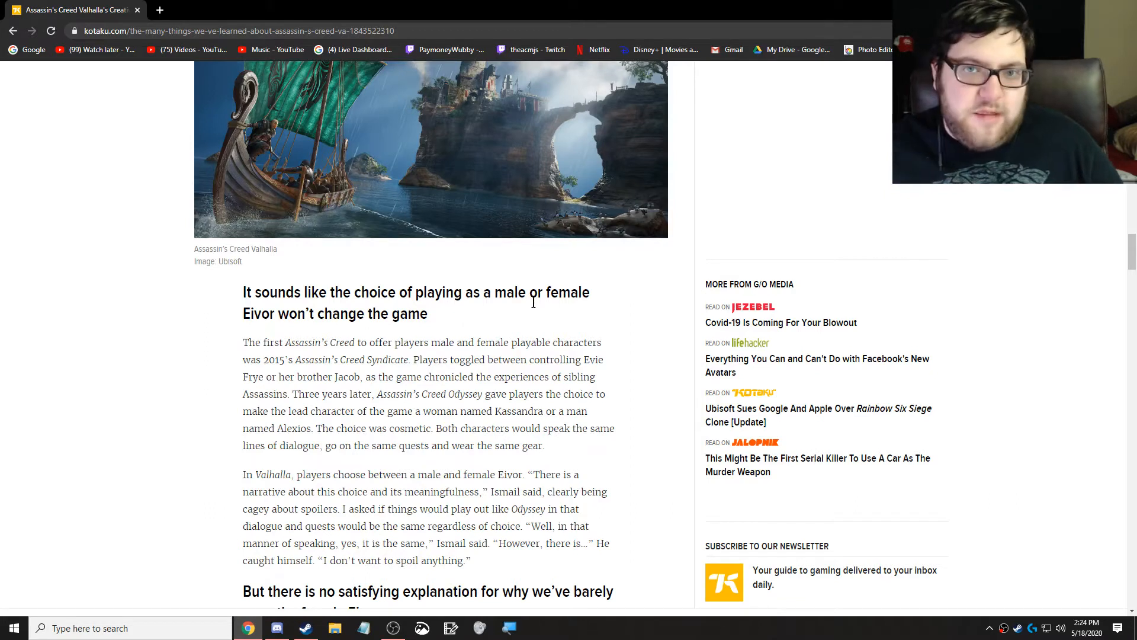
{"action": "mouse_move", "coordinate": [177, 344]}
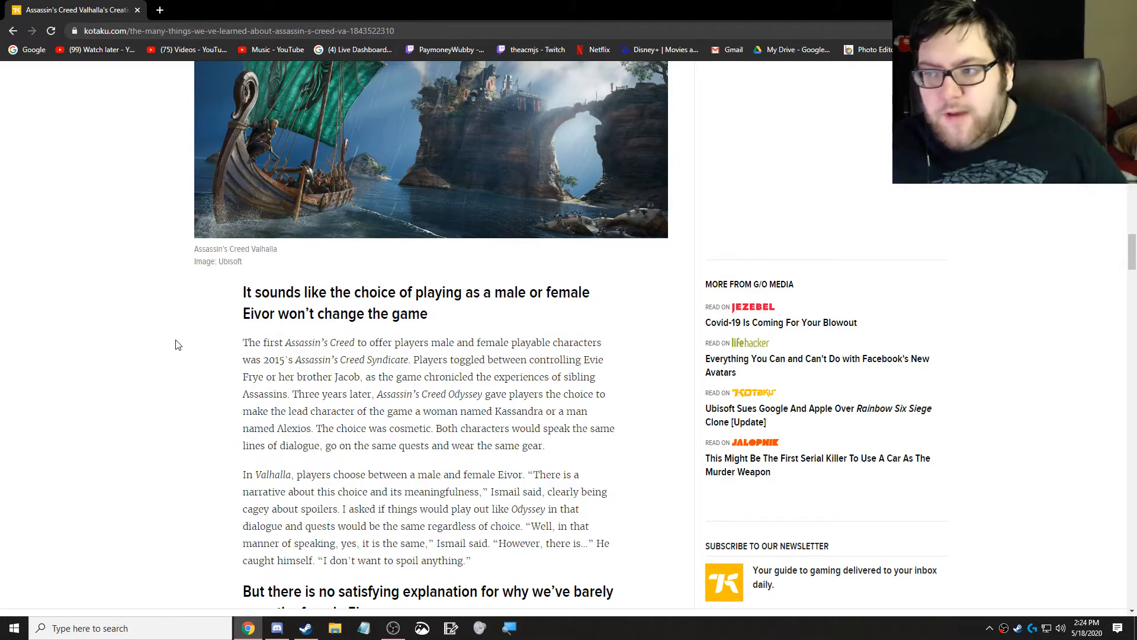
{"action": "scroll", "scroll_direction": "down", "scroll_amount": 3}
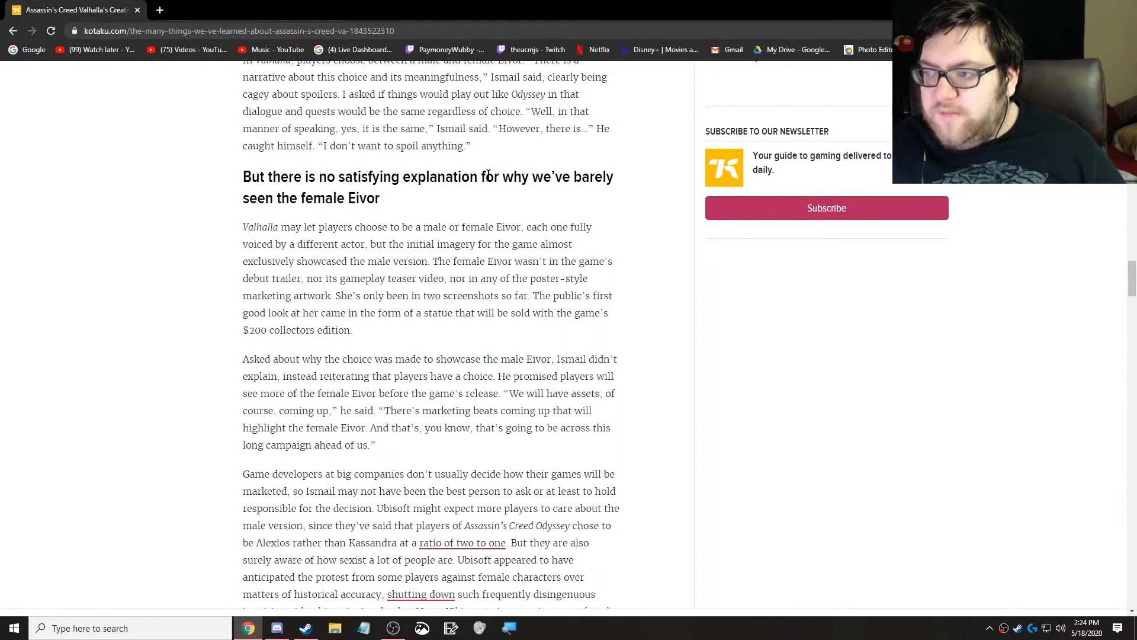
{"action": "mouse_move", "coordinate": [370, 213]}
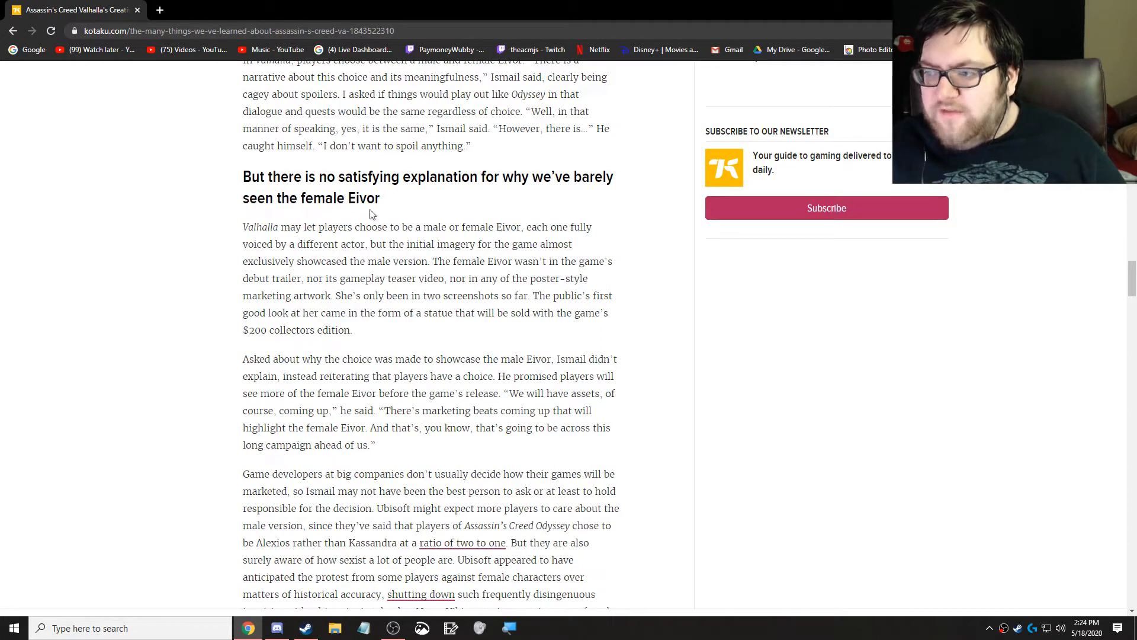
{"action": "mouse_move", "coordinate": [476, 201]}
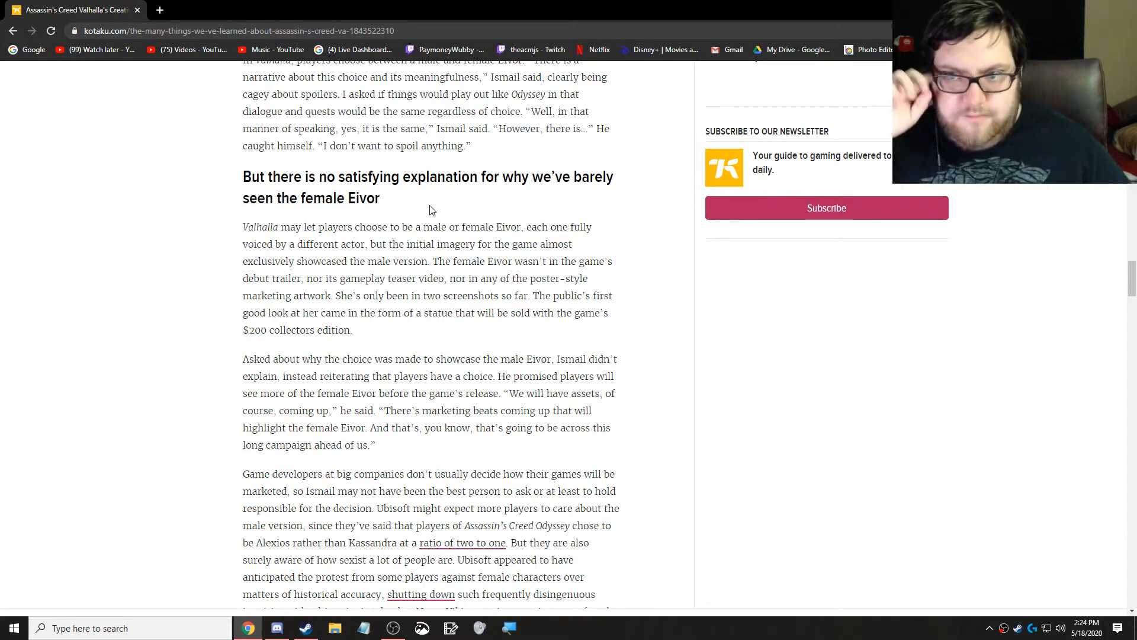
{"action": "mouse_move", "coordinate": [133, 377]}
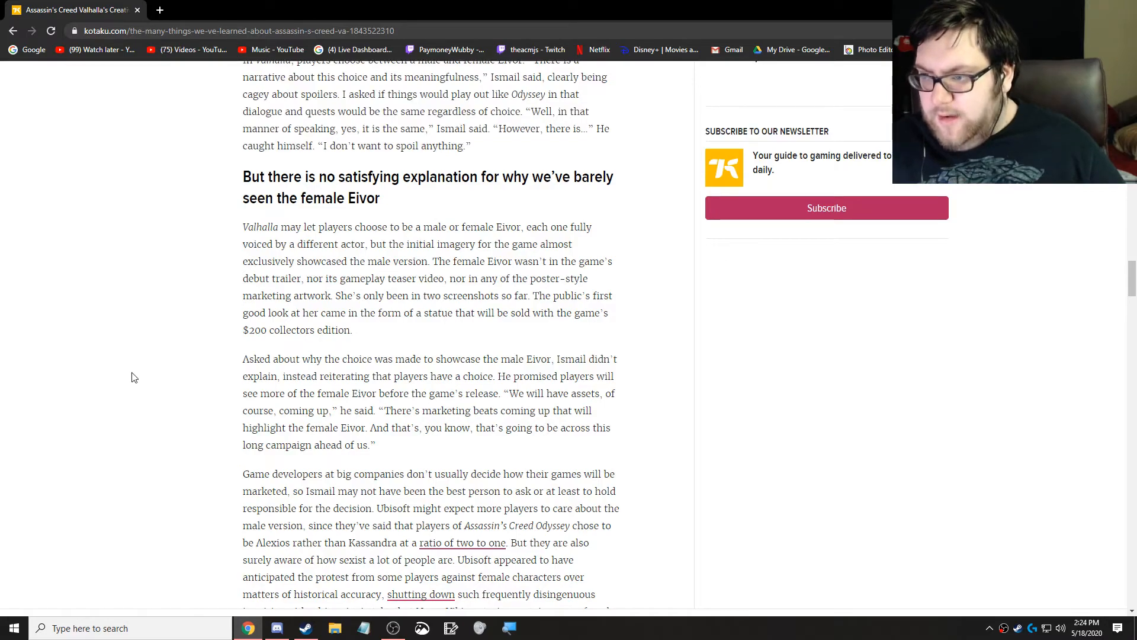
{"action": "scroll", "scroll_direction": "down", "scroll_amount": 3}
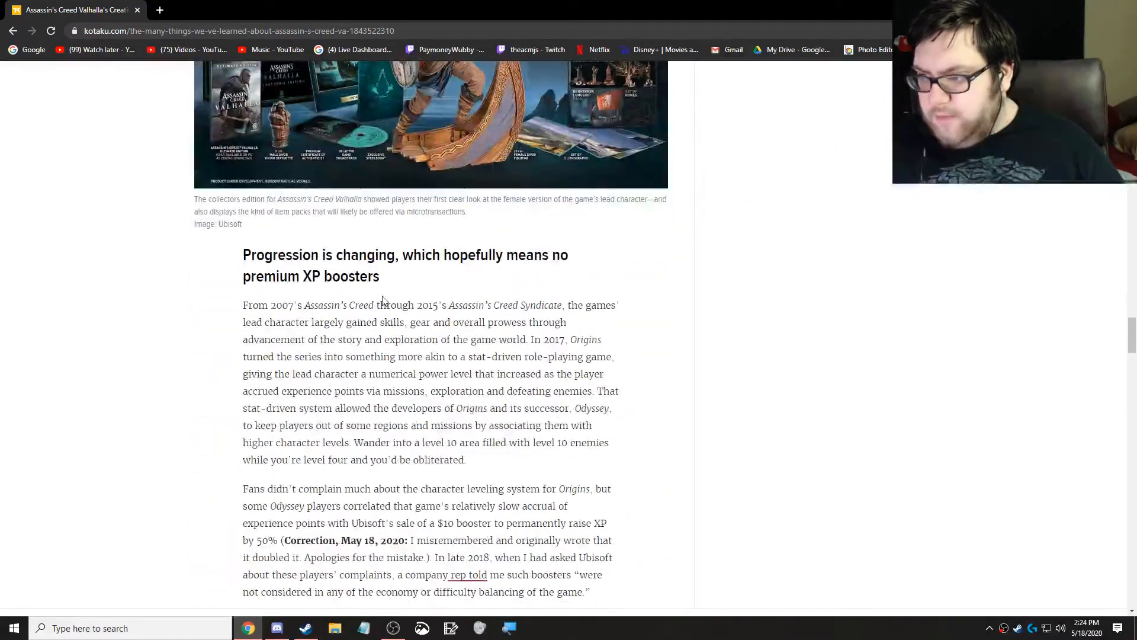
Step: Scroll through the progression section to the Odyssey XP booster passage and Ismail's comments on skills
{"action": "scroll", "scroll_direction": "down", "scroll_amount": 3}
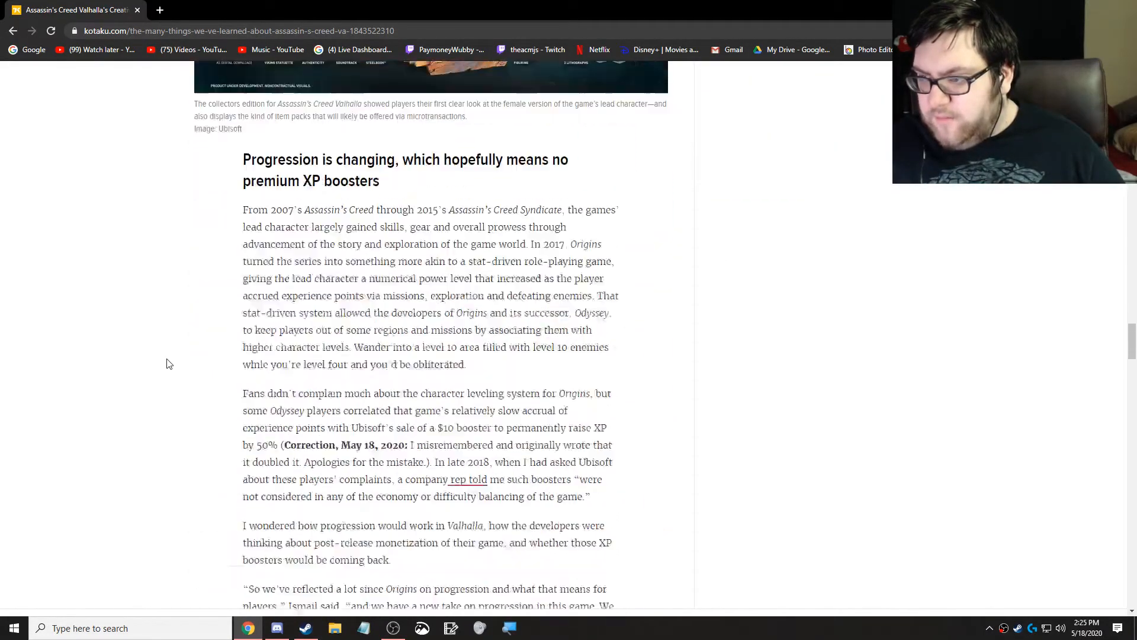
{"action": "scroll", "scroll_direction": "down", "scroll_amount": 3}
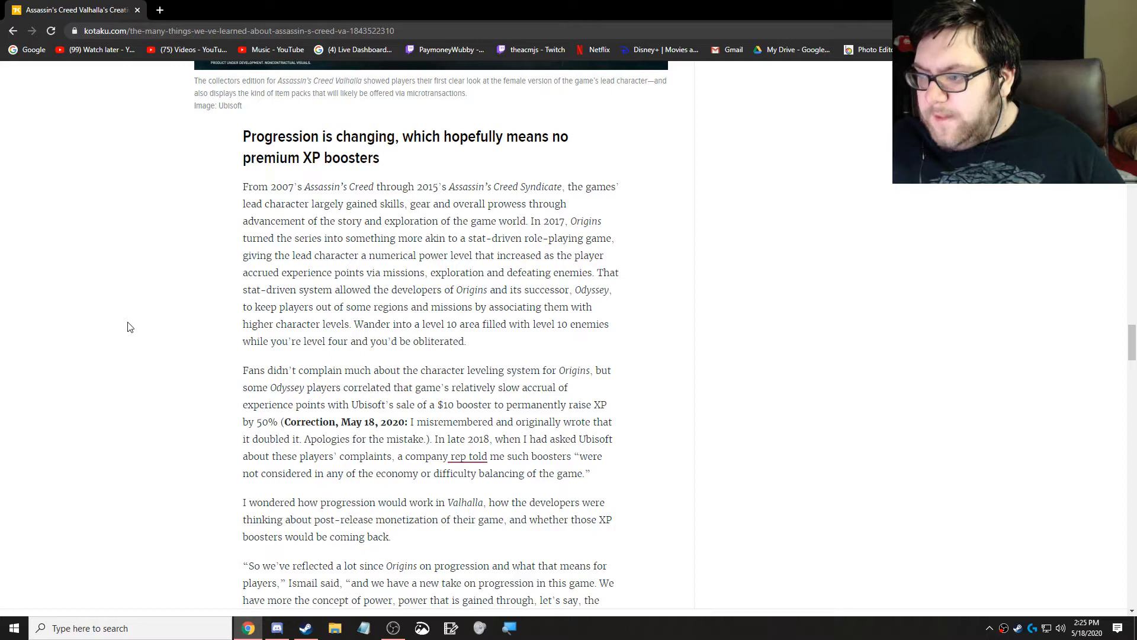
{"action": "scroll", "scroll_direction": "down", "scroll_amount": 3}
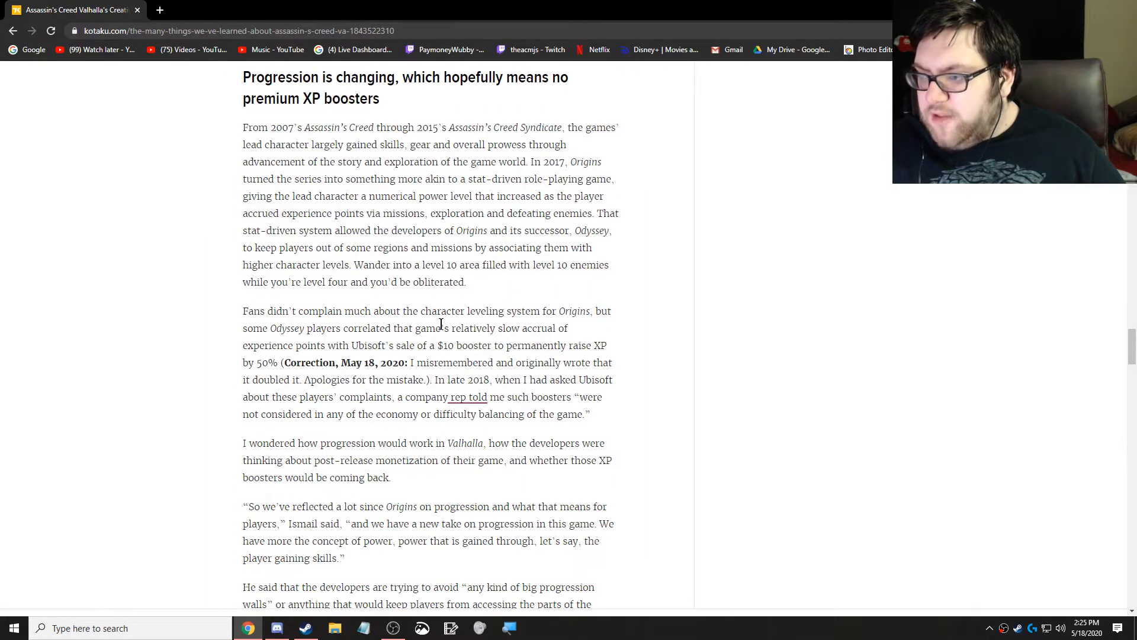
{"action": "mouse_move", "coordinate": [243, 340]}
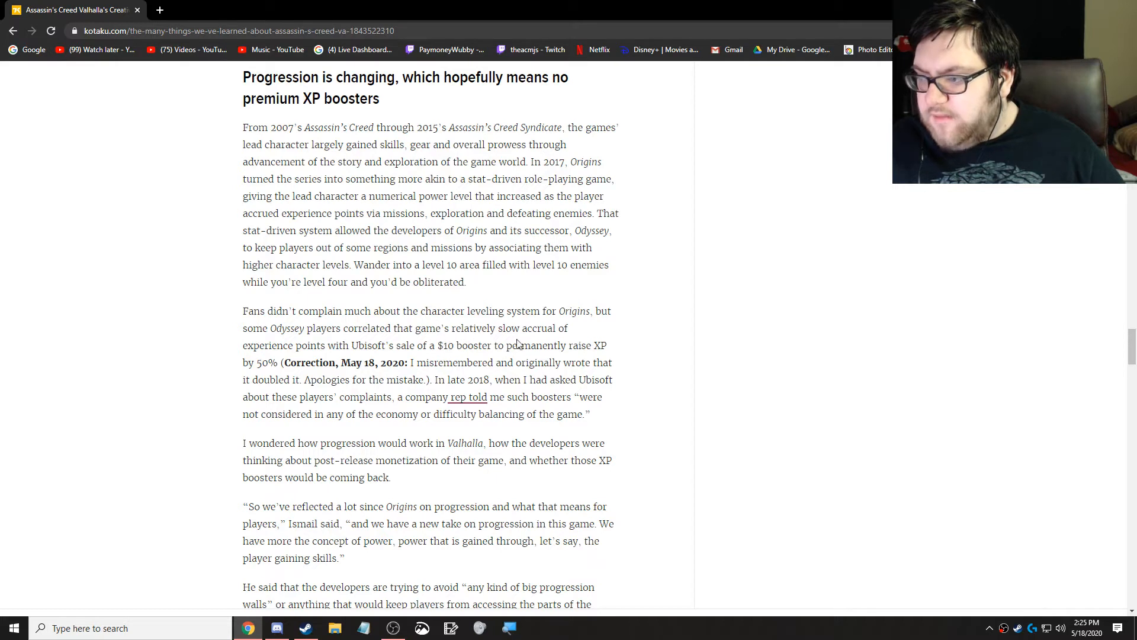
{"action": "mouse_move", "coordinate": [372, 357]}
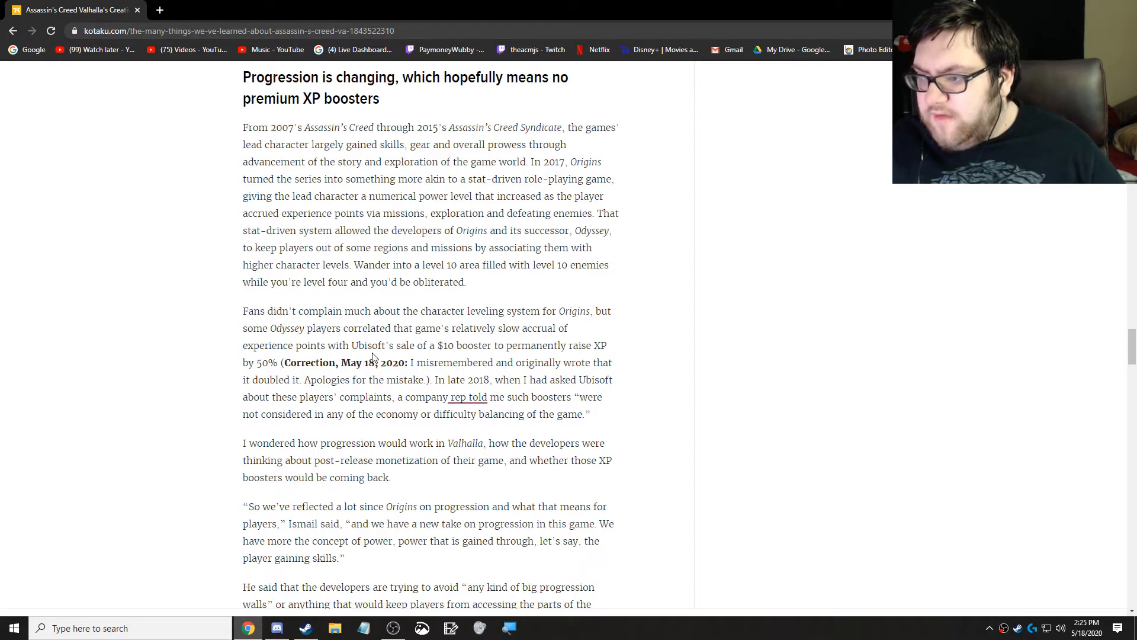
{"action": "mouse_move", "coordinate": [600, 360]}
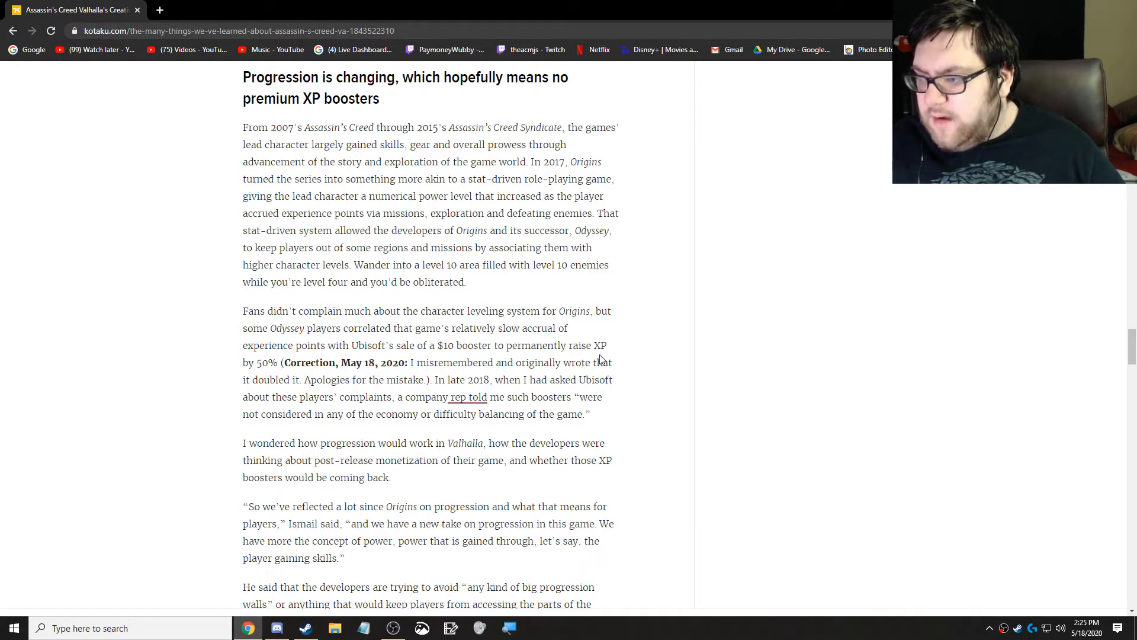
{"action": "mouse_move", "coordinate": [470, 394]}
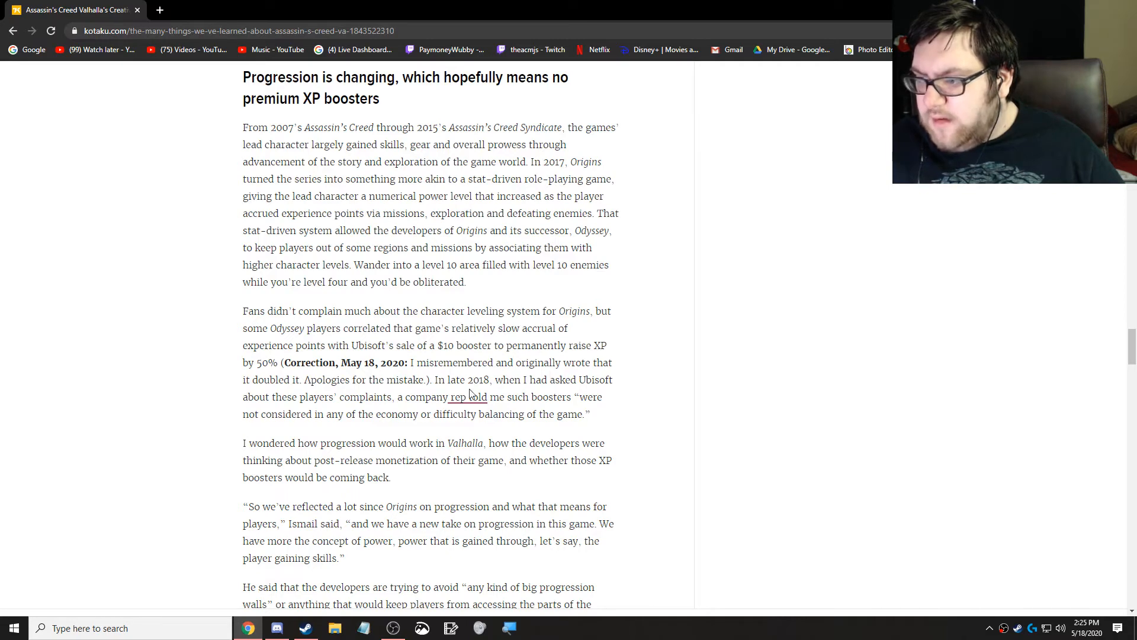
{"action": "mouse_move", "coordinate": [141, 477]}
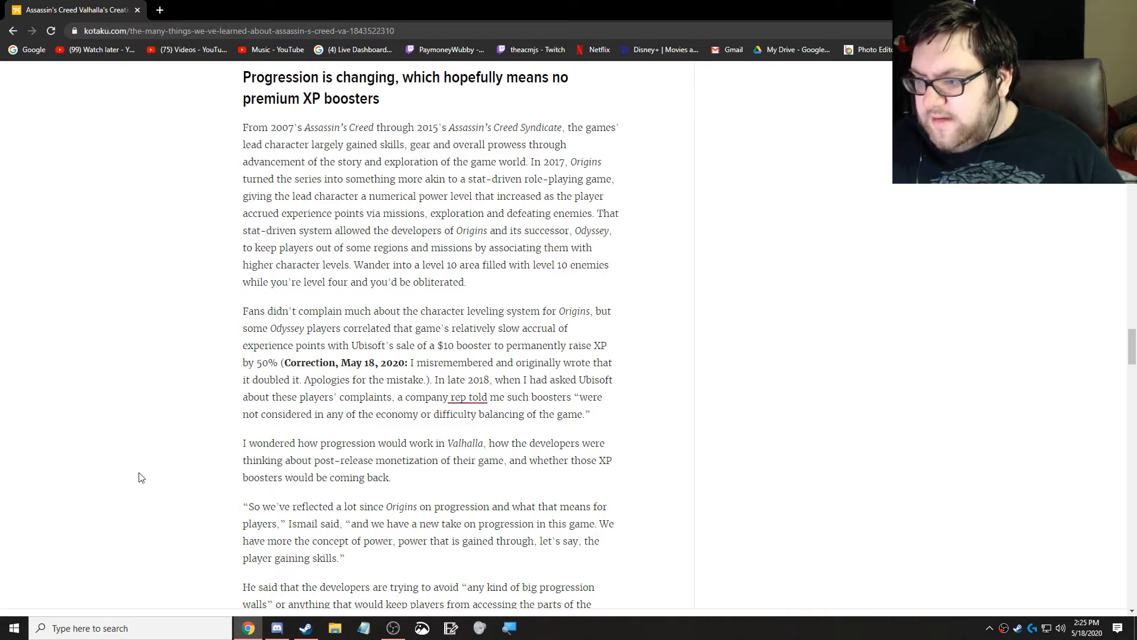
Step: Scroll to the paragraphs on avoiding progression walls, XP booster monetization and the skill tree
{"action": "scroll", "scroll_direction": "down", "scroll_amount": 3}
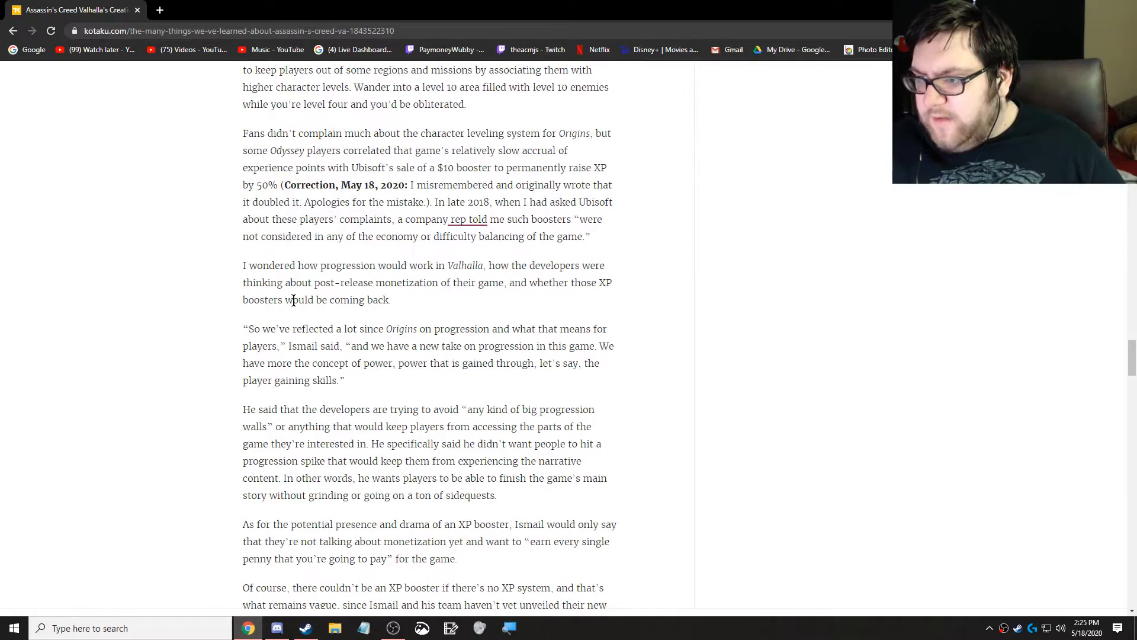
{"action": "mouse_move", "coordinate": [473, 304]}
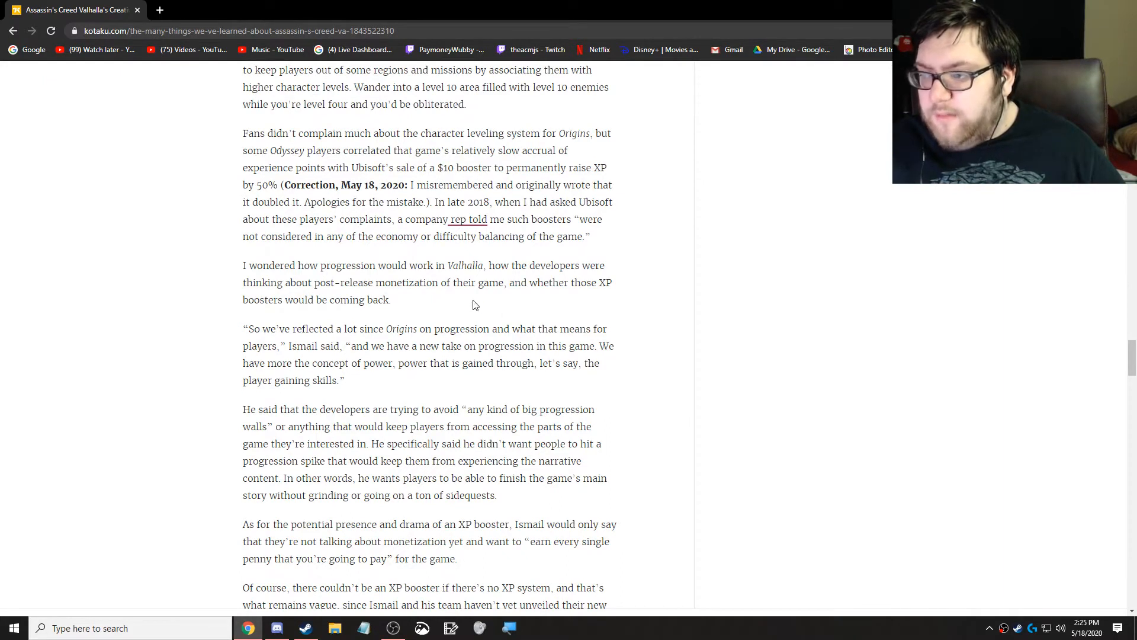
{"action": "mouse_move", "coordinate": [283, 332]}
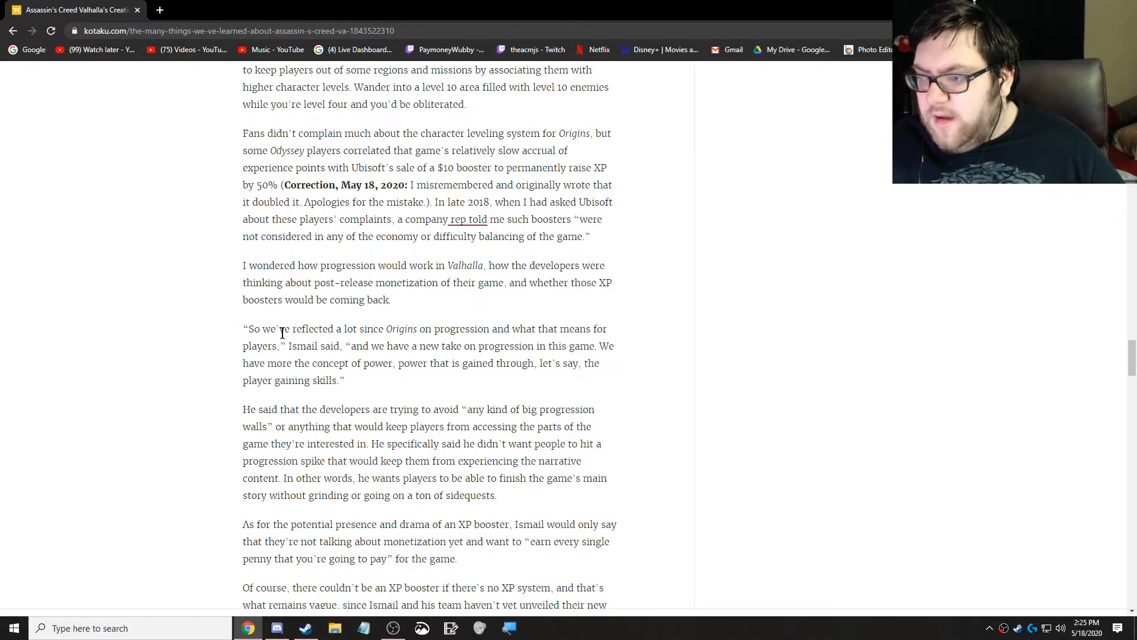
{"action": "mouse_move", "coordinate": [472, 331]}
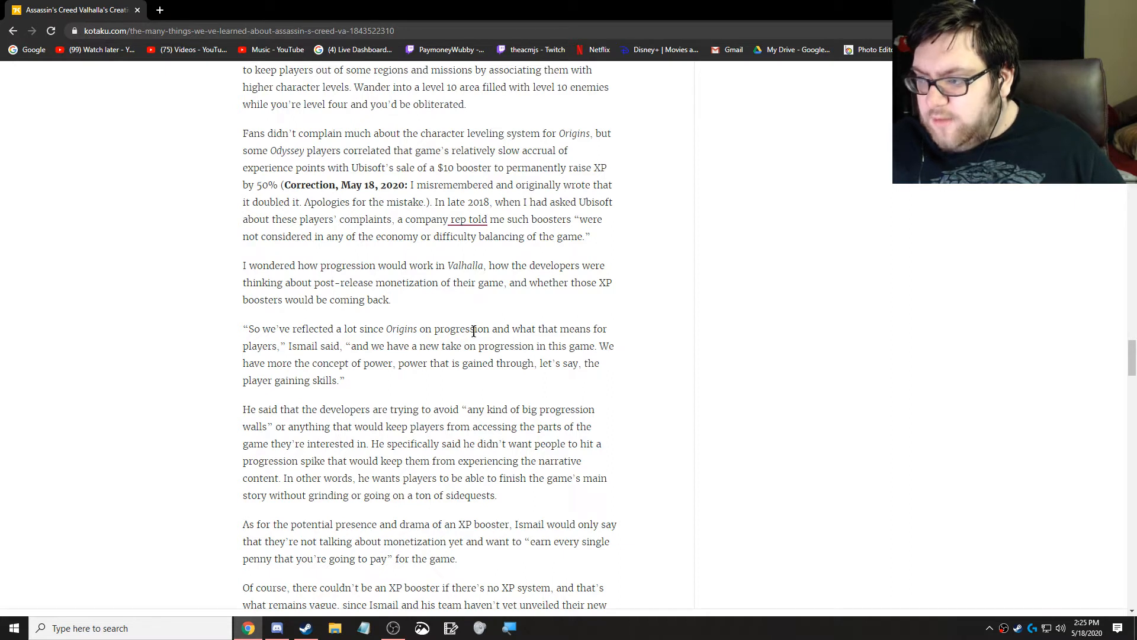
{"action": "mouse_move", "coordinate": [255, 346]}
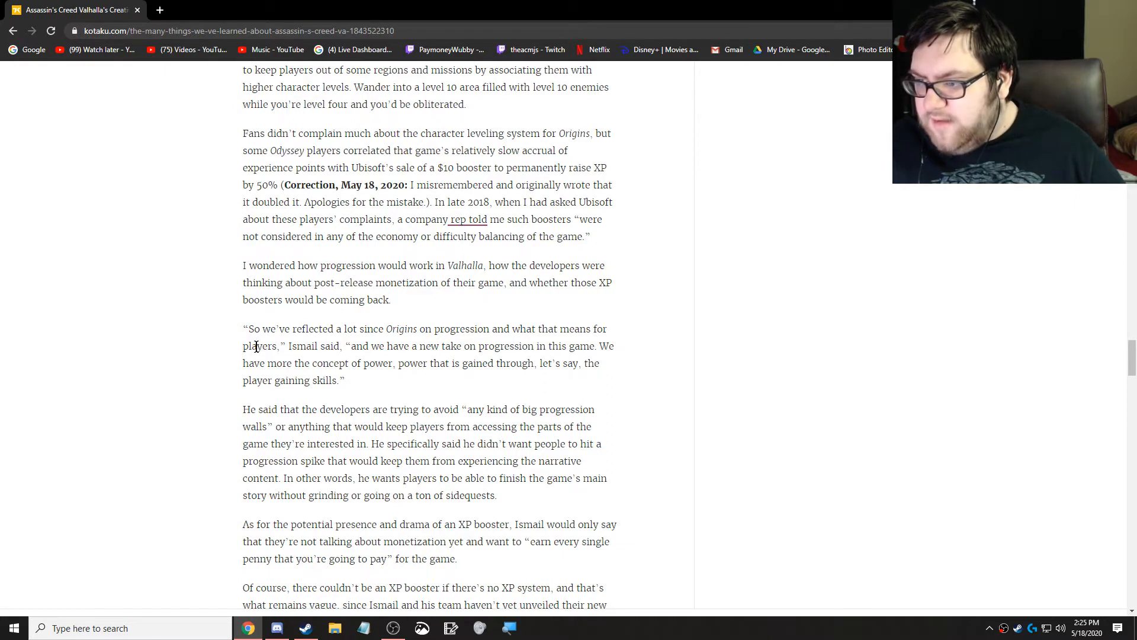
{"action": "mouse_move", "coordinate": [492, 360]}
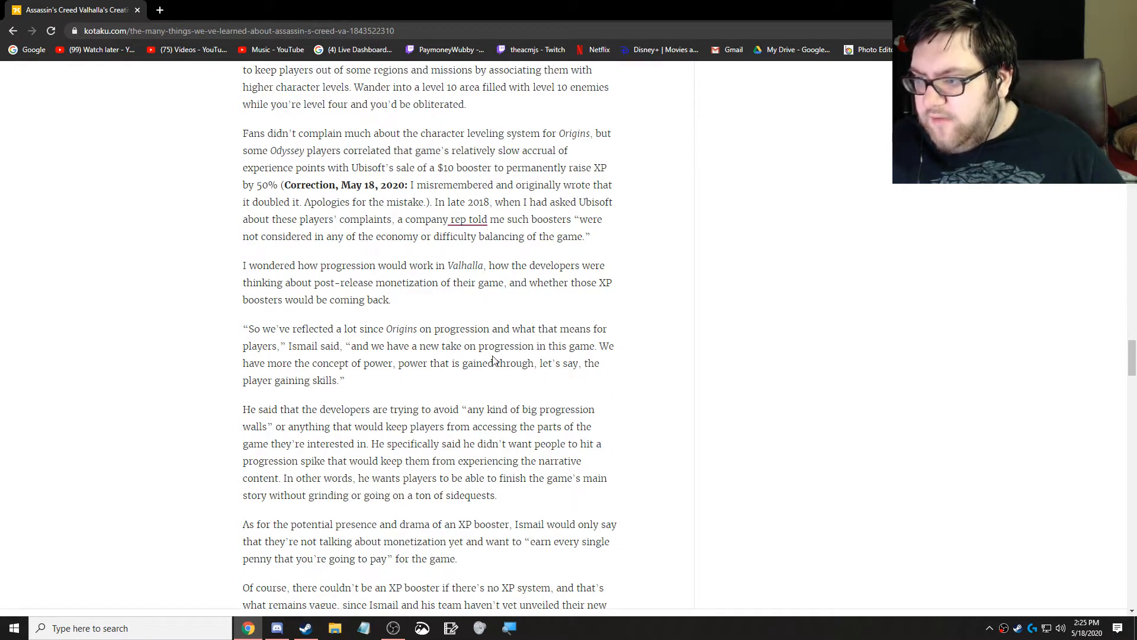
{"action": "mouse_move", "coordinate": [298, 363]}
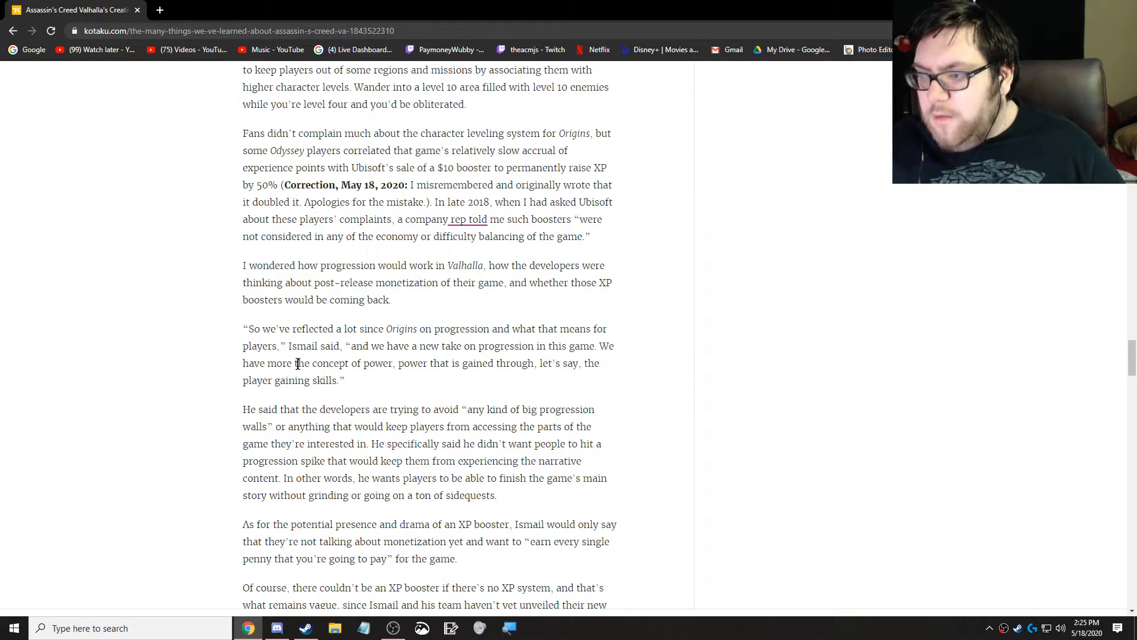
{"action": "mouse_move", "coordinate": [474, 380]}
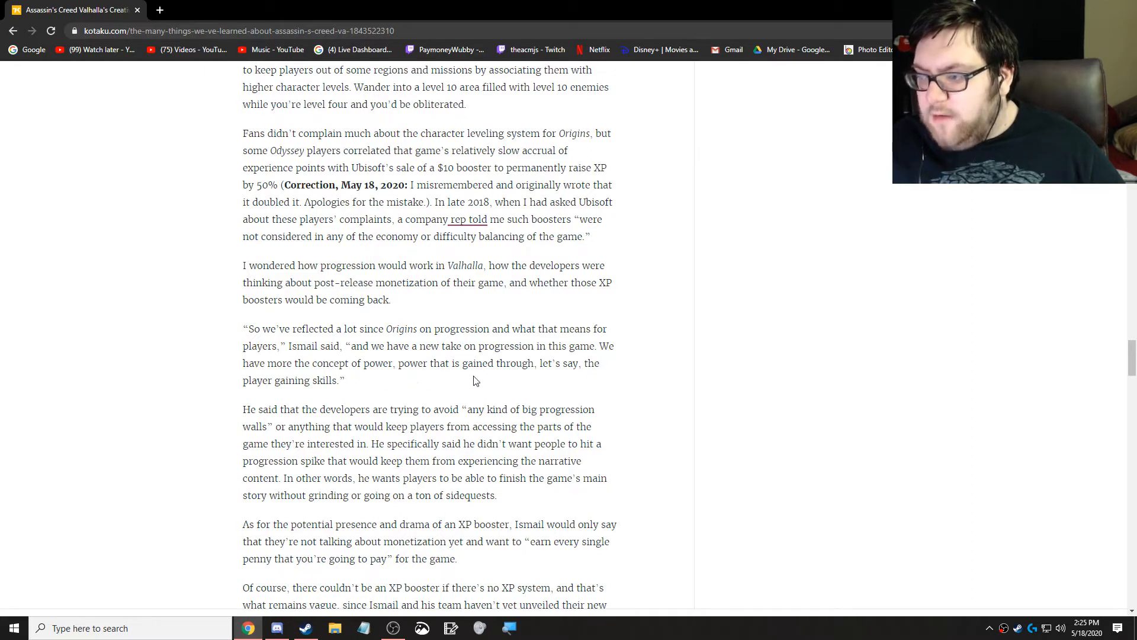
{"action": "mouse_move", "coordinate": [194, 383]}
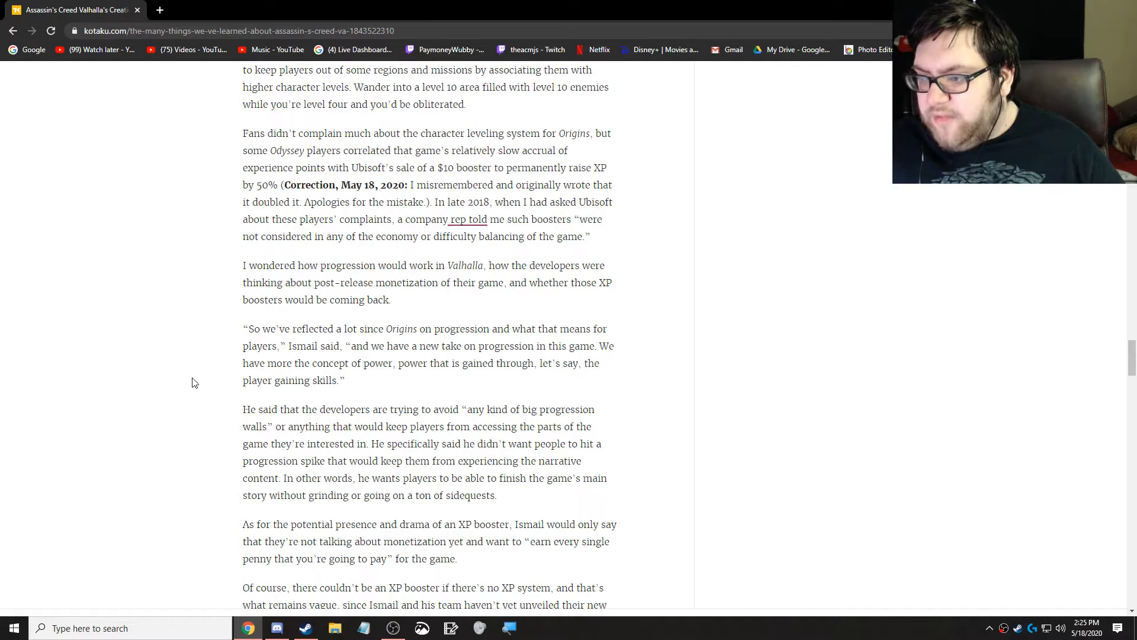
{"action": "scroll", "scroll_direction": "down", "scroll_amount": 3}
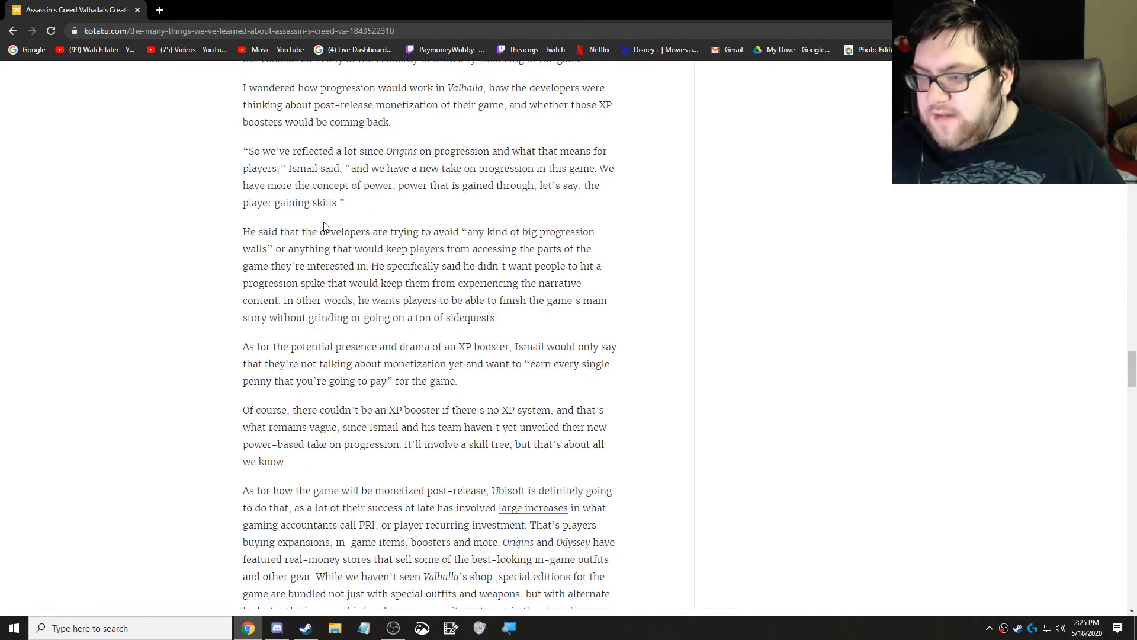
{"action": "scroll", "scroll_direction": "up", "scroll_amount": 3}
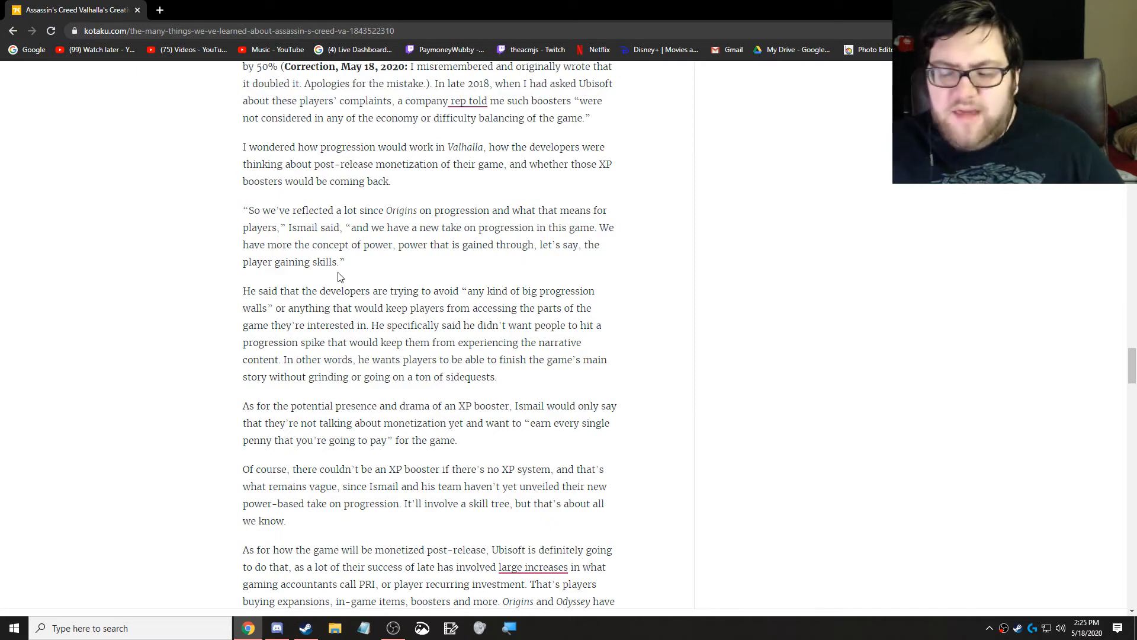
{"action": "scroll", "scroll_direction": "down", "scroll_amount": 3}
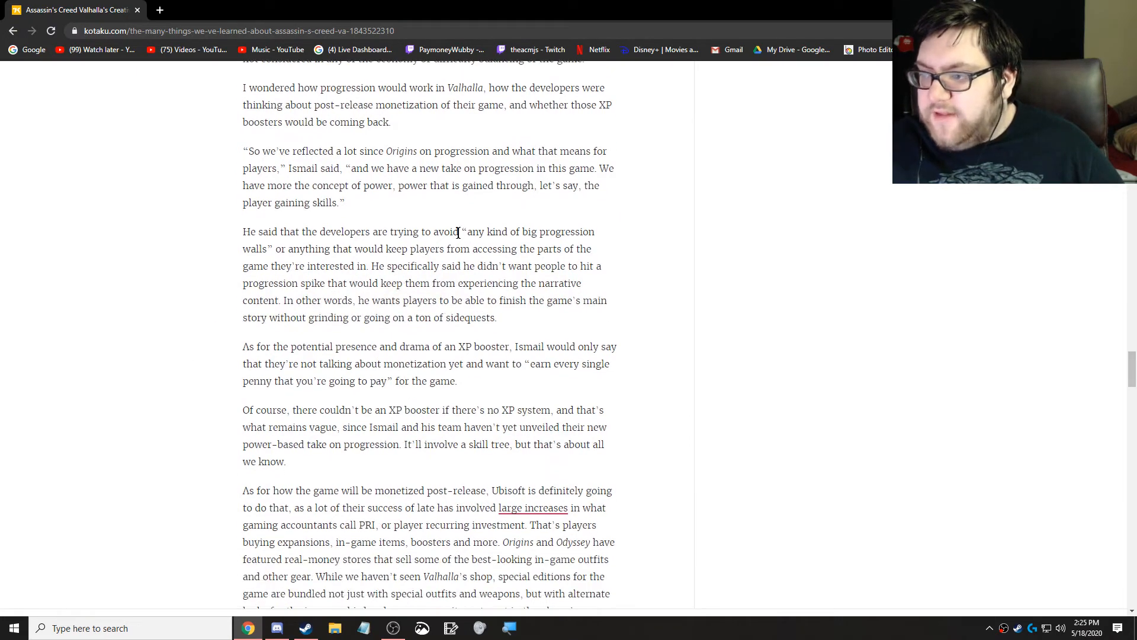
{"action": "mouse_move", "coordinate": [575, 244]}
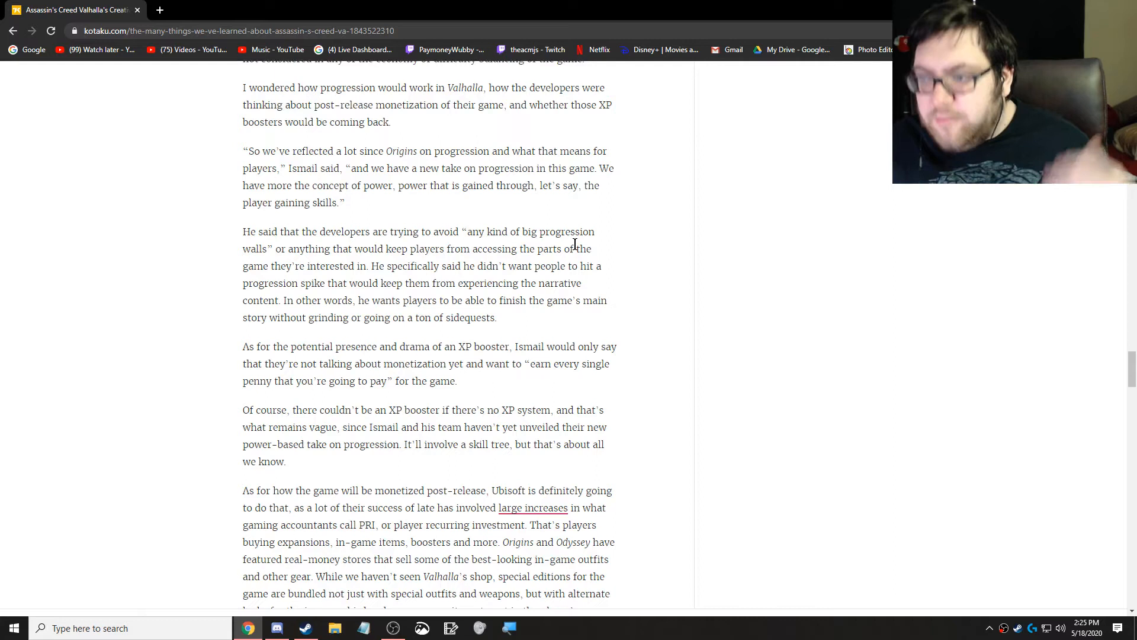
{"action": "mouse_move", "coordinate": [525, 267]}
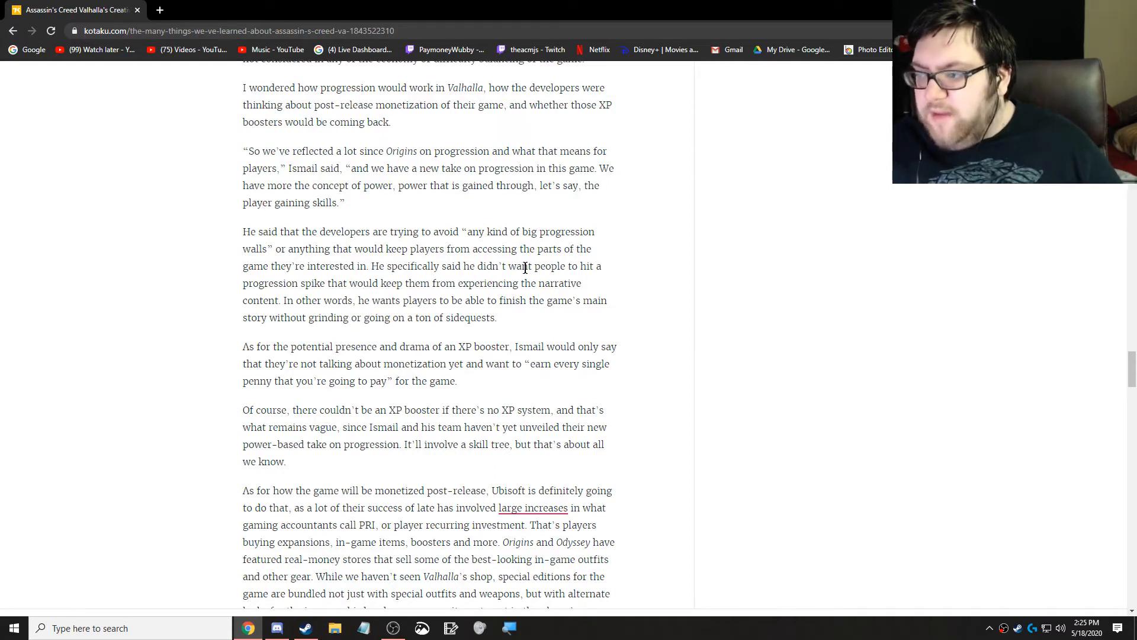
{"action": "mouse_move", "coordinate": [417, 277]}
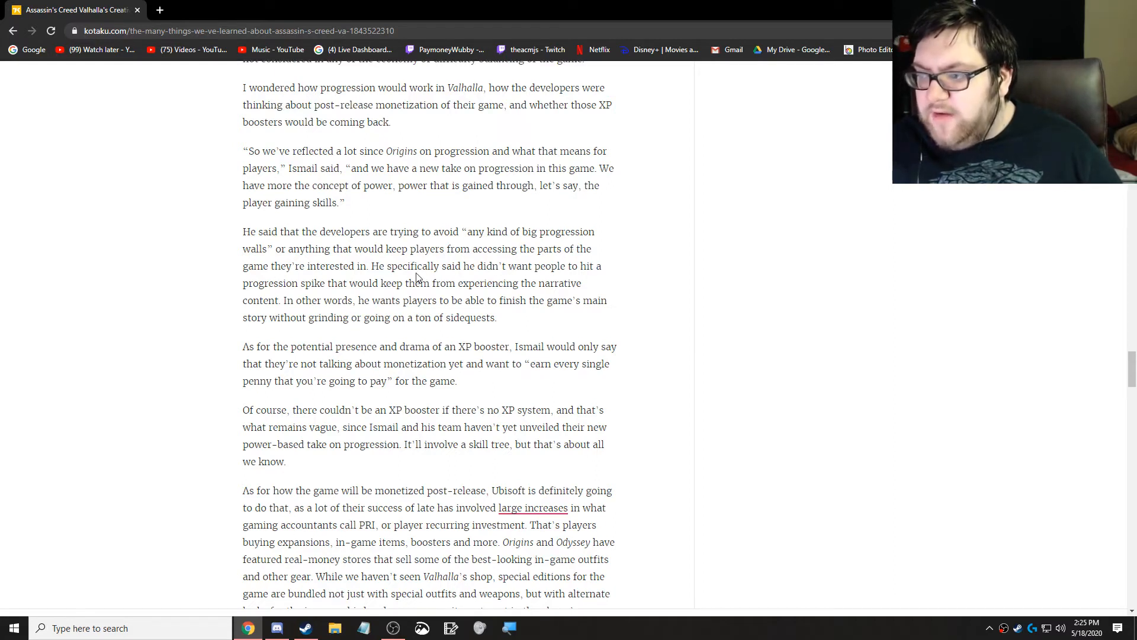
{"action": "mouse_move", "coordinate": [596, 283]}
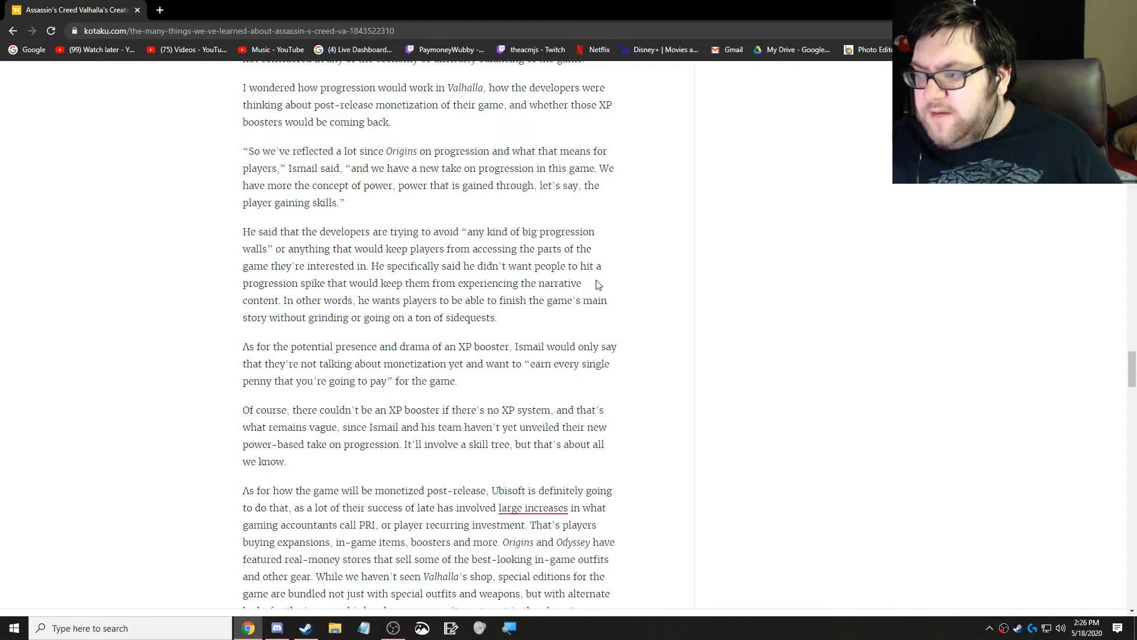
{"action": "mouse_move", "coordinate": [434, 298]}
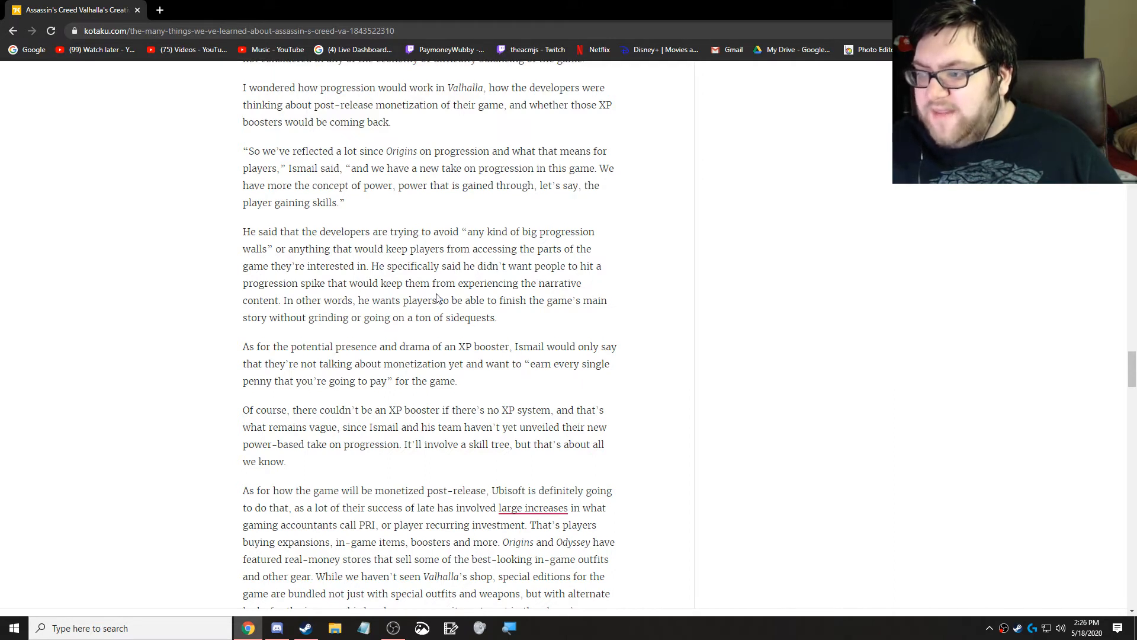
{"action": "mouse_move", "coordinate": [610, 292]}
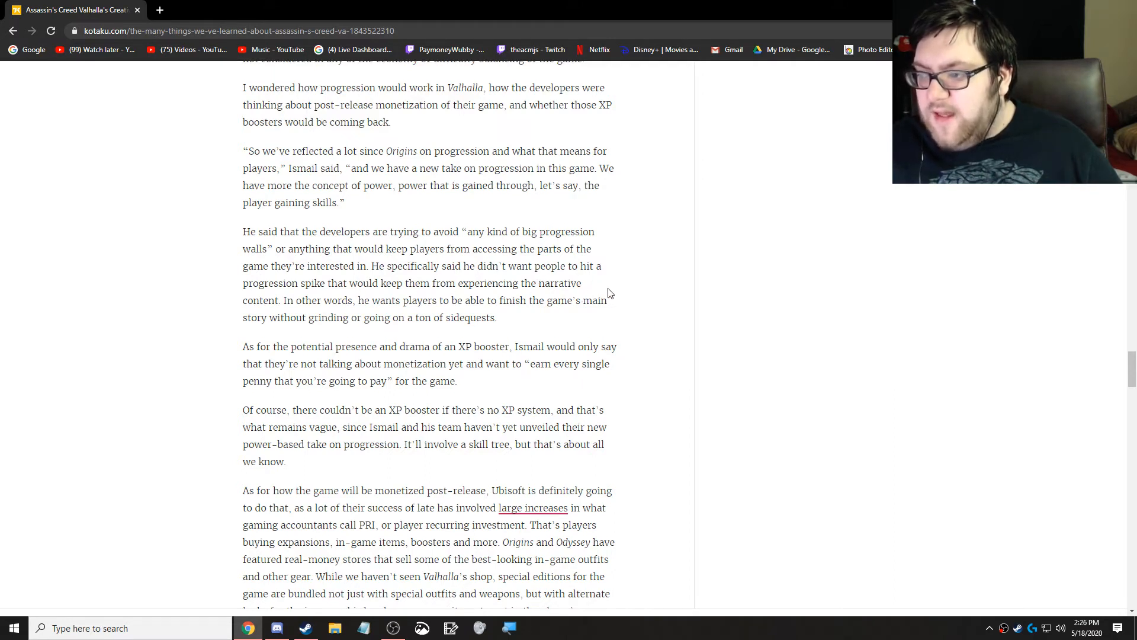
{"action": "mouse_move", "coordinate": [489, 318]}
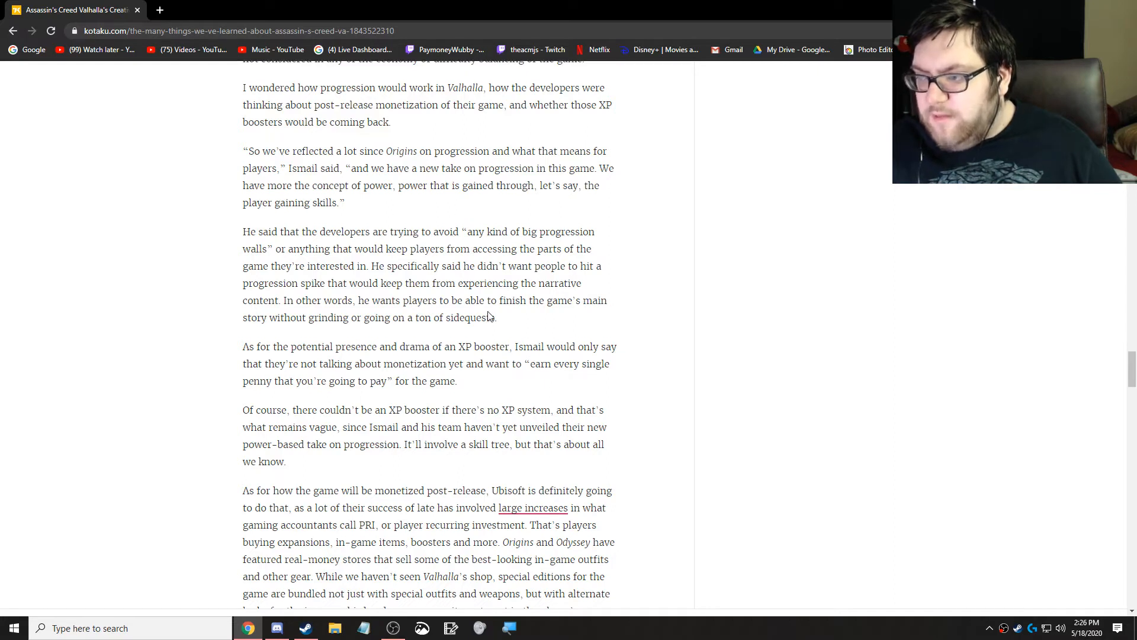
{"action": "mouse_move", "coordinate": [274, 332]}
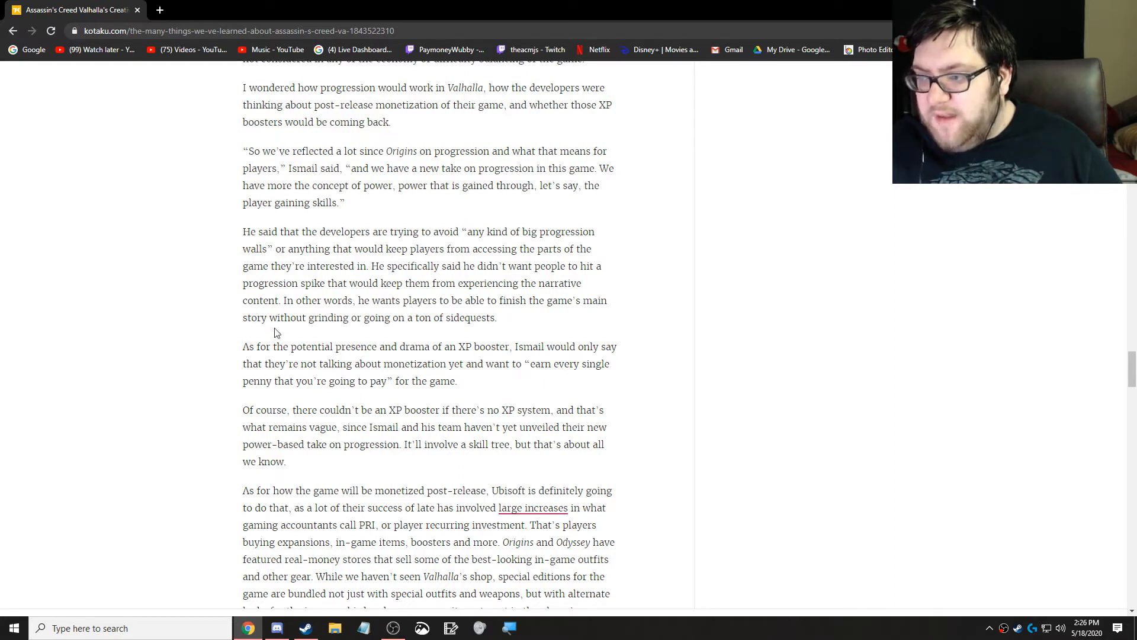
{"action": "mouse_move", "coordinate": [437, 330]}
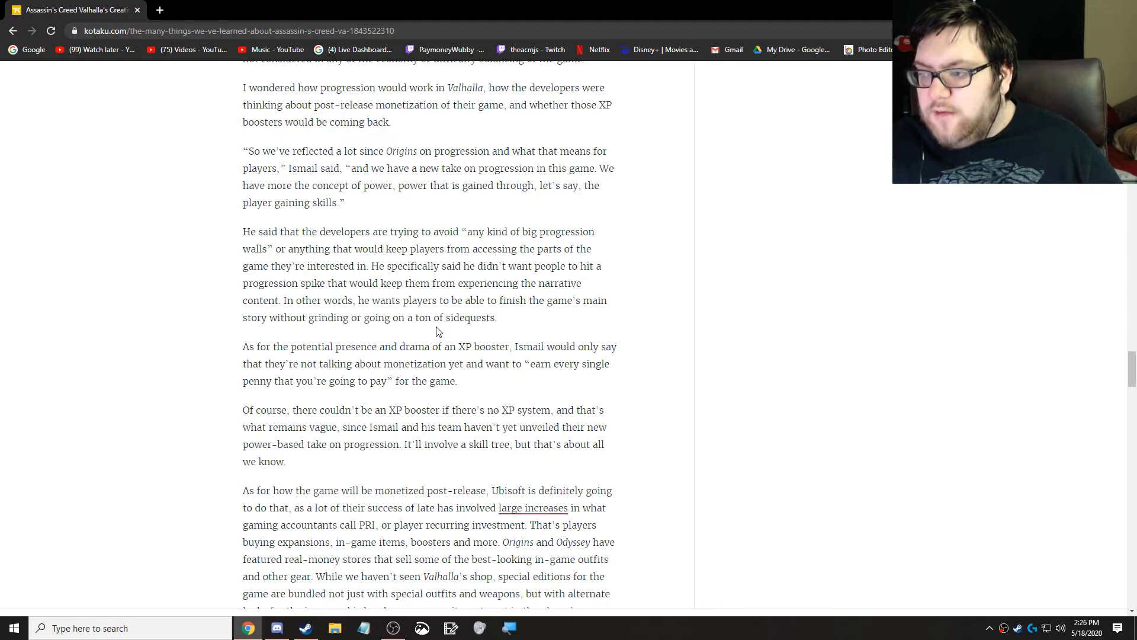
{"action": "mouse_move", "coordinate": [484, 333]}
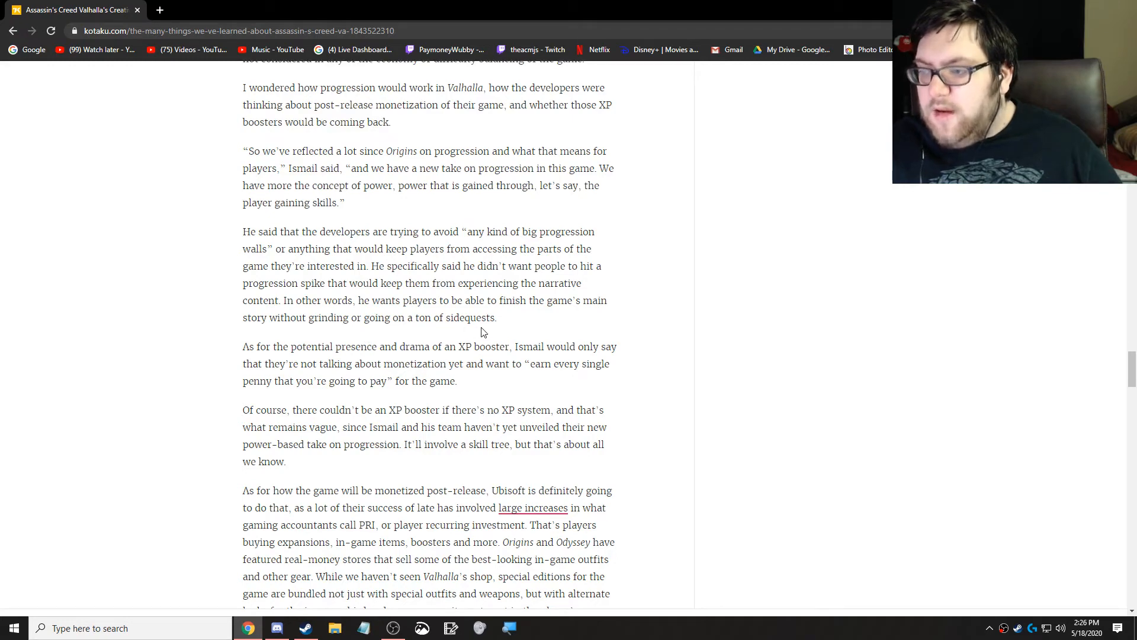
{"action": "mouse_move", "coordinate": [499, 327]}
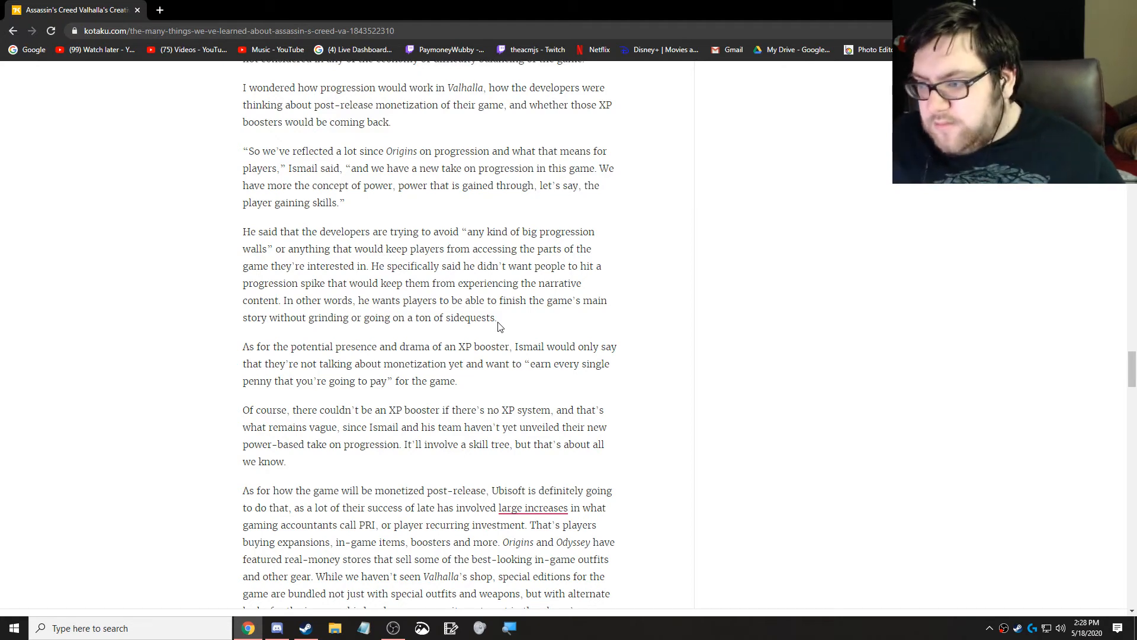
Step: Scroll past the post-release monetization paragraph to 'The problem with colonization' heading
{"action": "scroll", "scroll_direction": "down", "scroll_amount": 3}
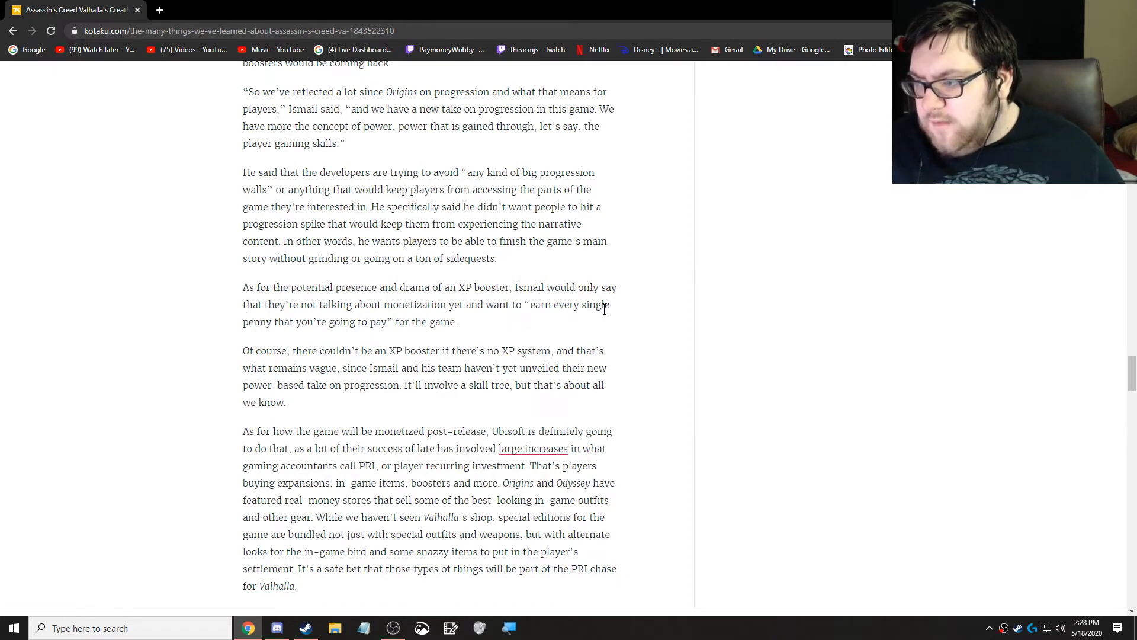
{"action": "mouse_move", "coordinate": [347, 334]}
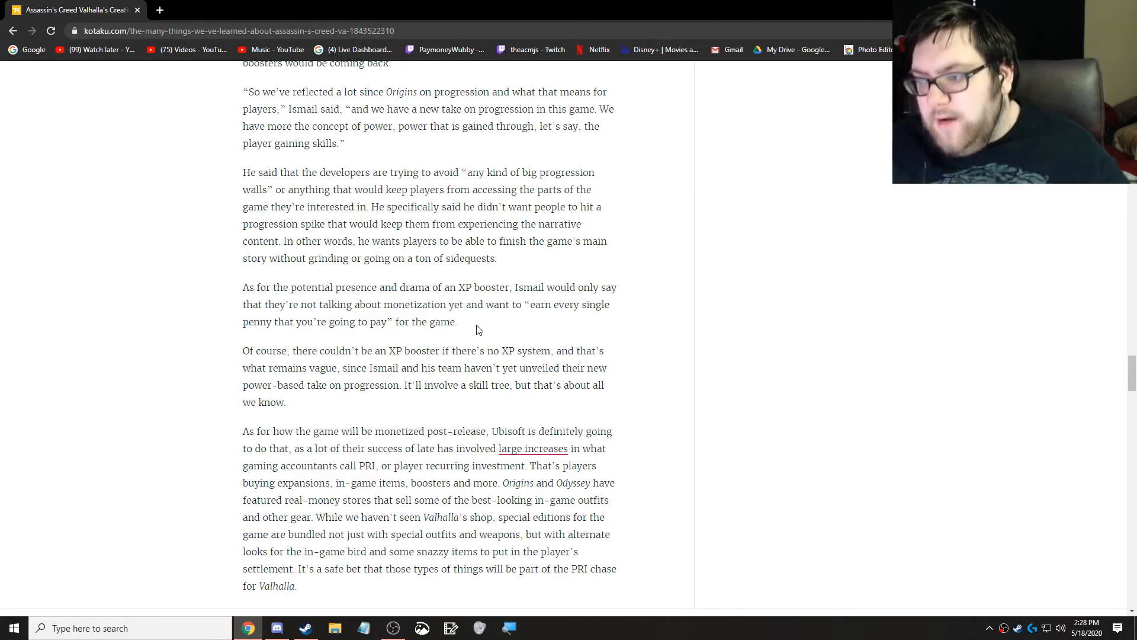
{"action": "scroll", "scroll_direction": "down", "scroll_amount": 3}
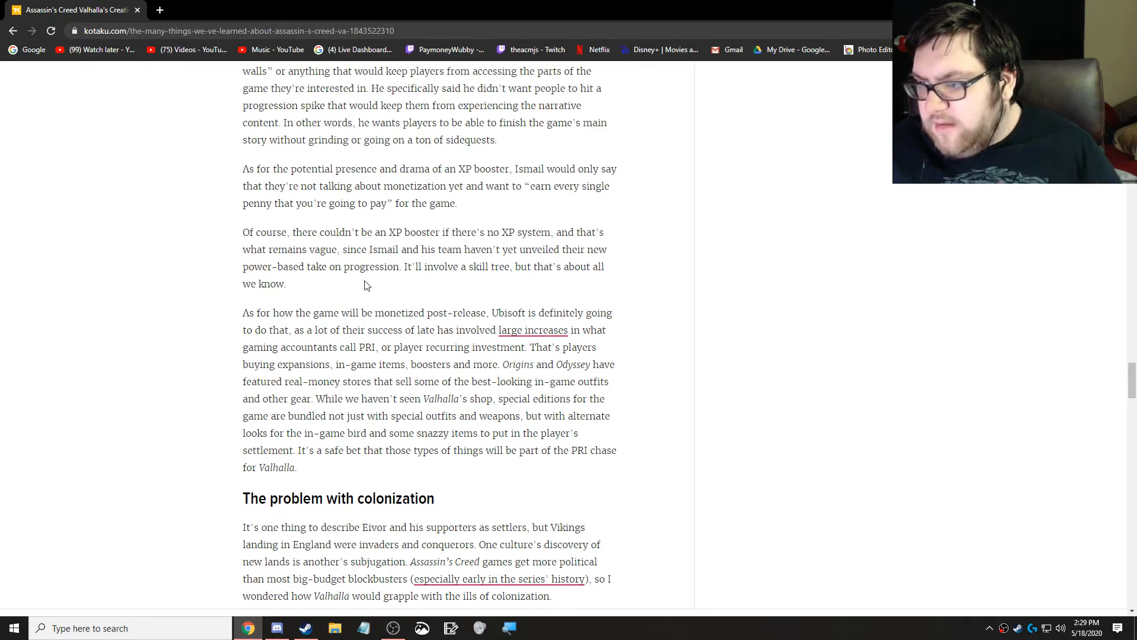
{"action": "mouse_move", "coordinate": [508, 286]}
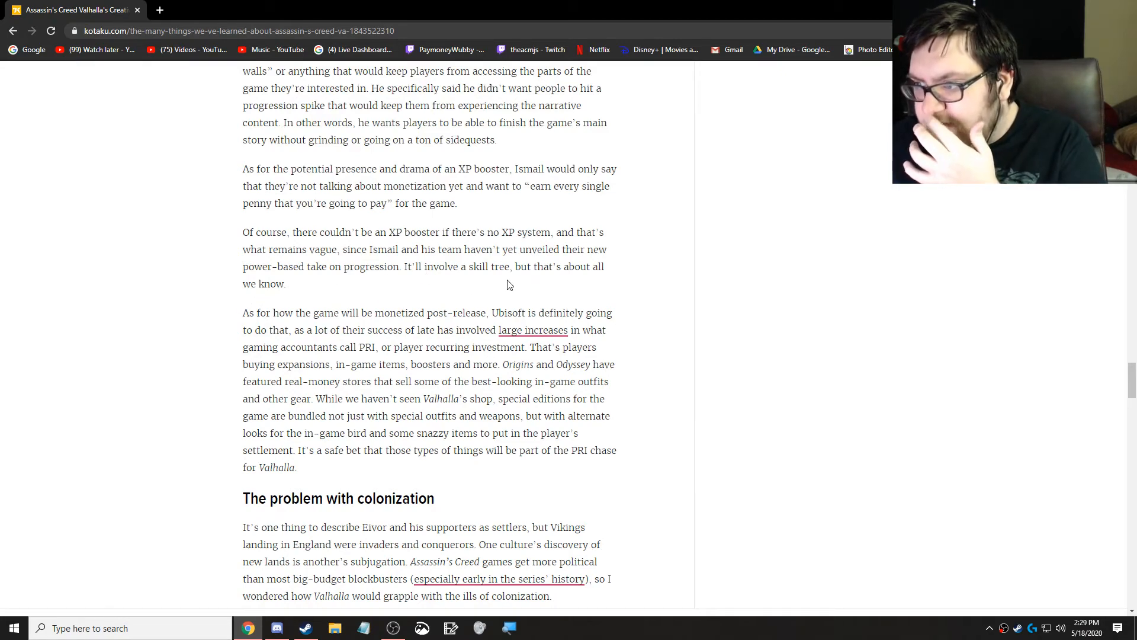
{"action": "mouse_move", "coordinate": [304, 287]}
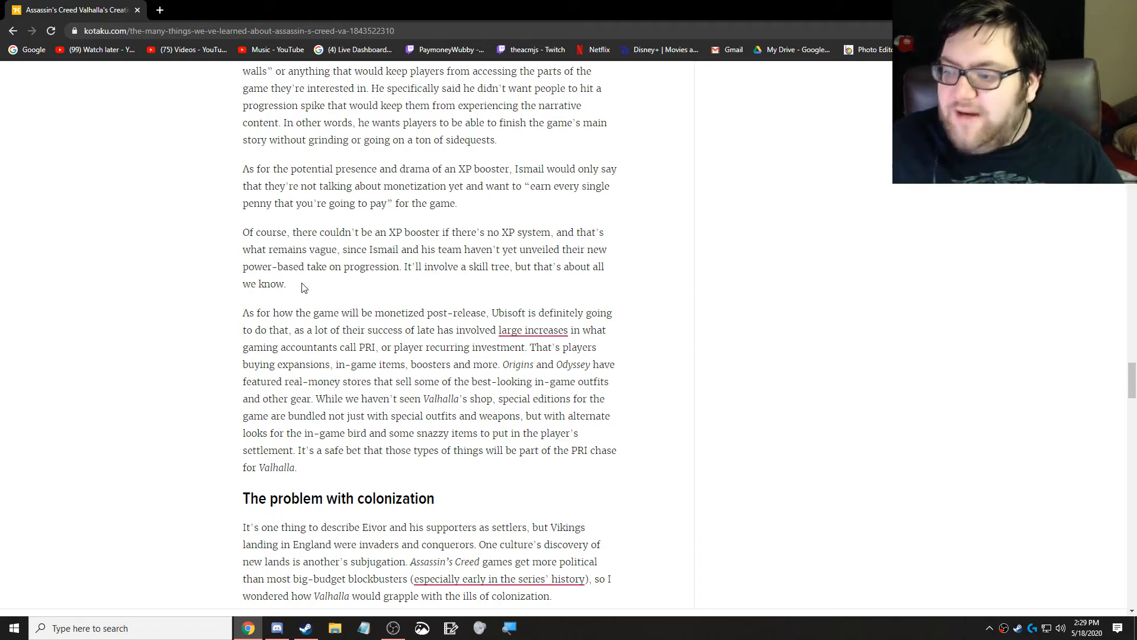
{"action": "scroll", "scroll_direction": "down", "scroll_amount": 3}
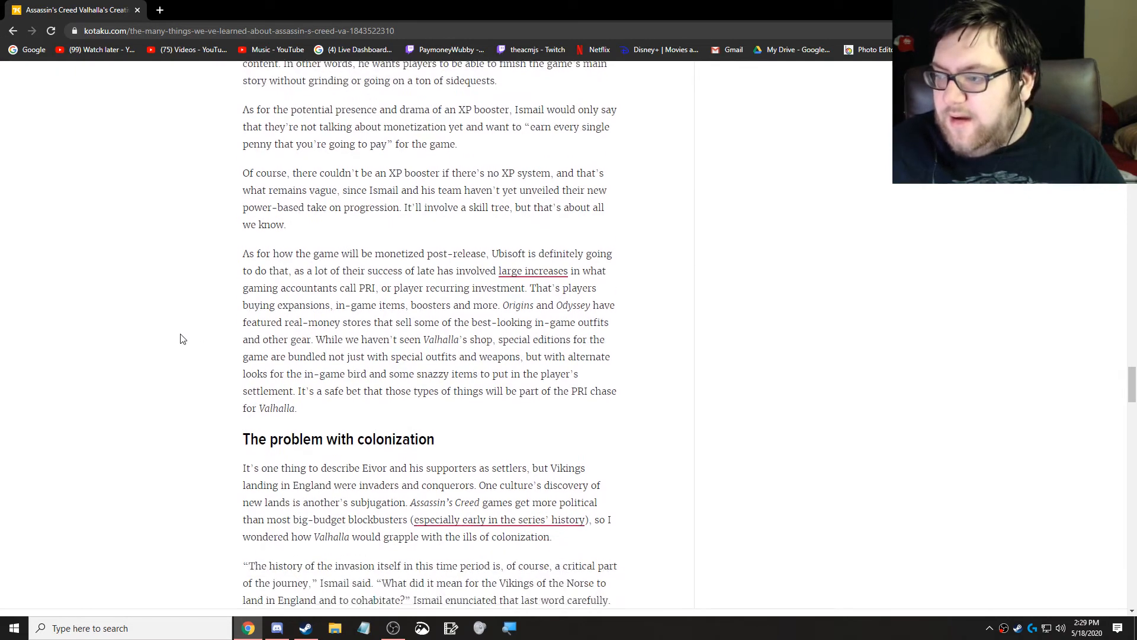
{"action": "mouse_move", "coordinate": [315, 297]}
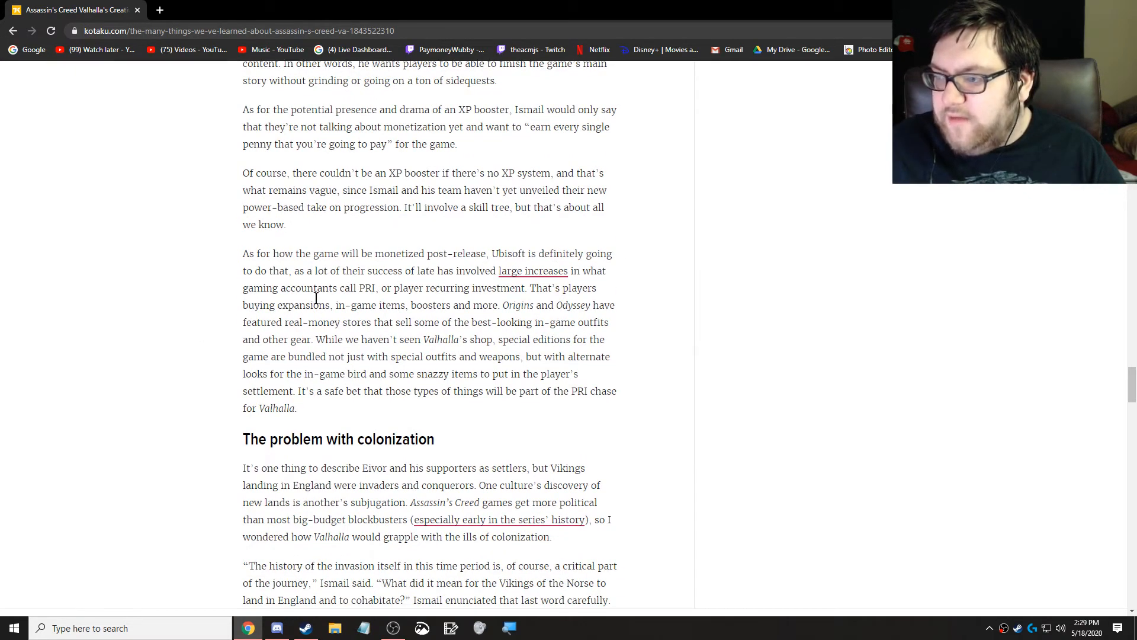
{"action": "mouse_move", "coordinate": [512, 283]}
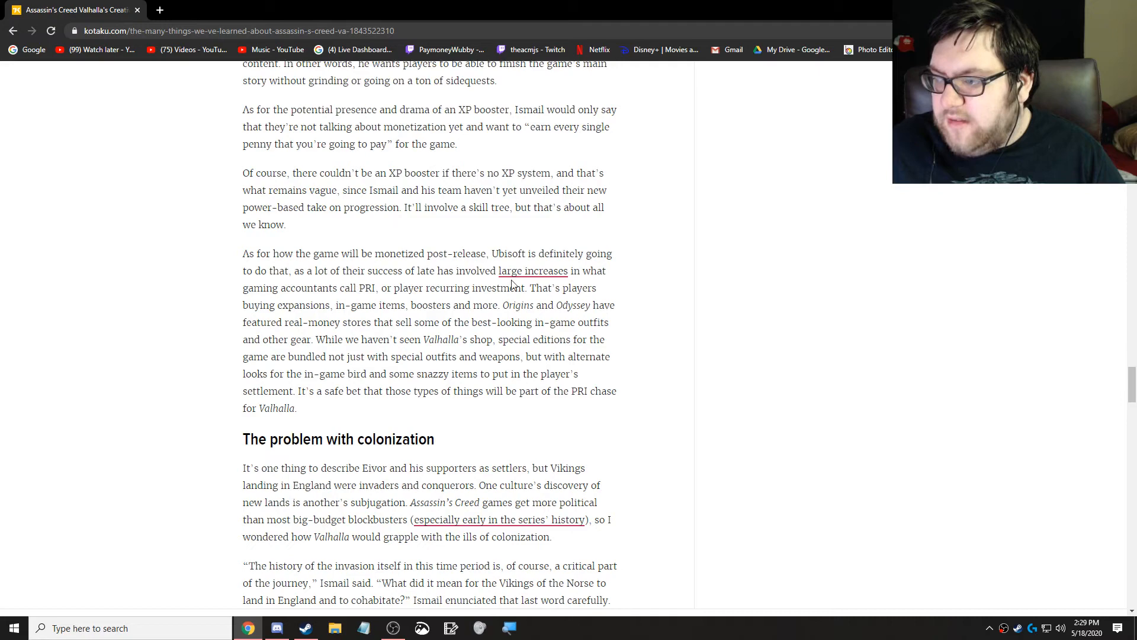
{"action": "mouse_move", "coordinate": [385, 303]}
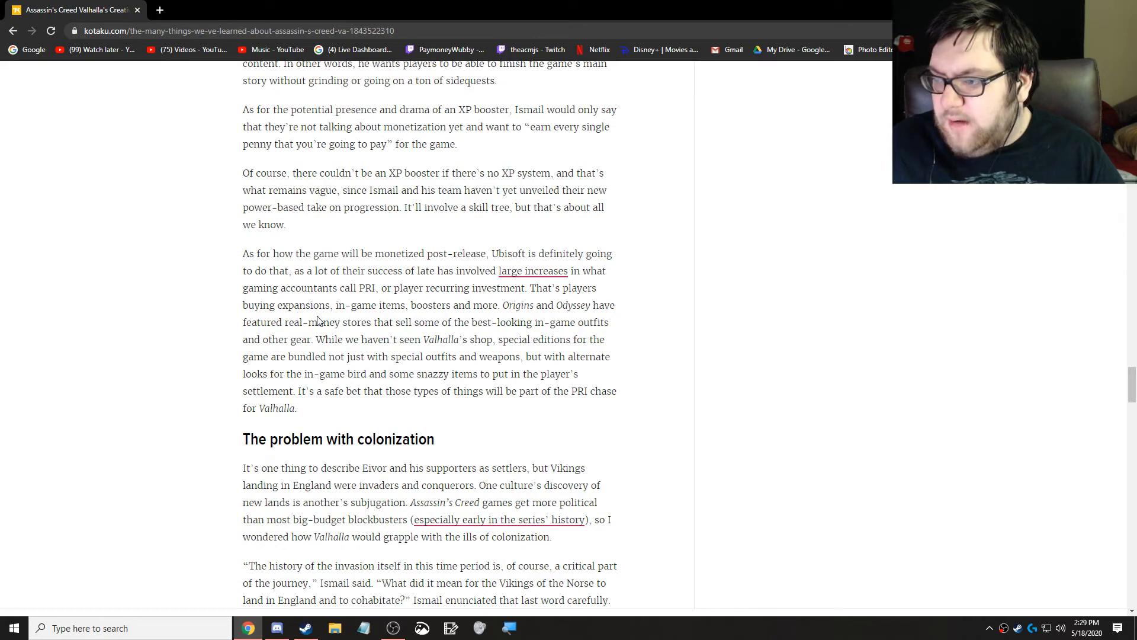
{"action": "mouse_move", "coordinate": [549, 319]}
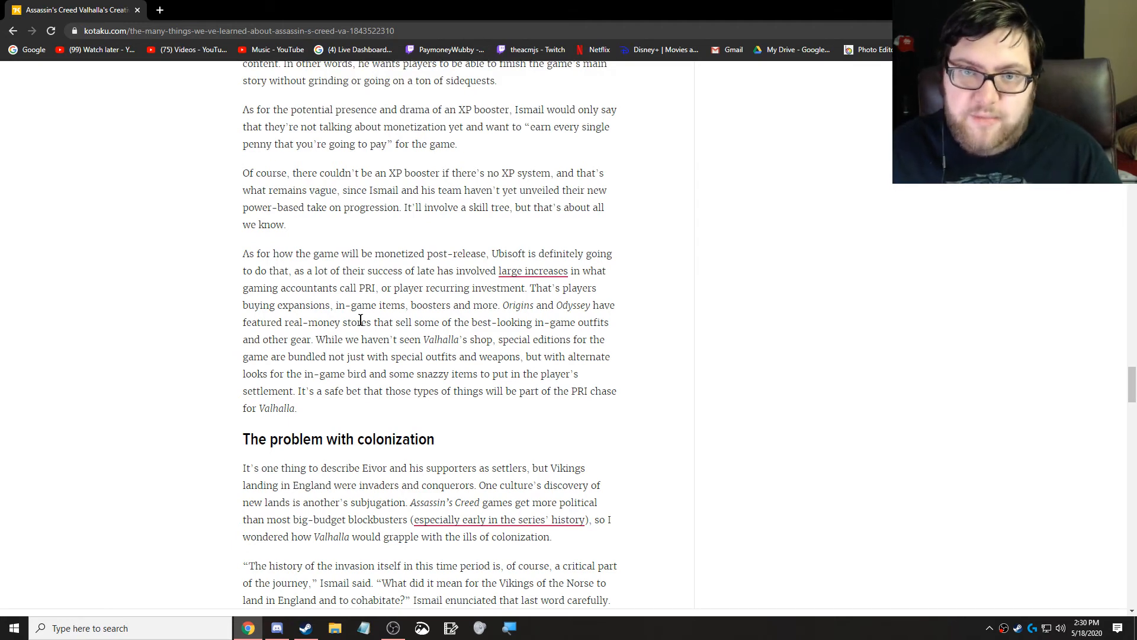
Step: Scroll past the historians paragraph and enlarge the three armoured Viking characters illustration
{"action": "scroll", "scroll_direction": "down", "scroll_amount": 3}
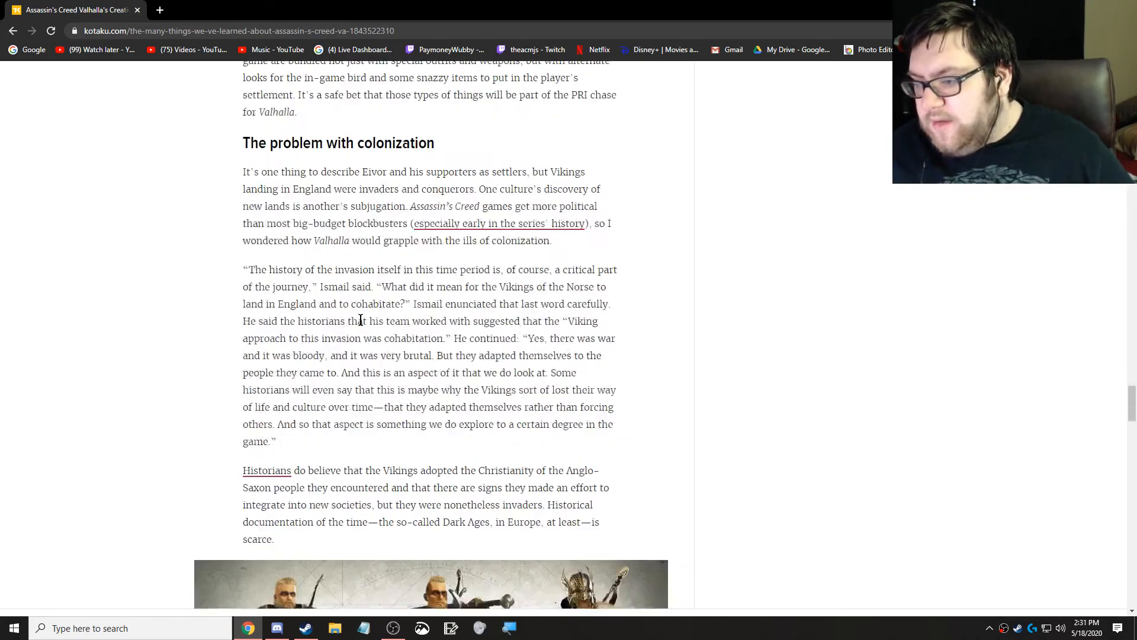
{"action": "scroll", "scroll_direction": "down", "scroll_amount": 3}
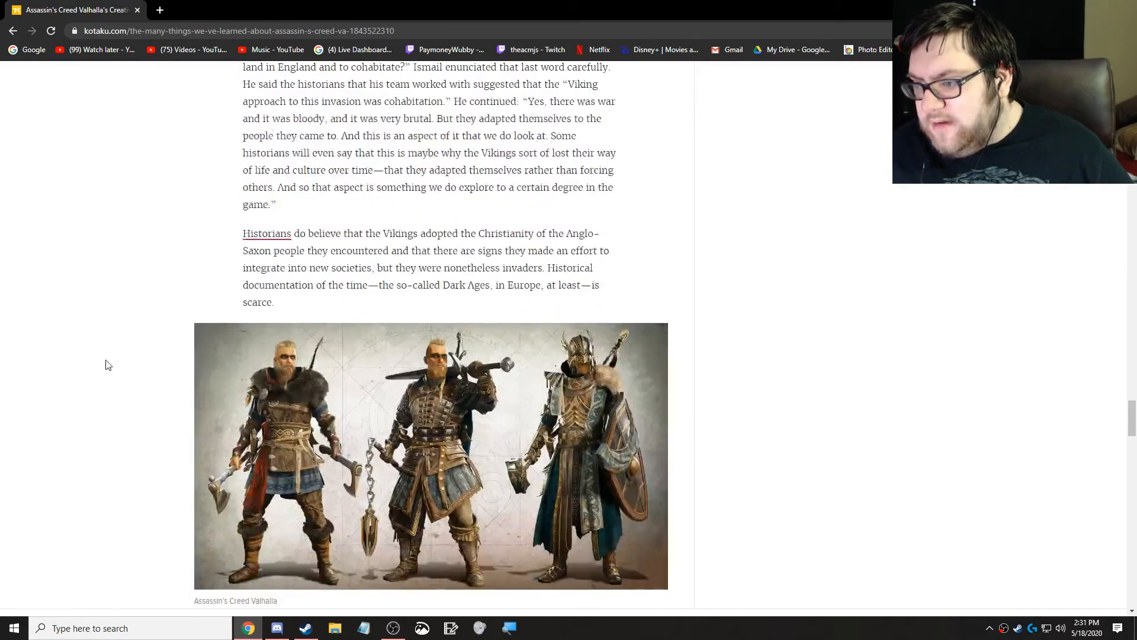
{"action": "left_click", "coordinate": [431, 455]}
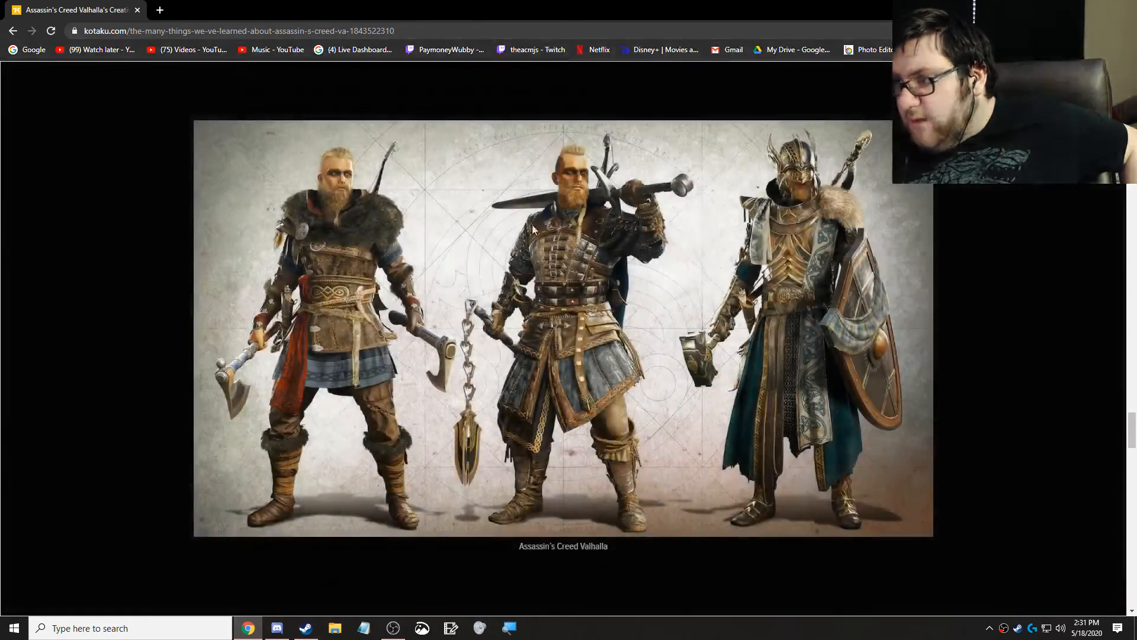
{"action": "mouse_move", "coordinate": [348, 448]}
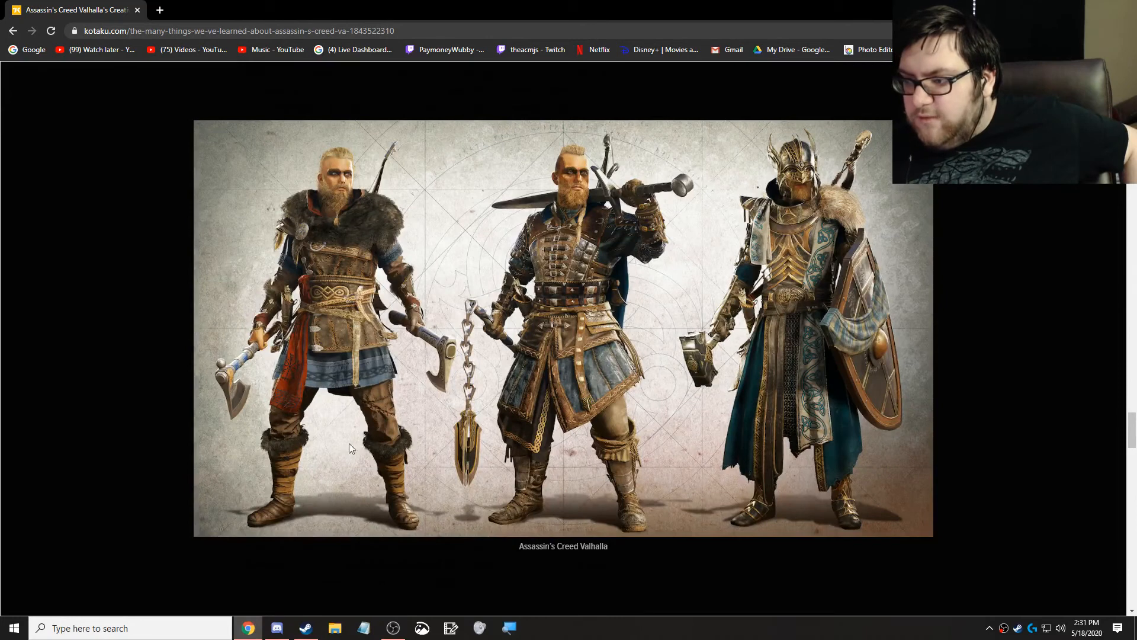
{"action": "mouse_move", "coordinate": [471, 357]}
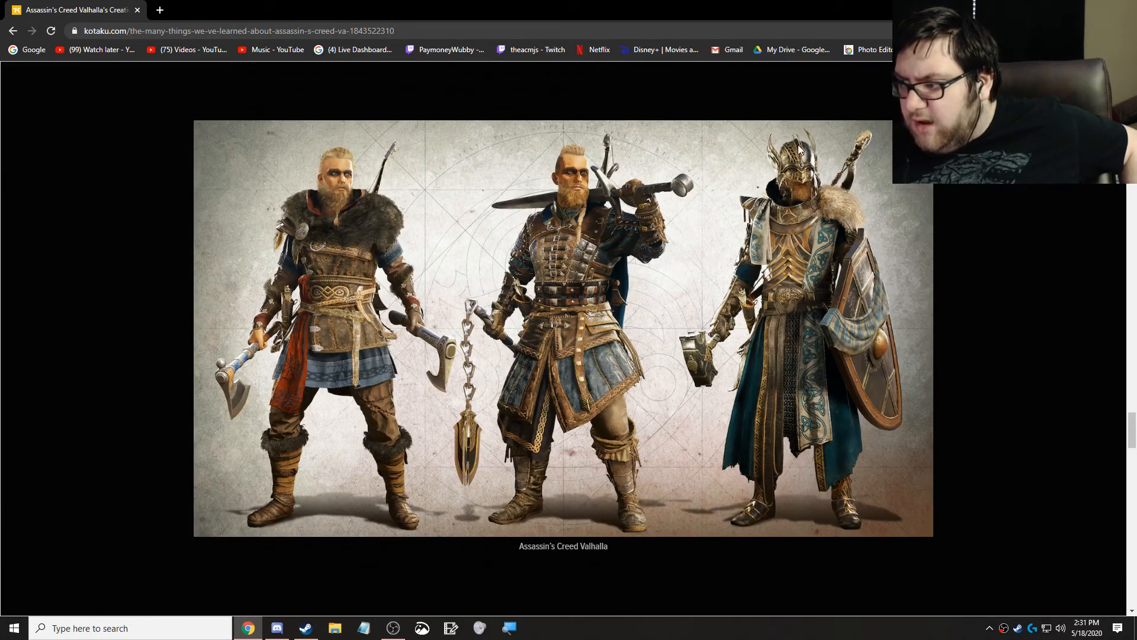
{"action": "mouse_move", "coordinate": [628, 439]}
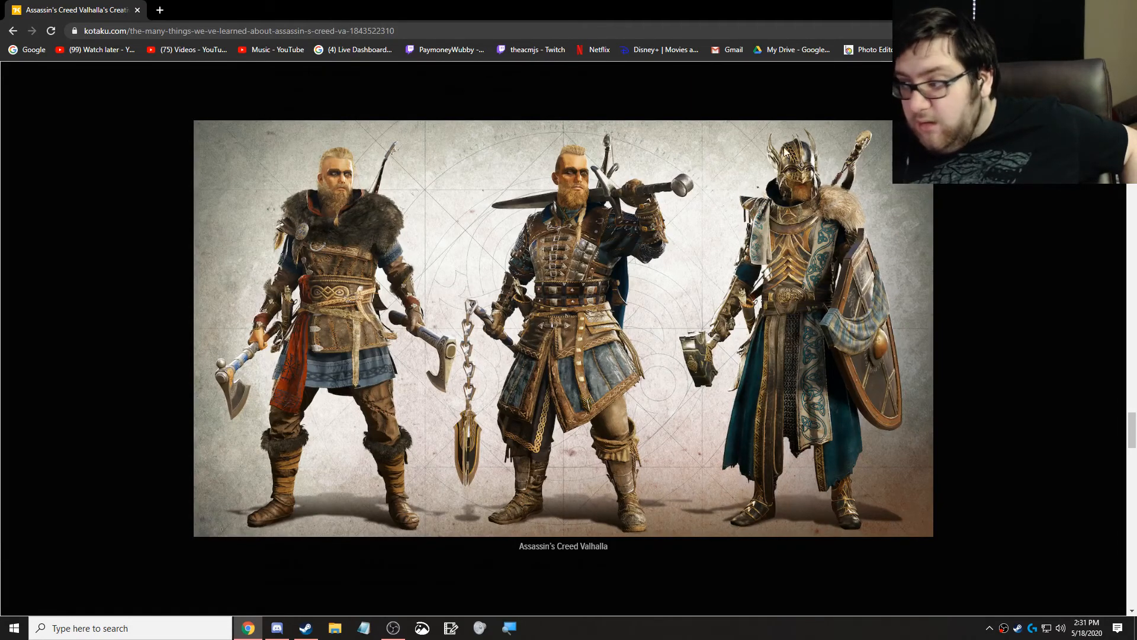
Step: Leave the enlarged artwork and settle on 'The game will be big' and 'It hopefully won't be monotonous' sections
{"action": "scroll", "scroll_direction": "down", "scroll_amount": 3}
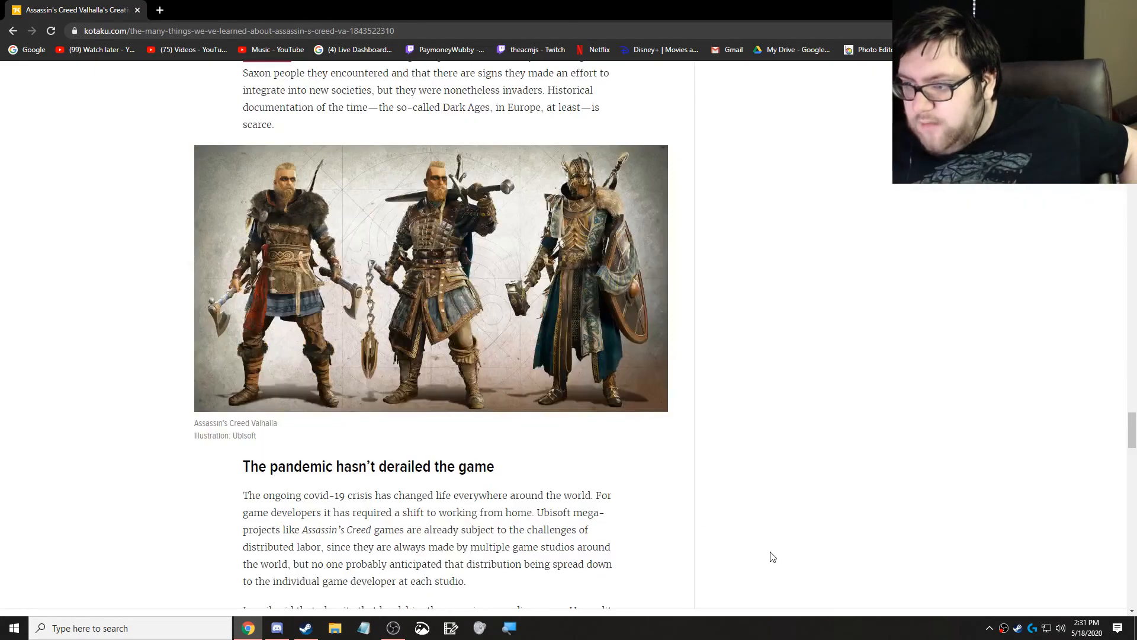
{"action": "scroll", "scroll_direction": "down", "scroll_amount": 3}
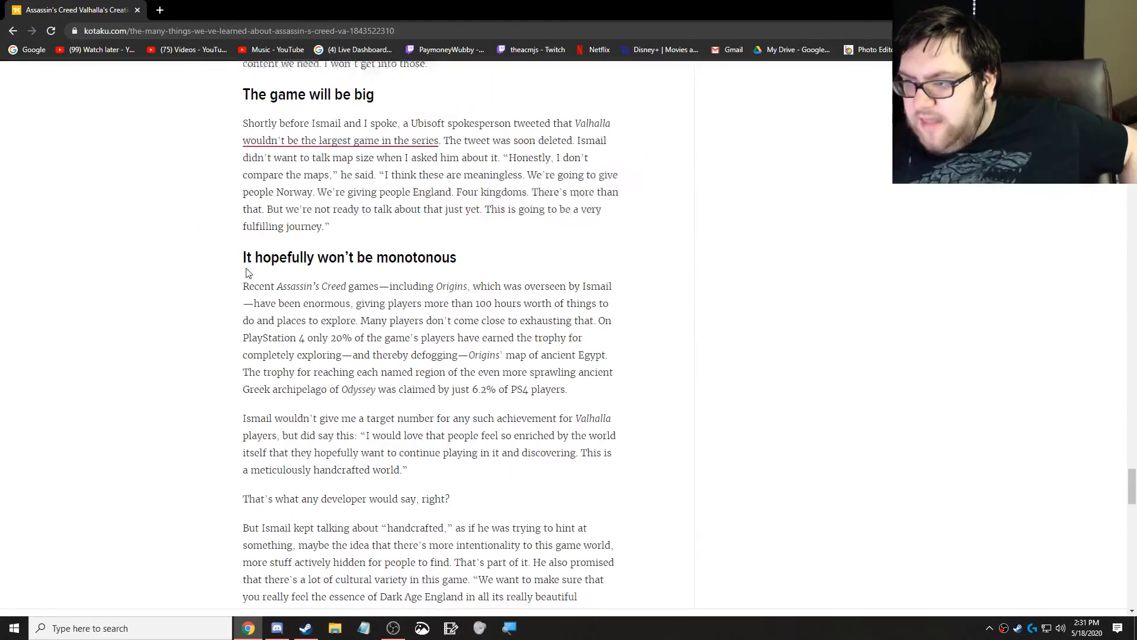
{"action": "scroll", "scroll_direction": "up", "scroll_amount": 3}
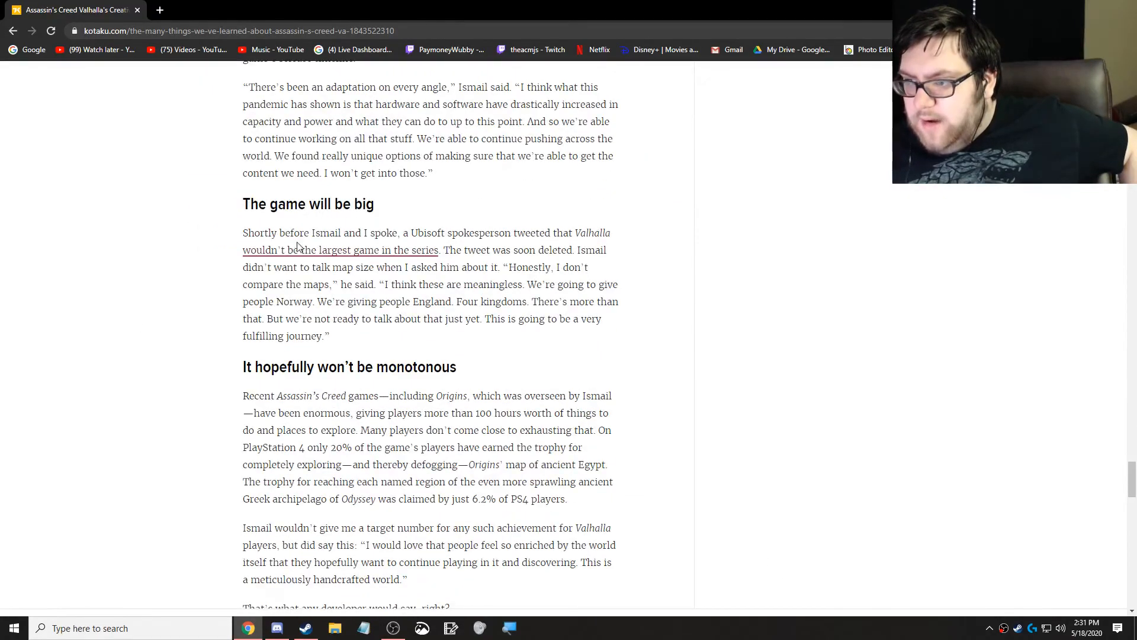
{"action": "scroll", "scroll_direction": "down", "scroll_amount": 3}
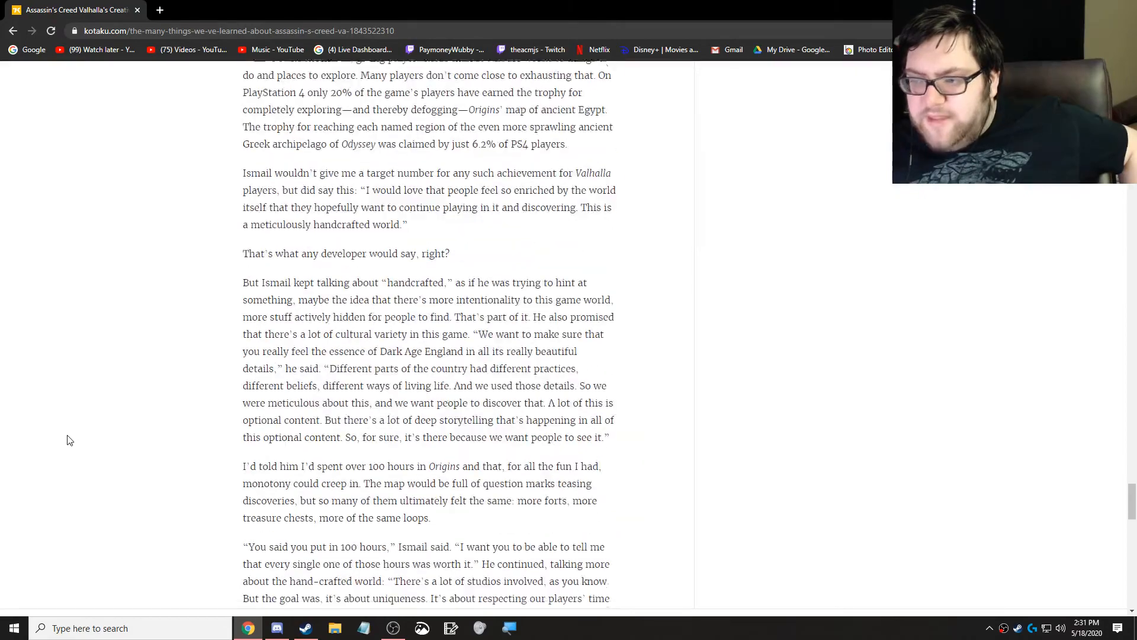
{"action": "scroll", "scroll_direction": "up", "scroll_amount": 3}
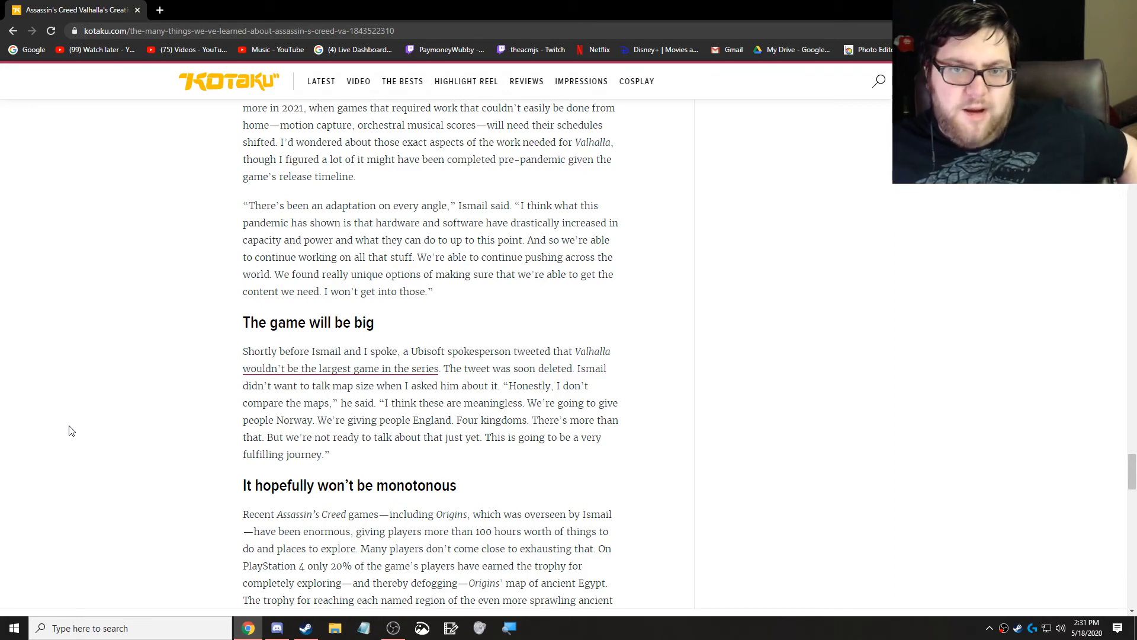
{"action": "mouse_move", "coordinate": [64, 461]}
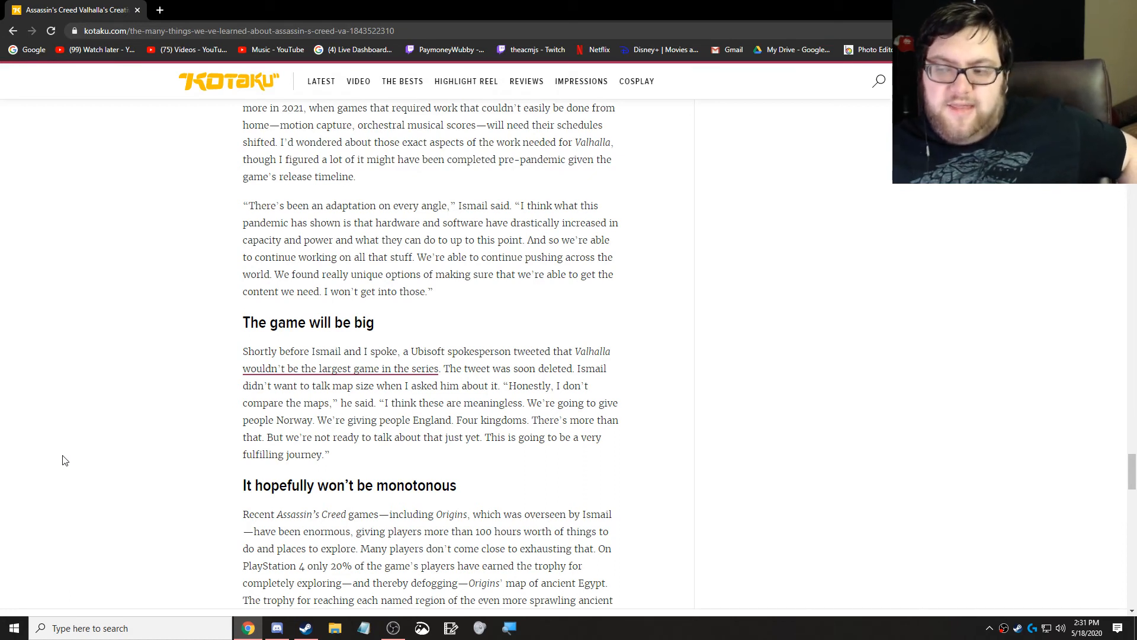
Step: Scroll through 'Dreams of Norse gods' to the article's end and author bio
{"action": "scroll", "scroll_direction": "down", "scroll_amount": 3}
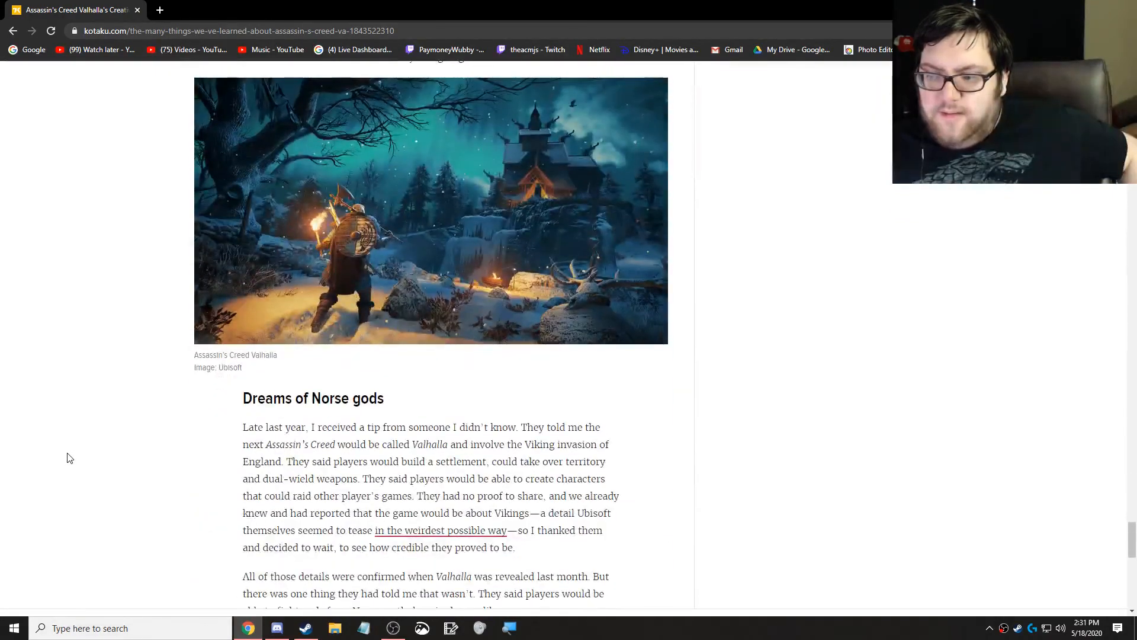
{"action": "scroll", "scroll_direction": "down", "scroll_amount": 3}
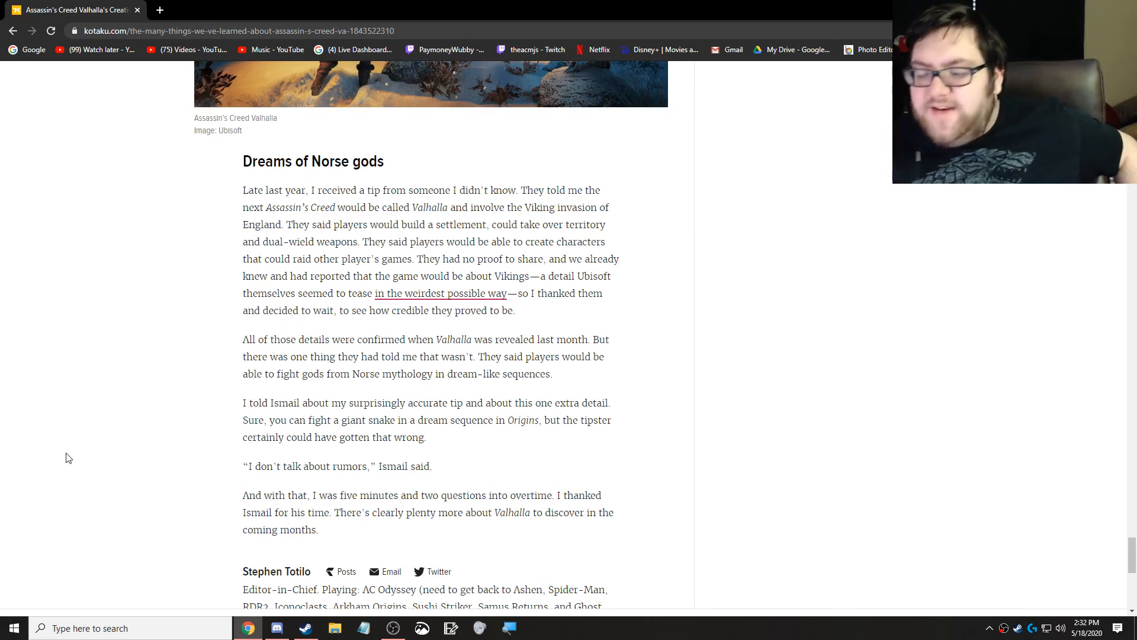
{"action": "scroll", "scroll_direction": "down", "scroll_amount": 3}
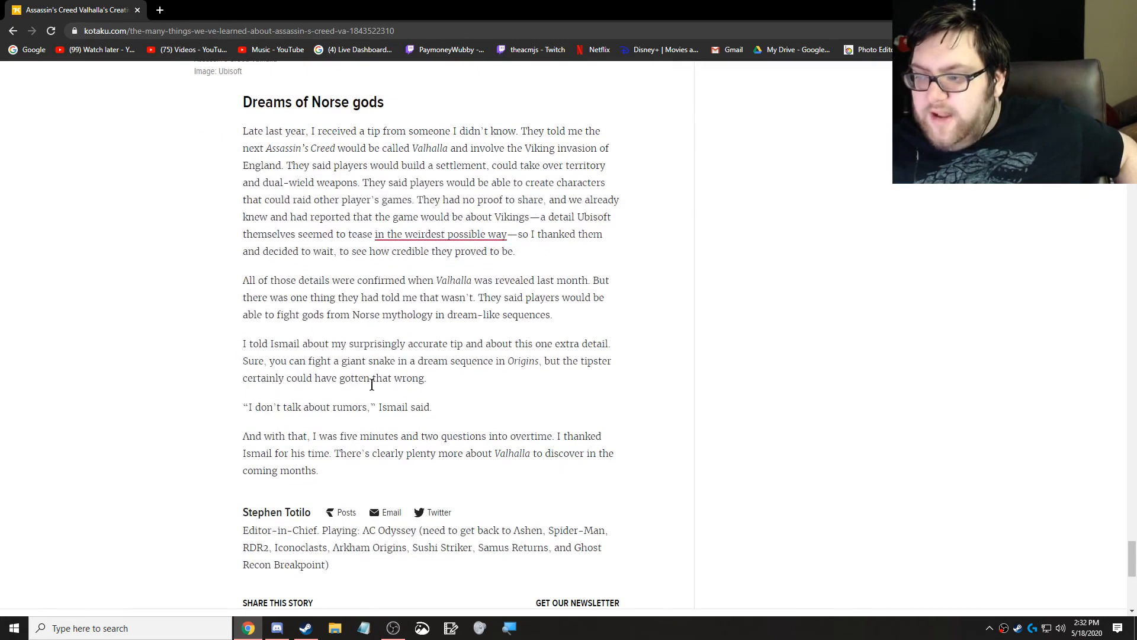
{"action": "scroll", "scroll_direction": "down", "scroll_amount": 3}
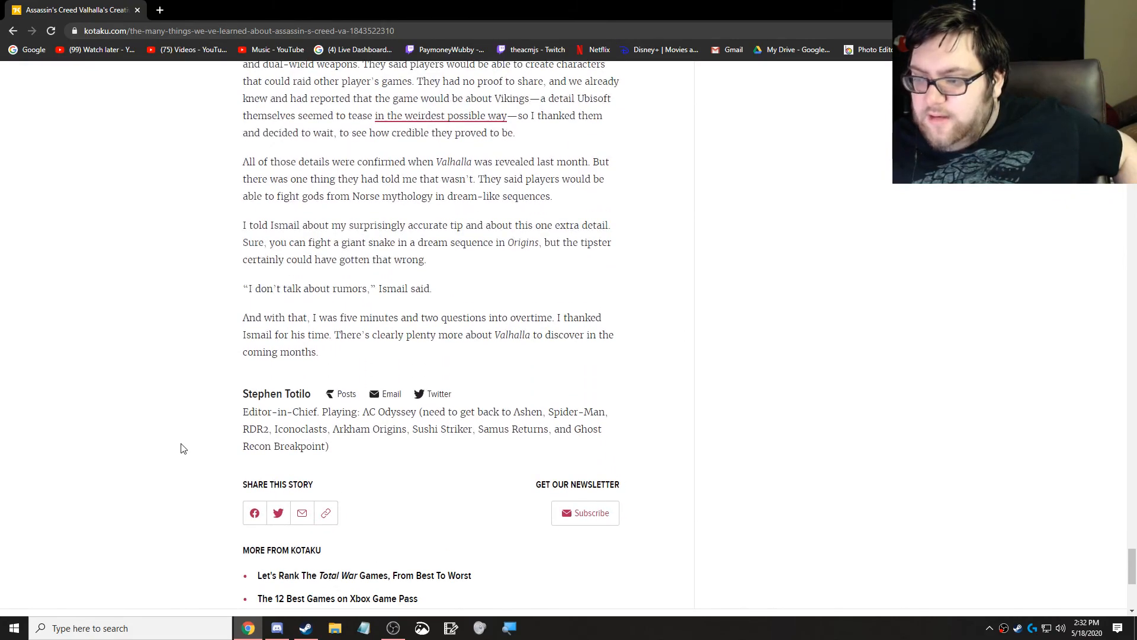
Step: Scroll back up to the article's headline at the top of the page
{"action": "scroll", "scroll_direction": "up", "scroll_amount": 3}
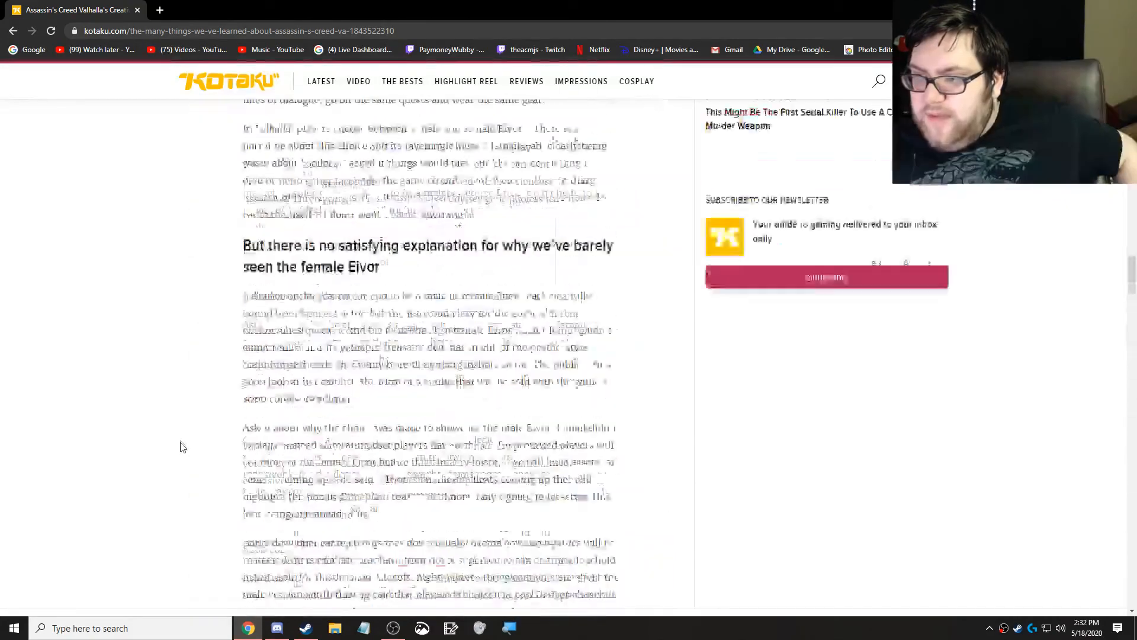
{"action": "scroll", "scroll_direction": "up", "scroll_amount": 3}
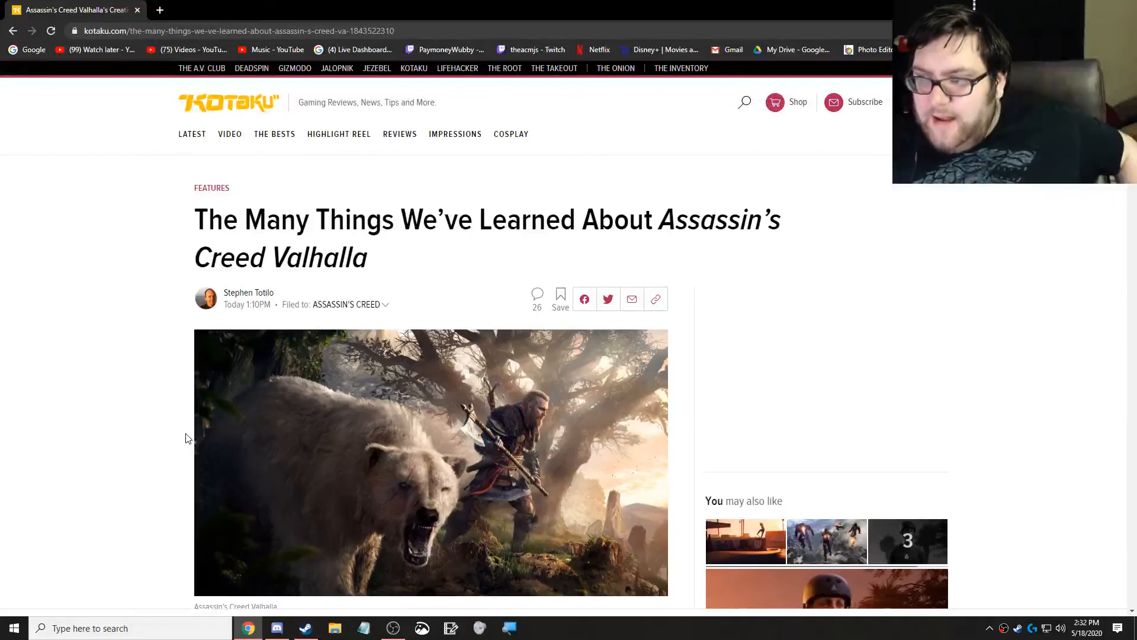